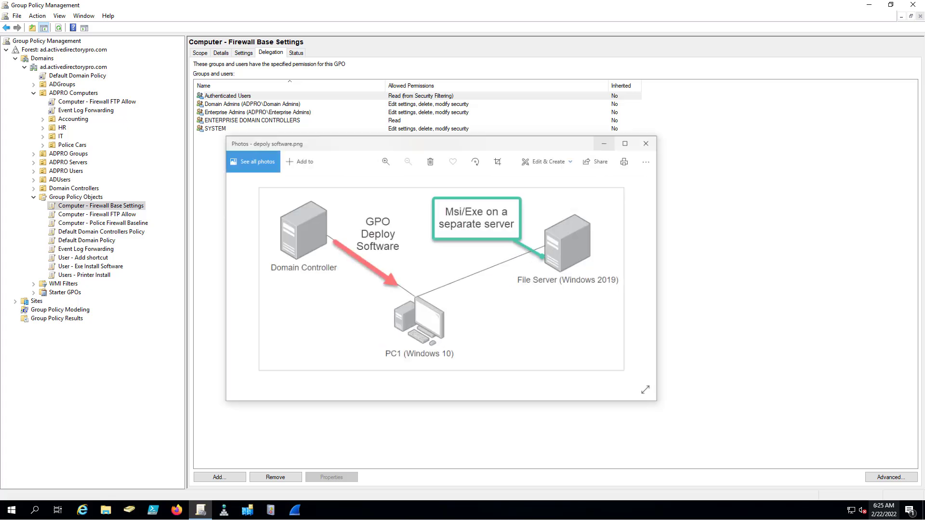
Step: Connect to the 2019-Member server VM and bring up File Explorer on its C: drive
{"action": "left_click_drag", "start_coordinate": [266, 144], "coordinate": [266, 109]}
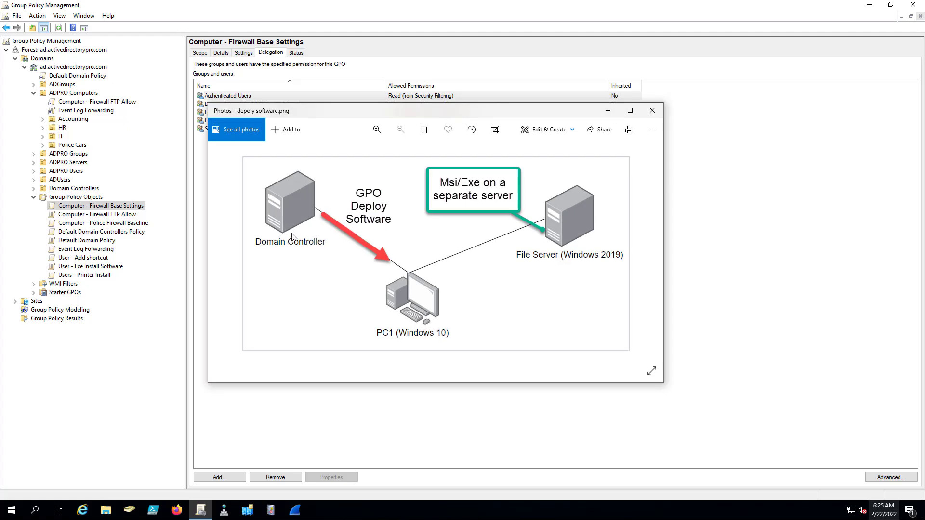
{"action": "mouse_move", "coordinate": [367, 306]}
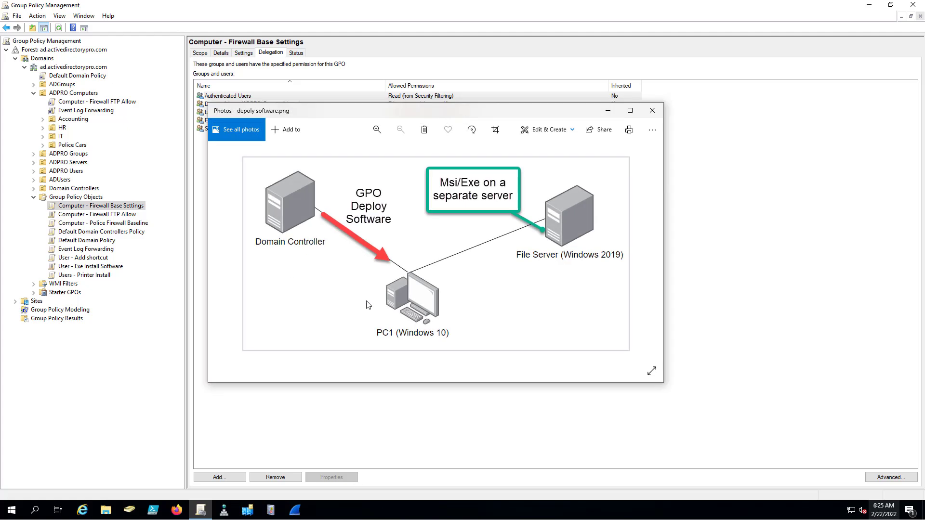
{"action": "mouse_move", "coordinate": [487, 203]}
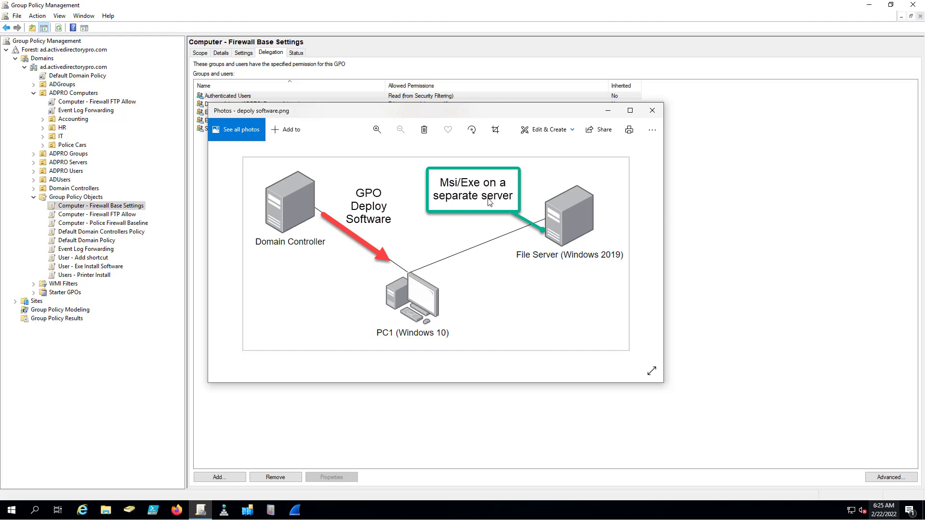
{"action": "mouse_move", "coordinate": [549, 234]}
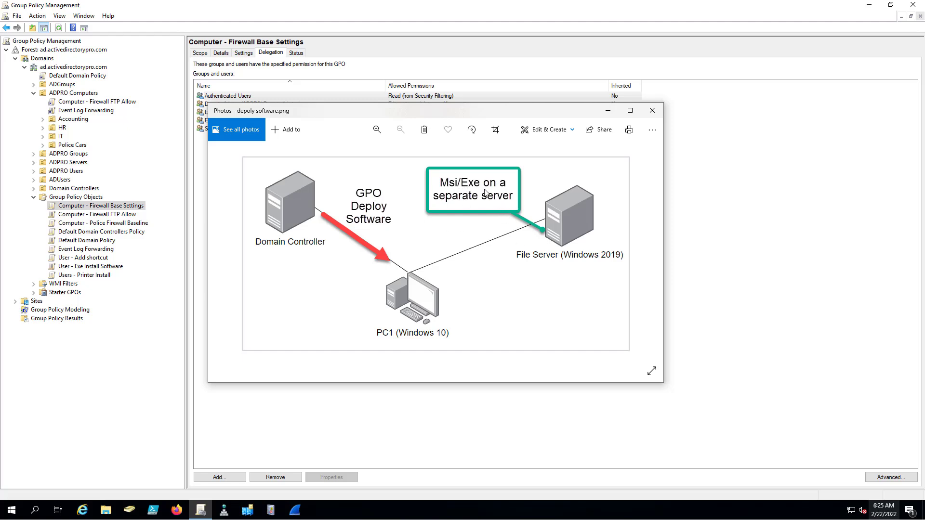
{"action": "mouse_move", "coordinate": [555, 214]}
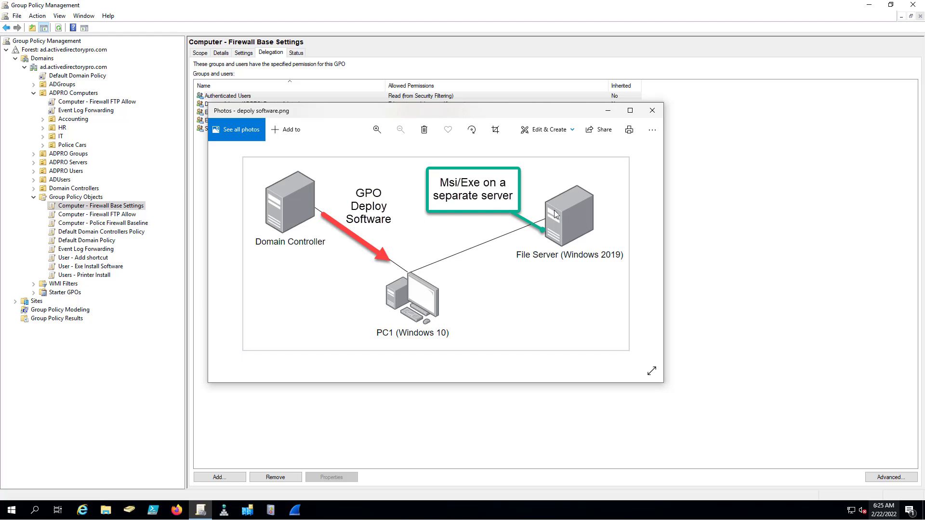
{"action": "mouse_move", "coordinate": [285, 203]}
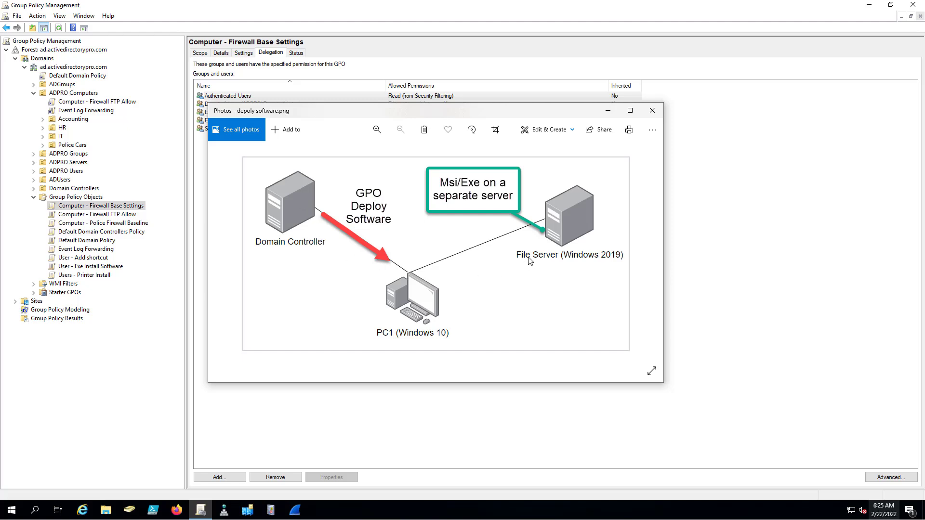
{"action": "mouse_move", "coordinate": [294, 205]}
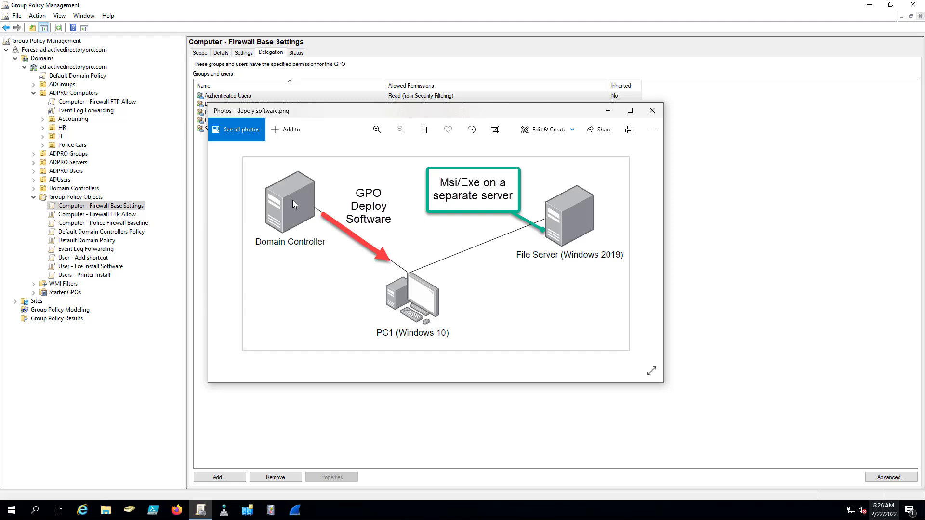
{"action": "mouse_move", "coordinate": [468, 210]}
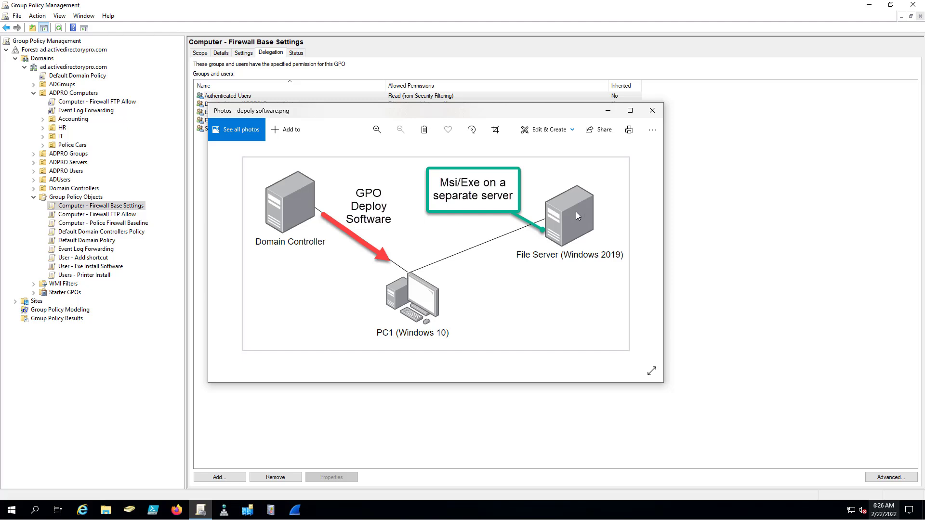
{"action": "mouse_move", "coordinate": [529, 244]}
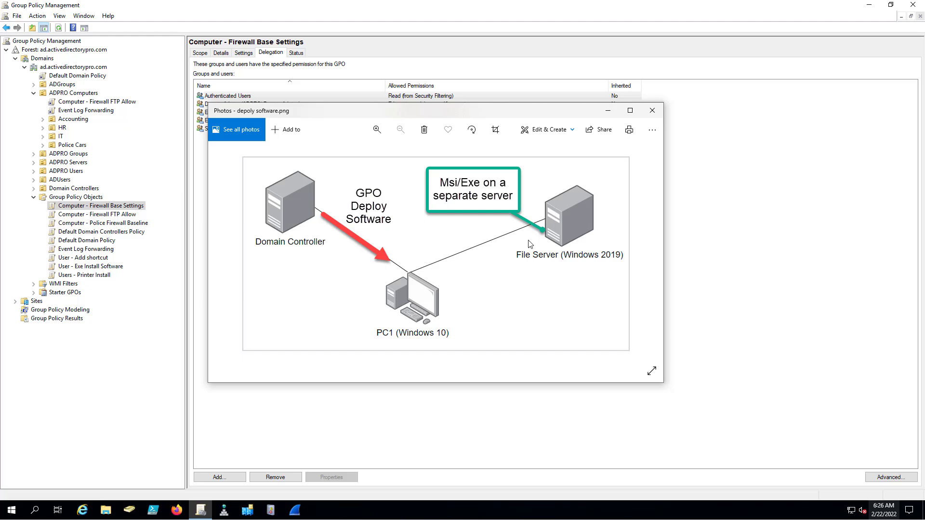
{"action": "mouse_move", "coordinate": [292, 212]}
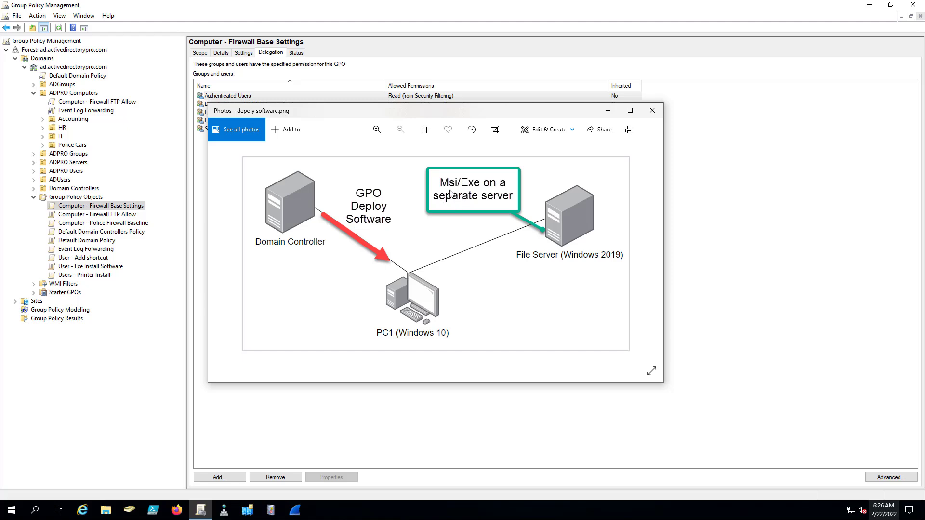
{"action": "mouse_move", "coordinate": [489, 194]}
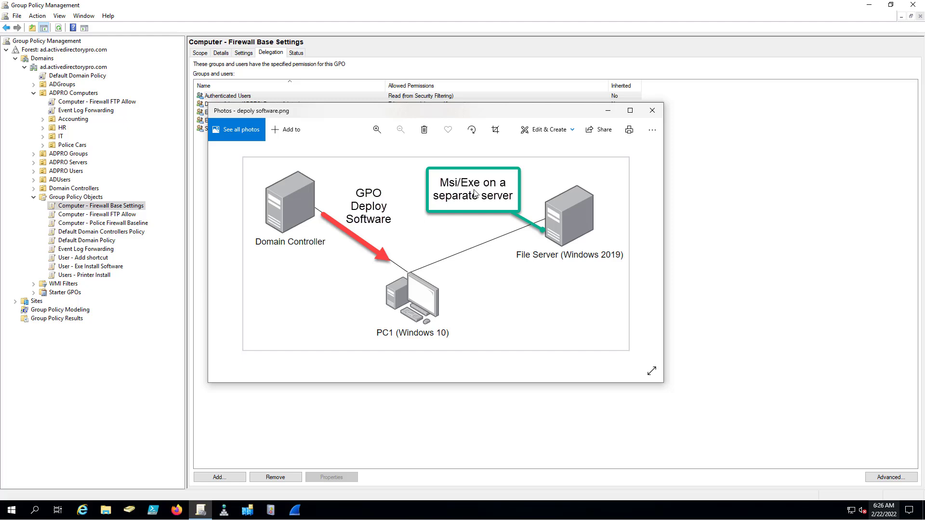
{"action": "mouse_move", "coordinate": [490, 195]}
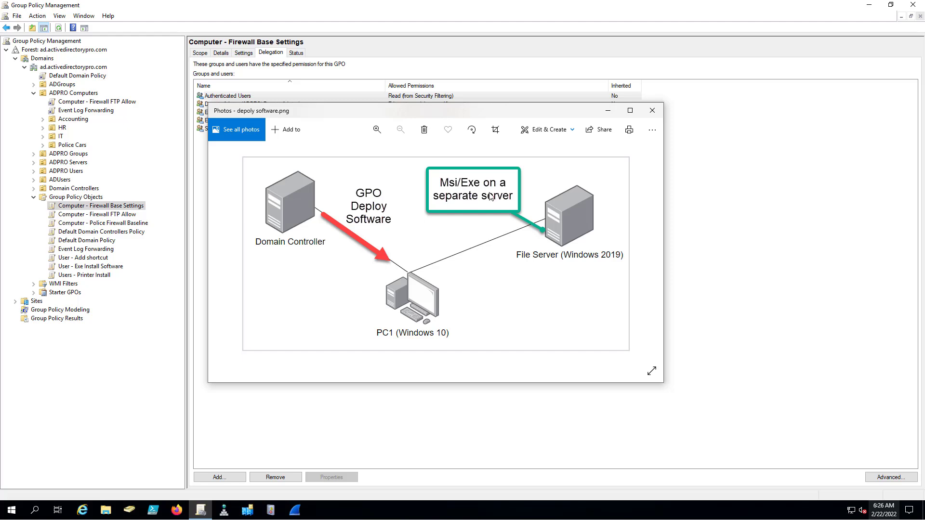
{"action": "mouse_move", "coordinate": [462, 200]}
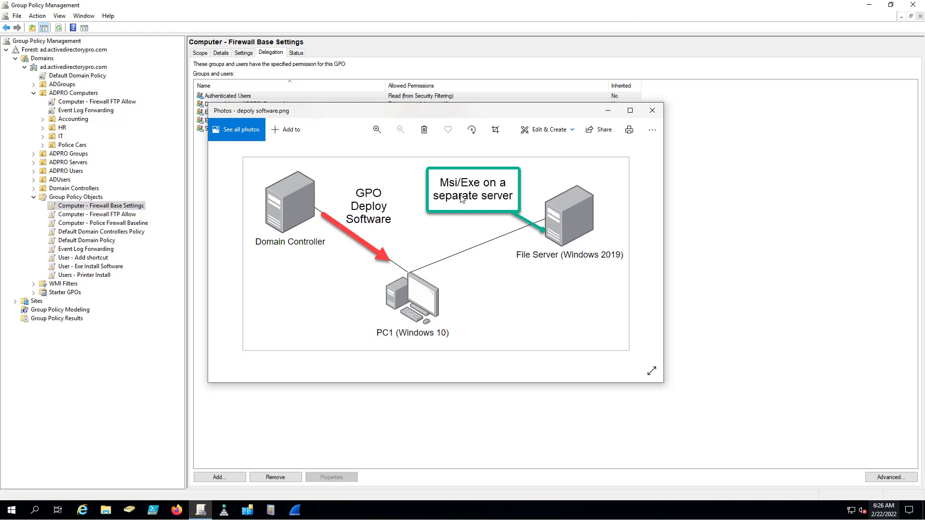
{"action": "mouse_move", "coordinate": [472, 194]}
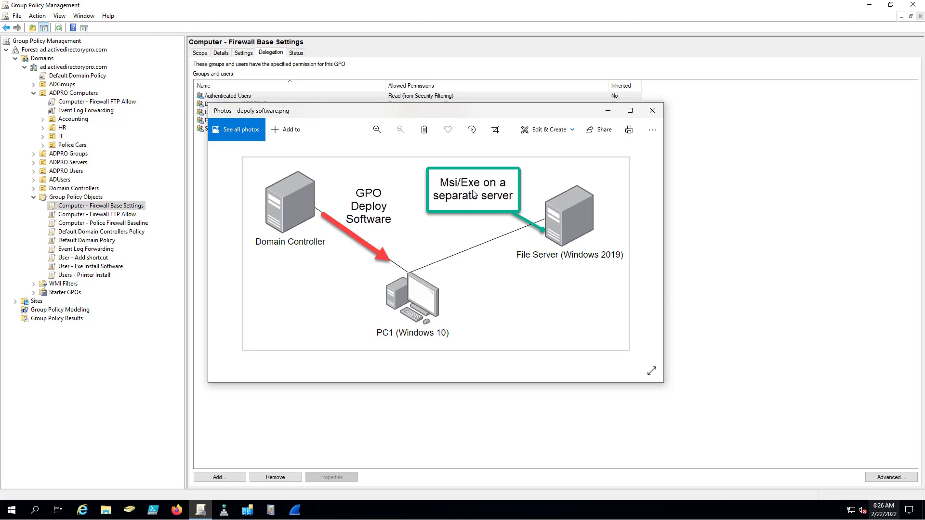
{"action": "mouse_move", "coordinate": [474, 194]}
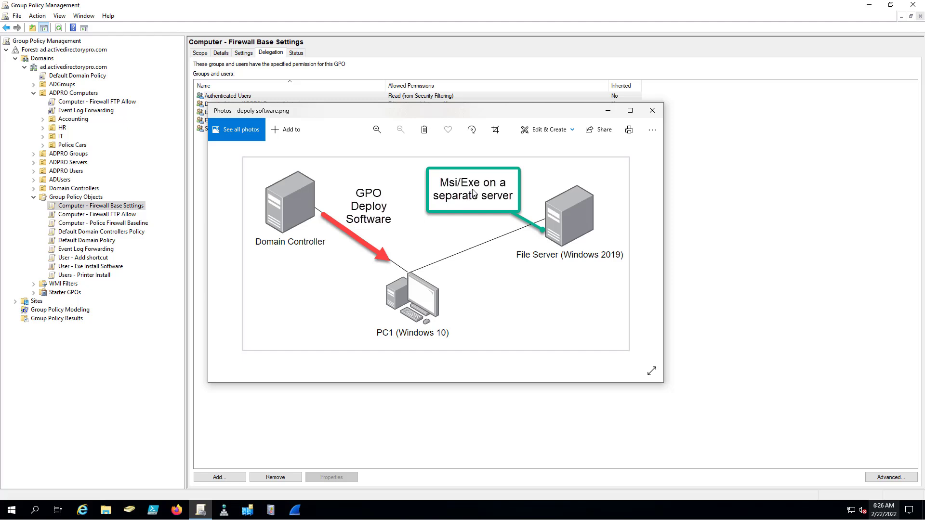
{"action": "mouse_move", "coordinate": [472, 195]}
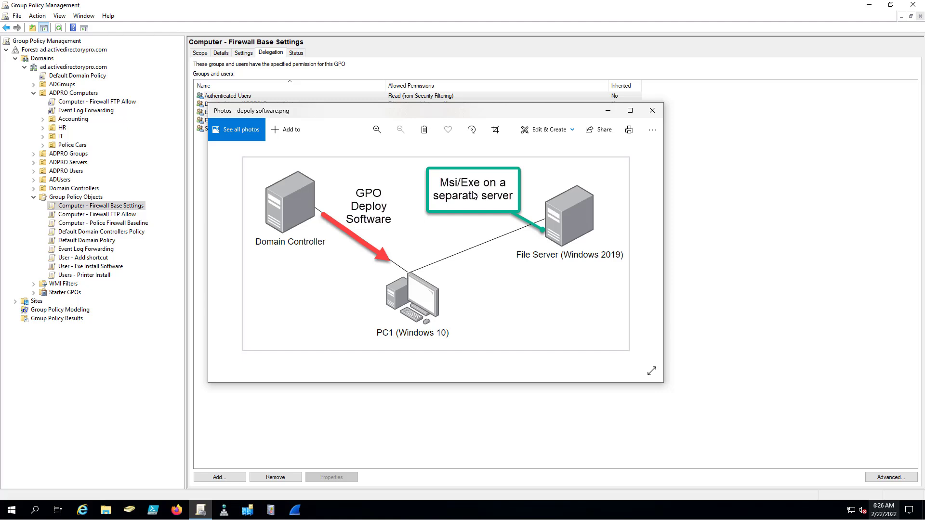
{"action": "mouse_move", "coordinate": [465, 185]}
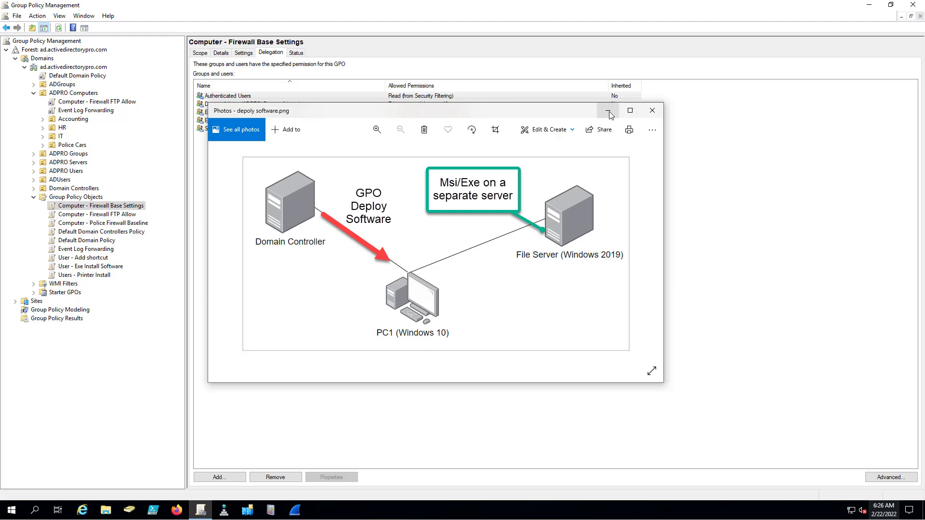
{"action": "mouse_move", "coordinate": [608, 112]}
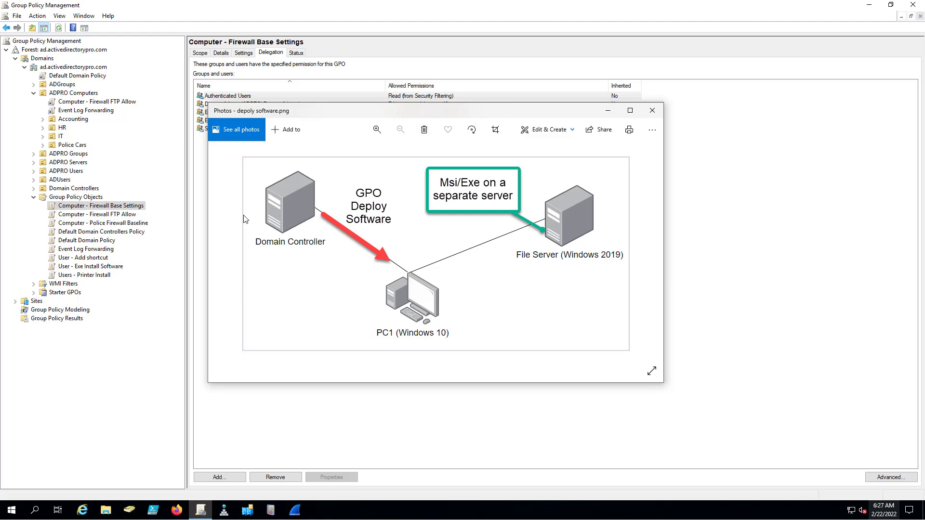
{"action": "left_click", "coordinate": [223, 510]}
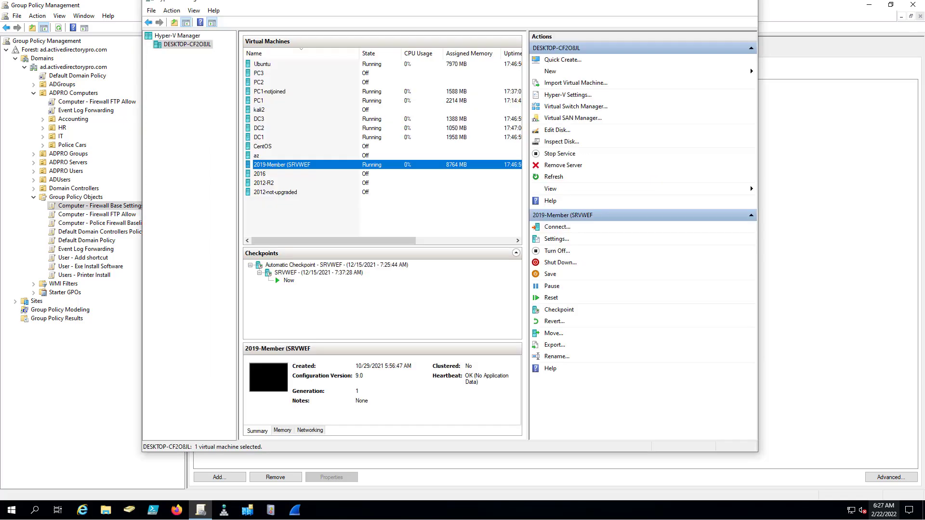
{"action": "mouse_move", "coordinate": [288, 172]}
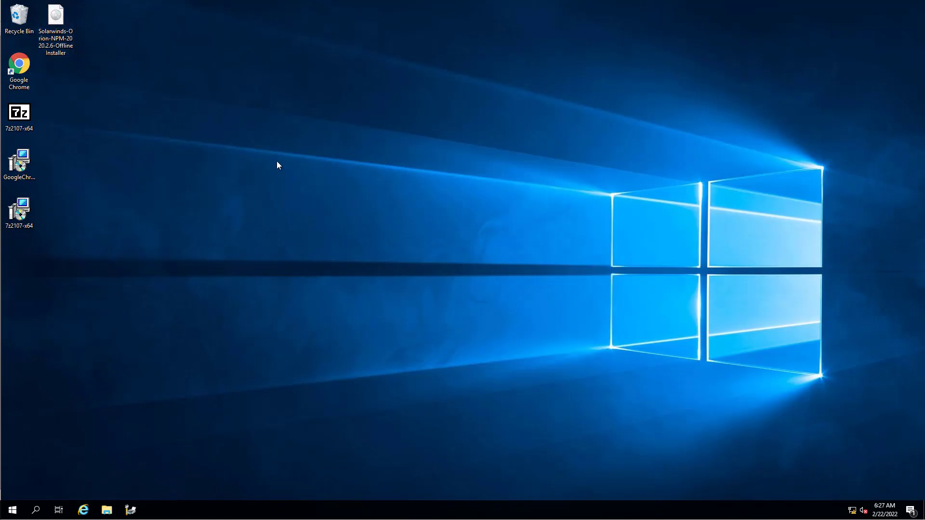
{"action": "mouse_move", "coordinate": [256, 164]}
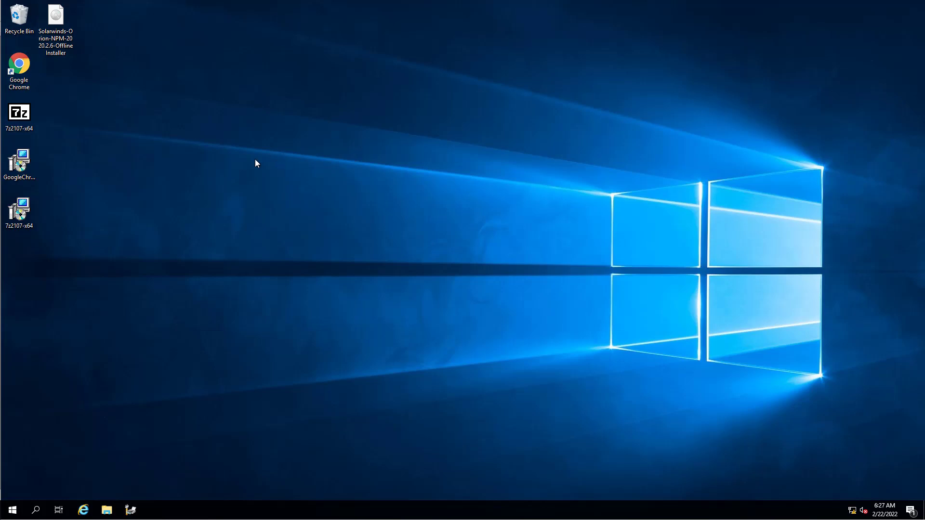
{"action": "left_click", "coordinate": [19, 164]}
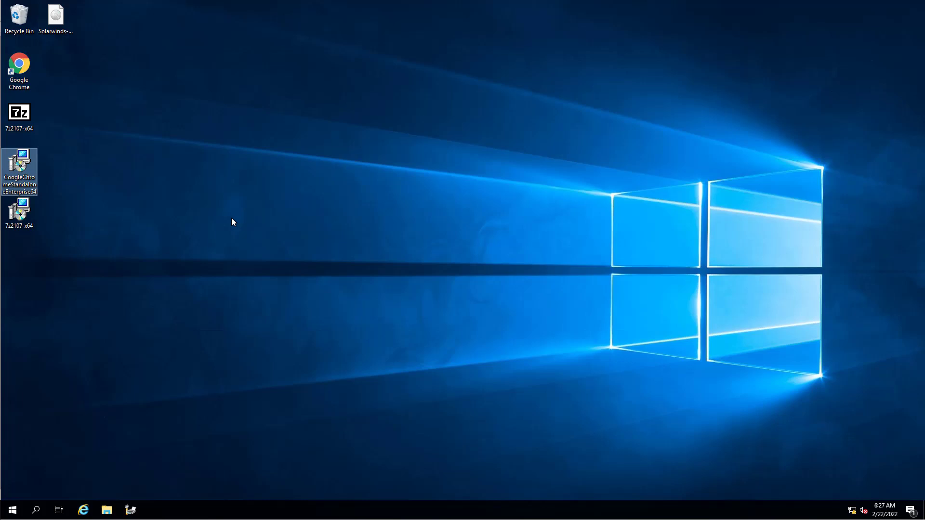
{"action": "left_click", "coordinate": [107, 510]}
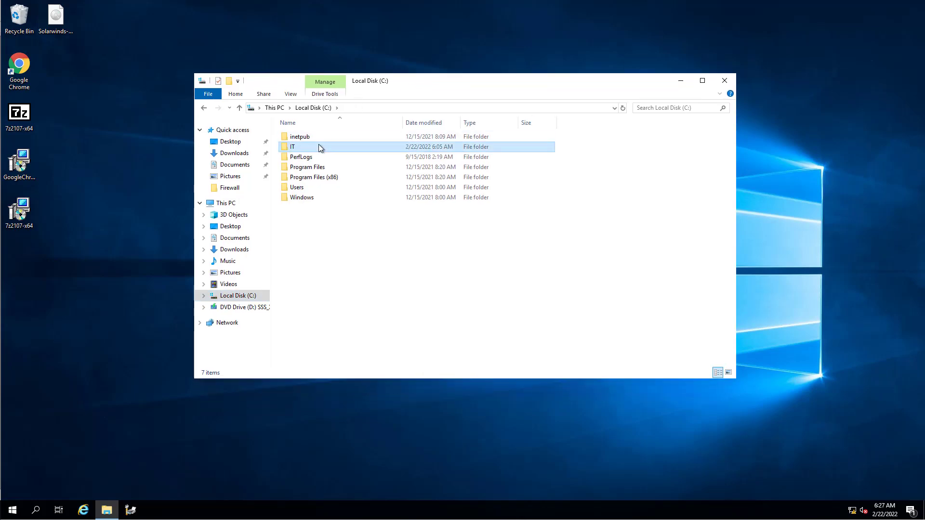
Step: Create a folder named 'software' inside C:\IT on the server
{"action": "right_click", "coordinate": [414, 236]}
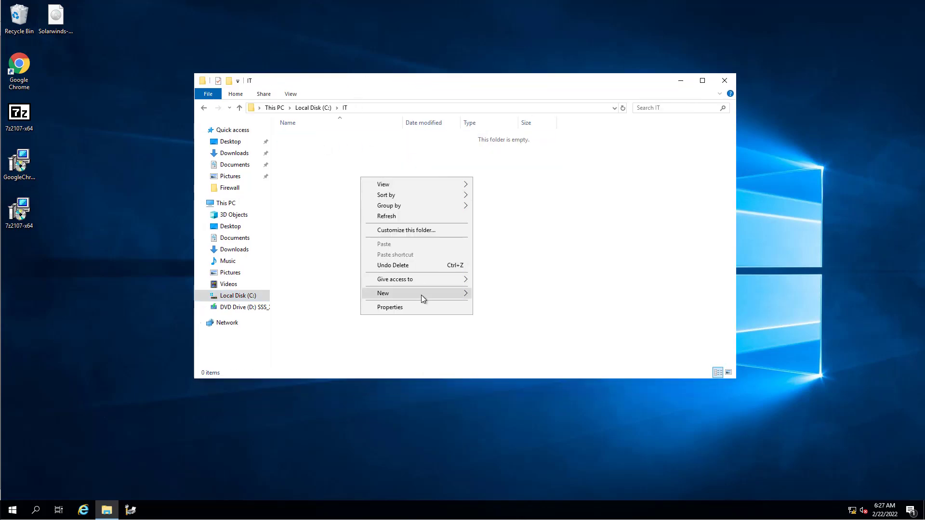
{"action": "left_click", "coordinate": [382, 293]}
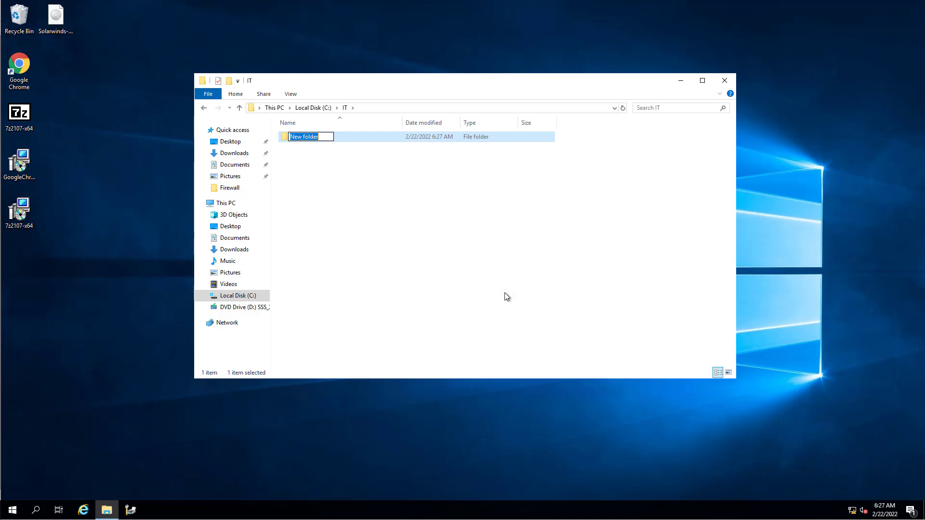
{"action": "type", "text": "software"}
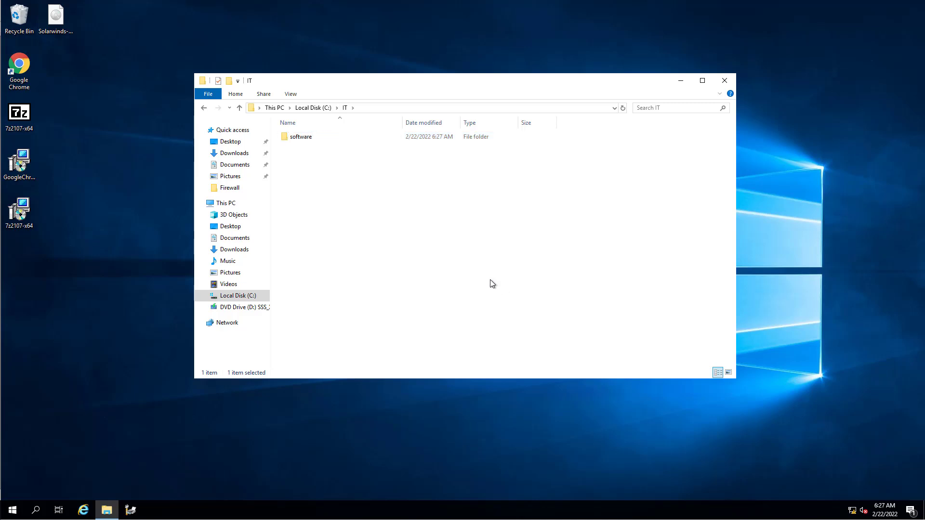
{"action": "right_click", "coordinate": [301, 136]}
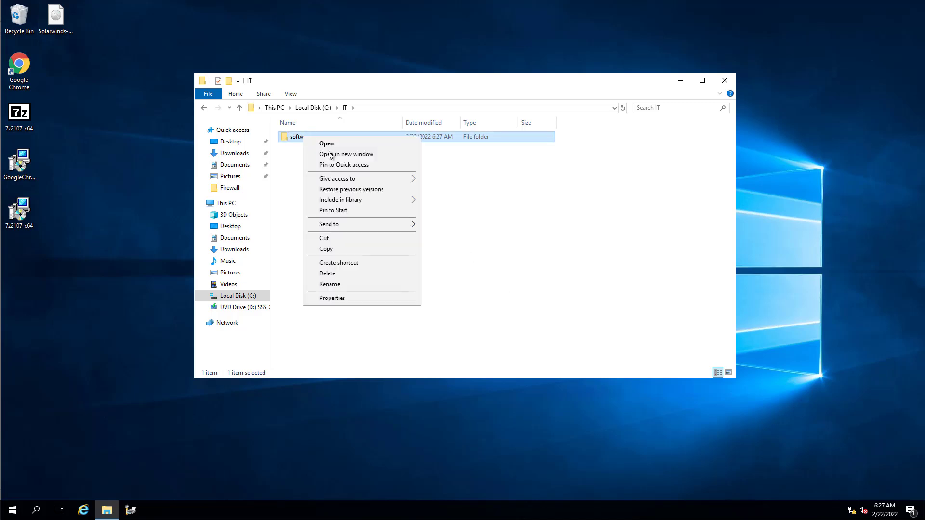
Step: Enable 'Share this folder' for software under Advanced Sharing, share name 'software'
{"action": "left_click", "coordinate": [332, 298]}
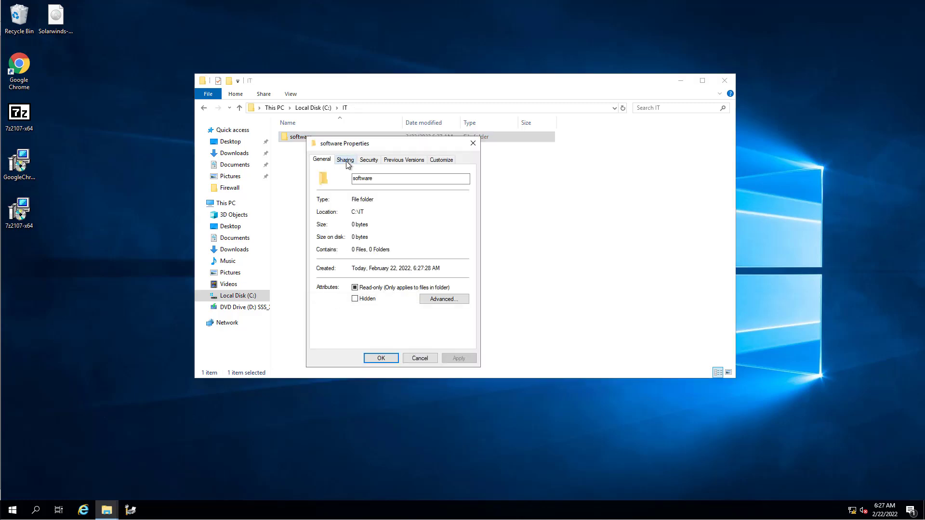
{"action": "left_click", "coordinate": [345, 159]}
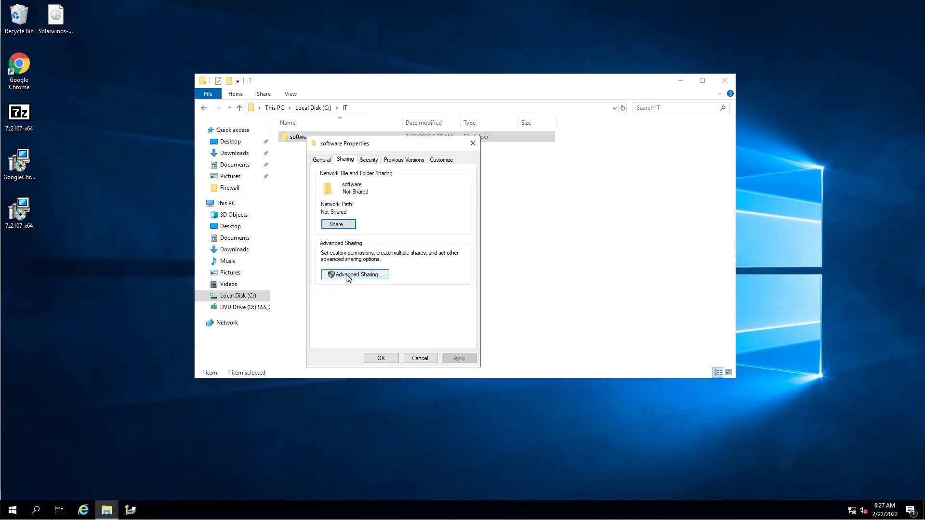
{"action": "left_click", "coordinate": [354, 275]}
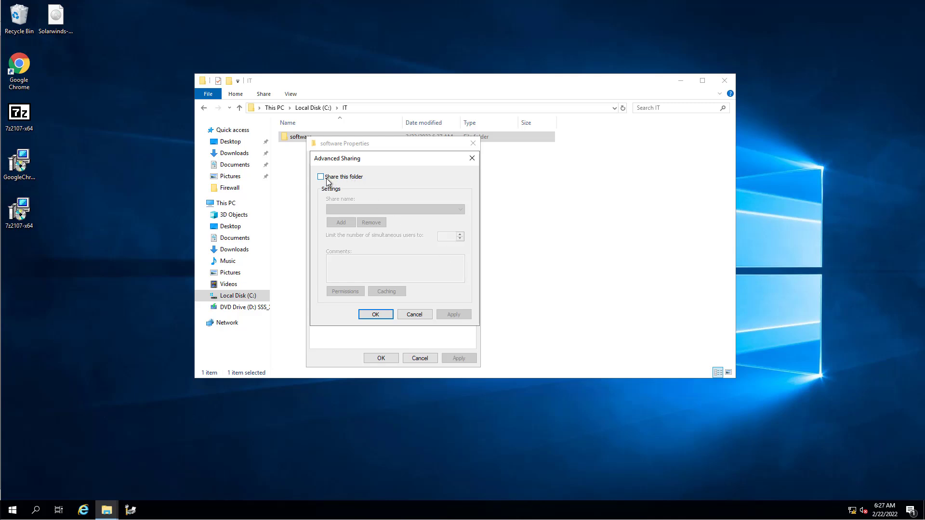
{"action": "left_click", "coordinate": [320, 177]}
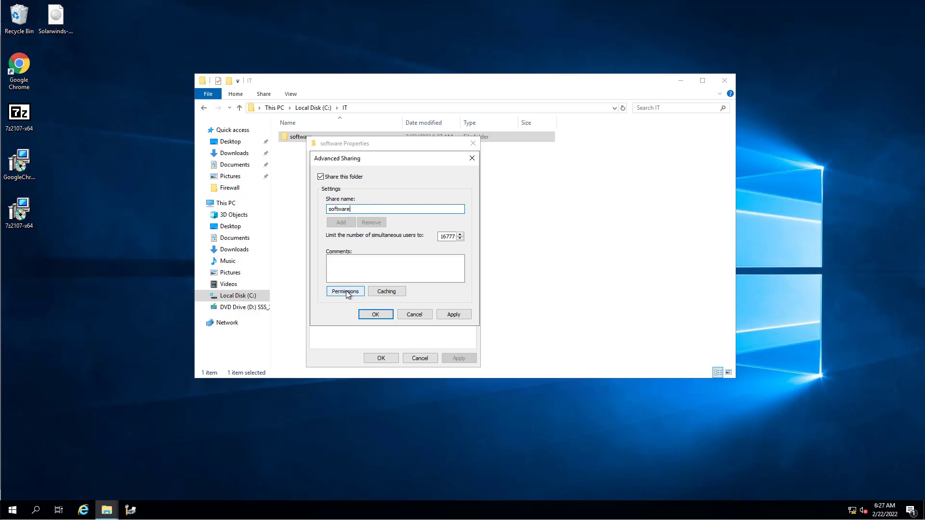
Step: Replace Everyone with Domain Users holding Read in the share permissions and apply
{"action": "left_click", "coordinate": [345, 291]}
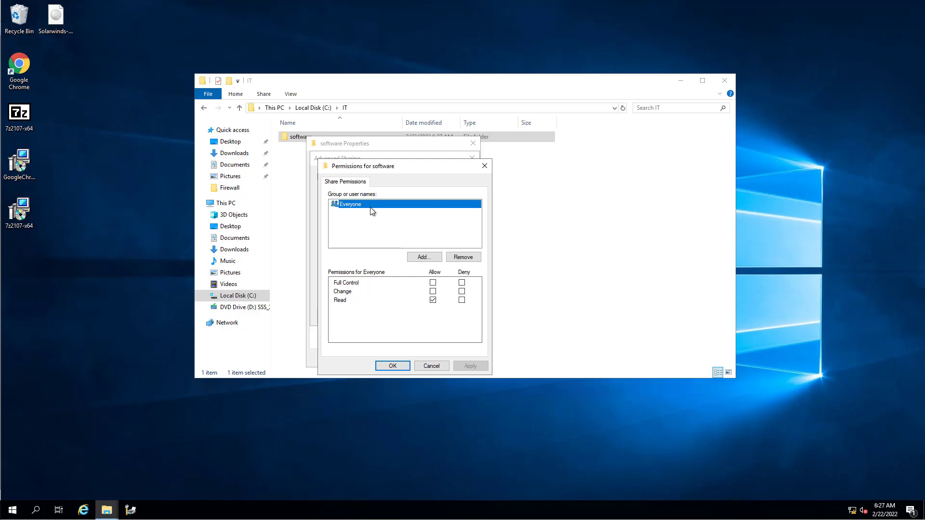
{"action": "mouse_move", "coordinate": [366, 211]}
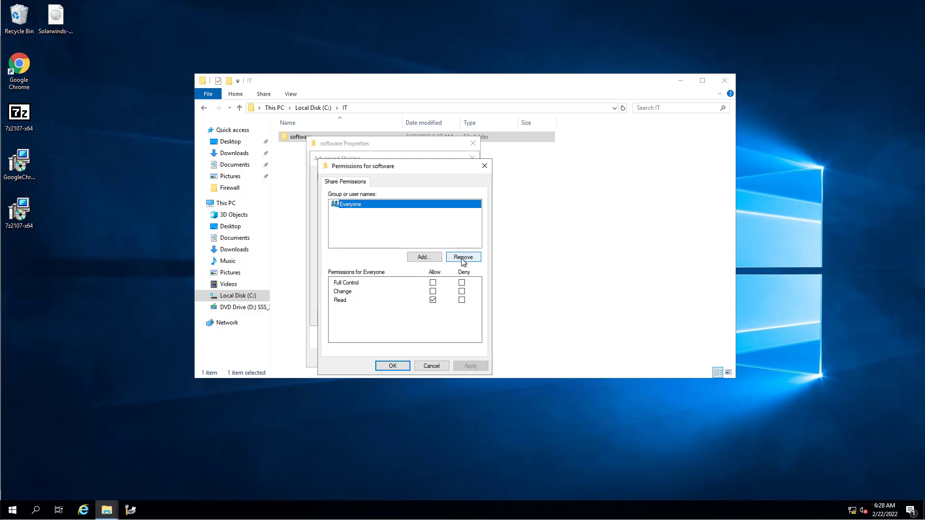
{"action": "left_click", "coordinate": [424, 256]}
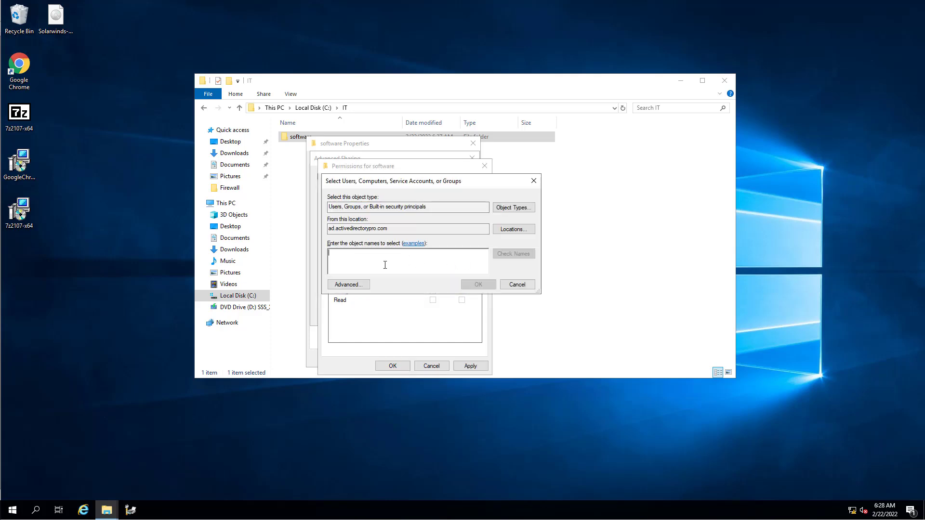
{"action": "type", "text": "domai"}
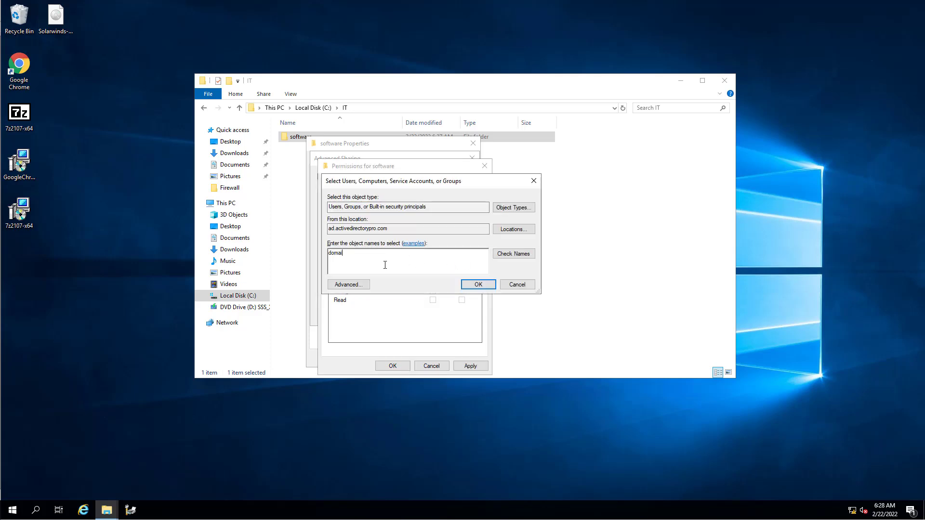
{"action": "left_click", "coordinate": [513, 253]}
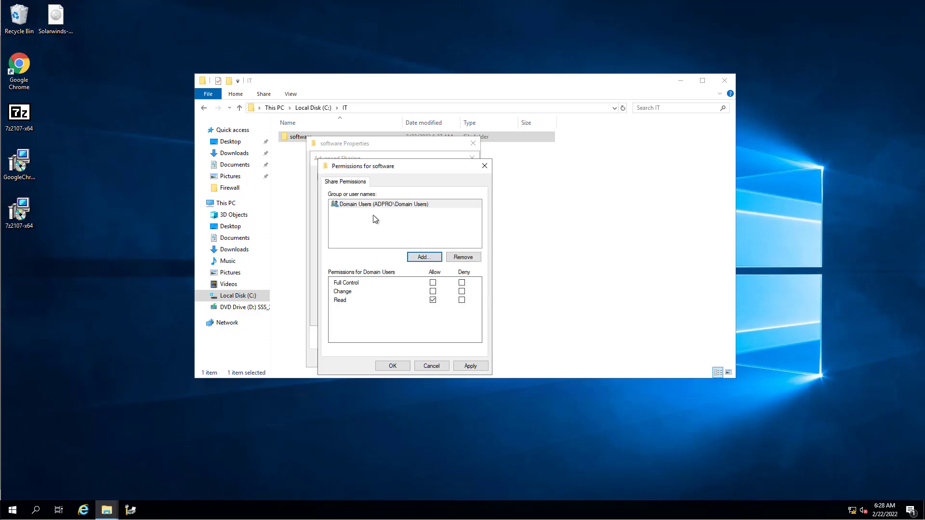
{"action": "left_click", "coordinate": [433, 300]}
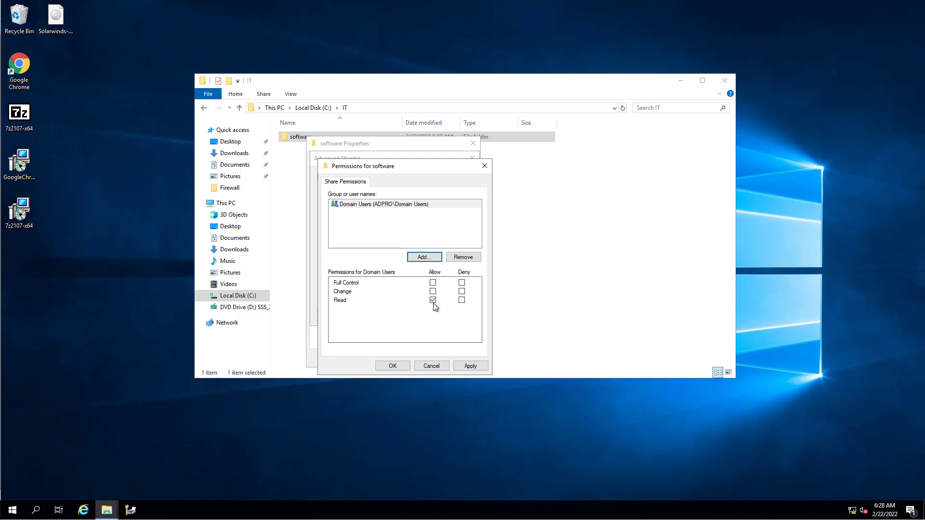
{"action": "mouse_move", "coordinate": [407, 309]}
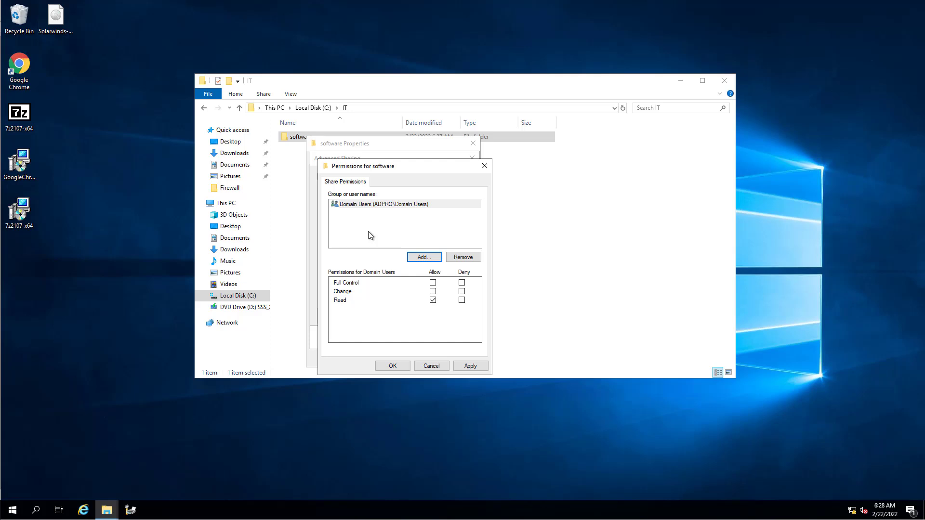
{"action": "mouse_move", "coordinate": [370, 213]}
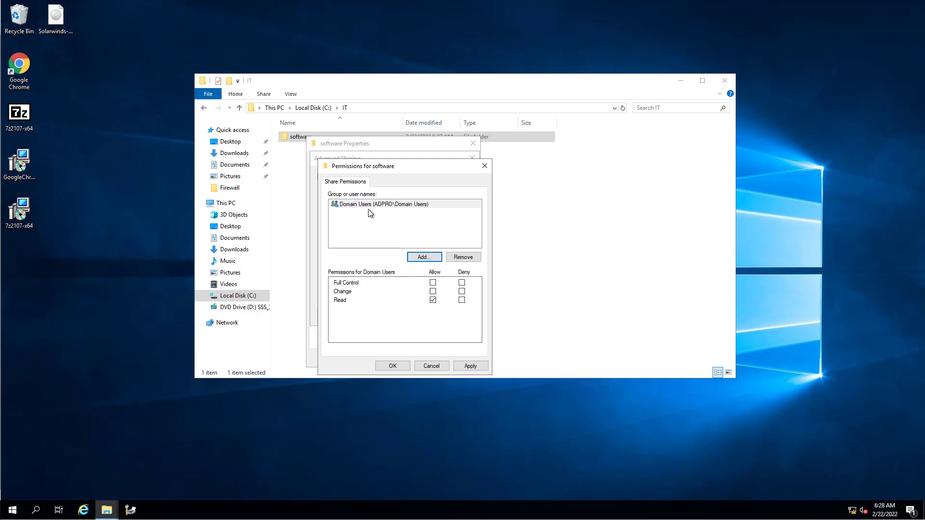
{"action": "mouse_move", "coordinate": [370, 216]}
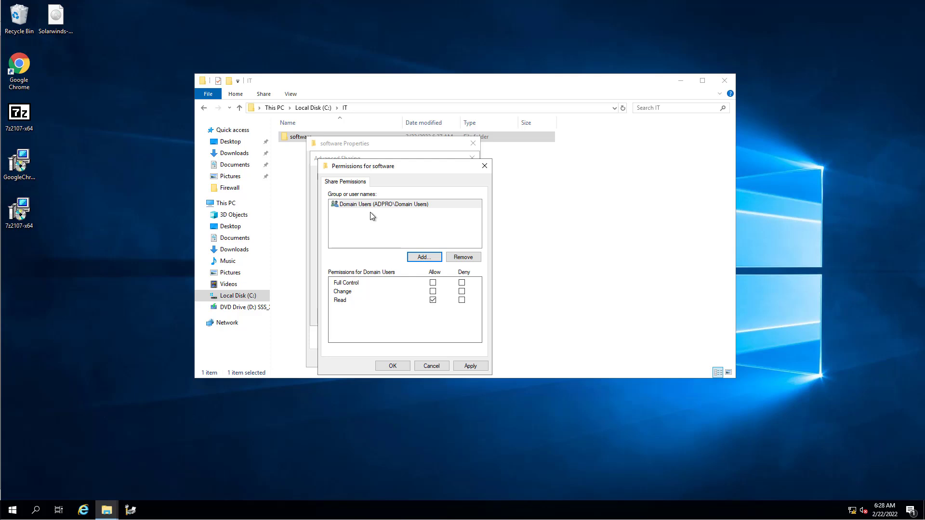
{"action": "left_click", "coordinate": [470, 366]}
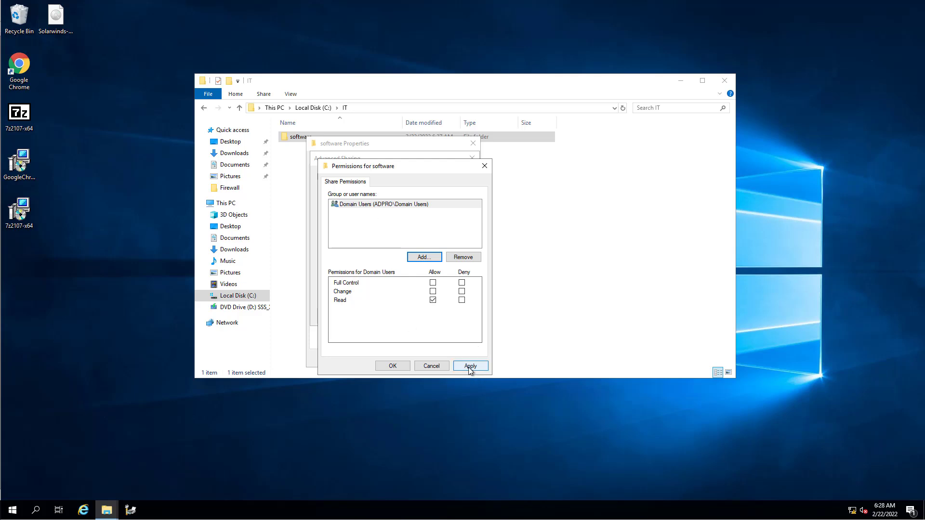
{"action": "left_click", "coordinate": [470, 366]}
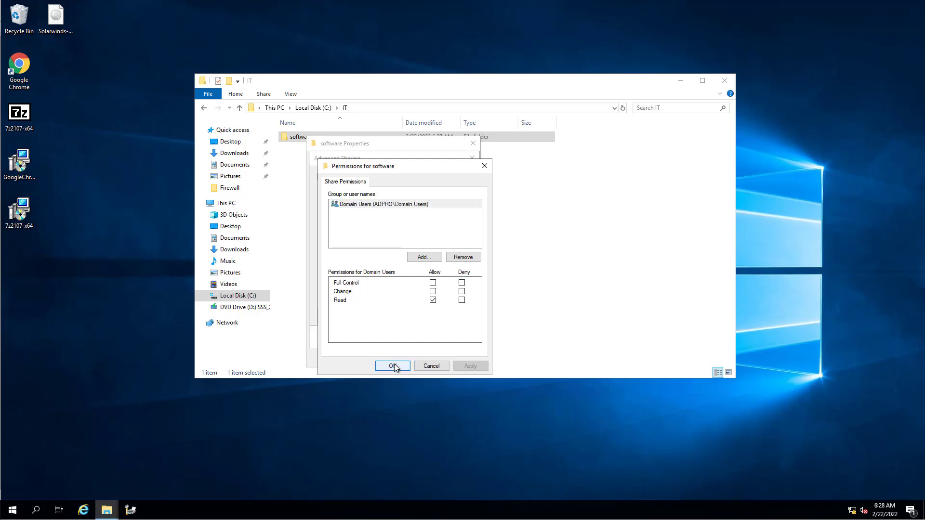
Step: Save the share settings and add Domain Users to the folder's NTFS security list
{"action": "left_click", "coordinate": [392, 366]}
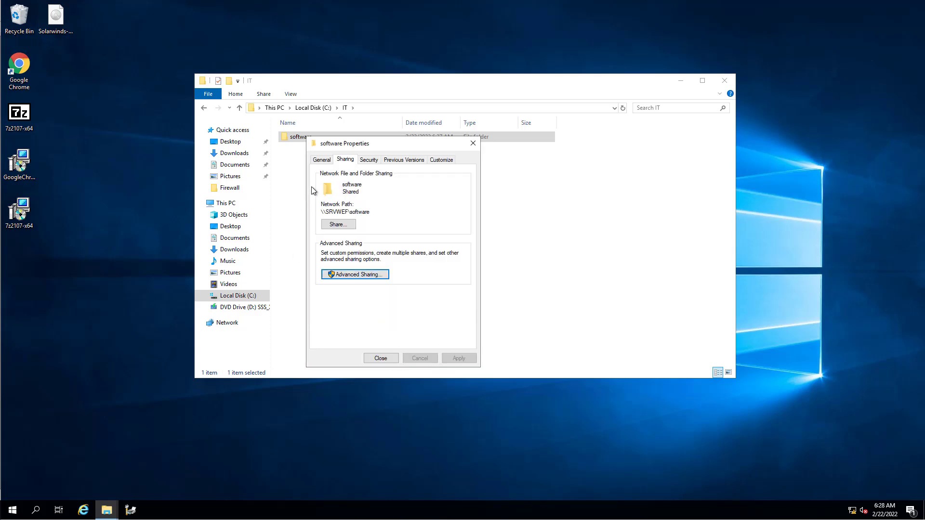
{"action": "left_click", "coordinate": [368, 159]}
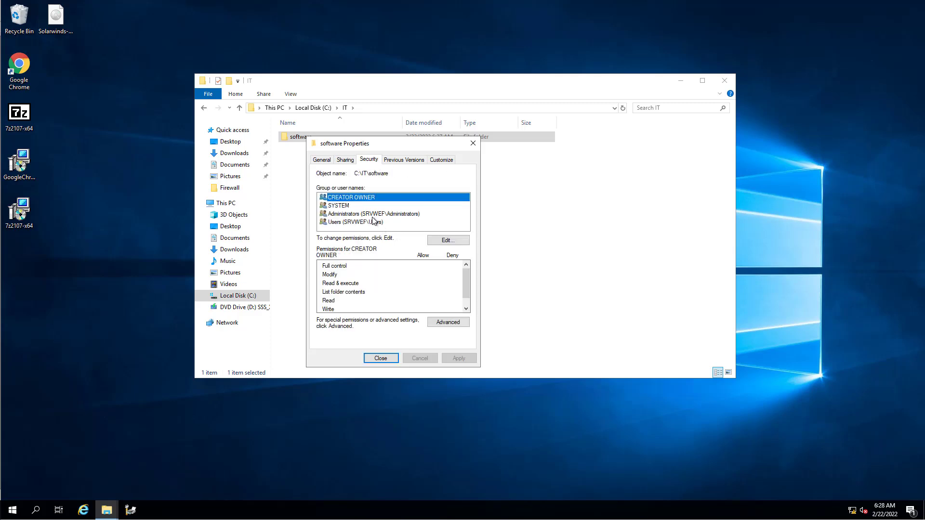
{"action": "mouse_move", "coordinate": [367, 223]}
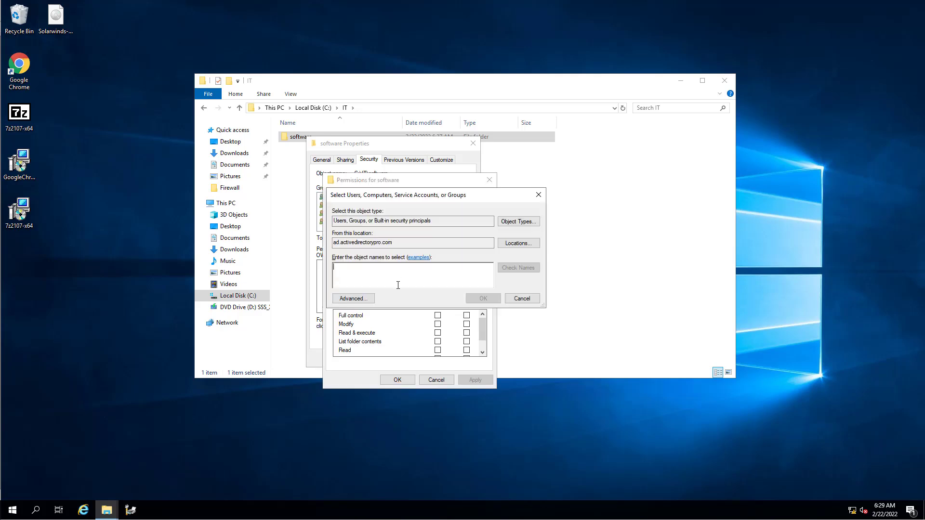
{"action": "type", "text": "domain us"}
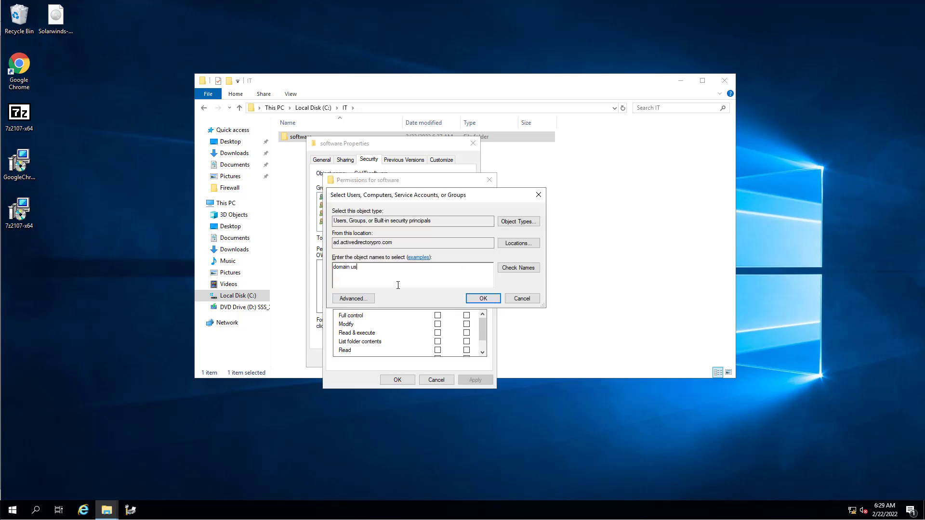
{"action": "left_click", "coordinate": [517, 267]}
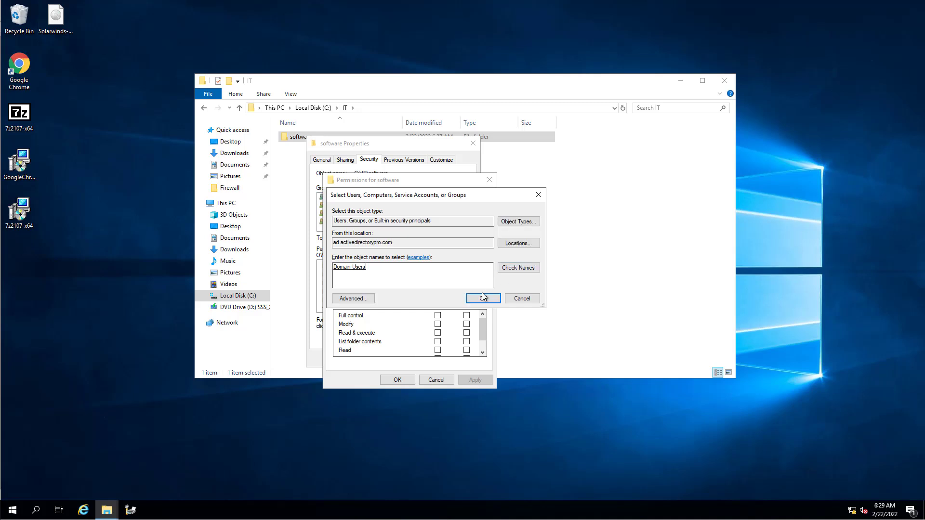
{"action": "left_click", "coordinate": [480, 297]}
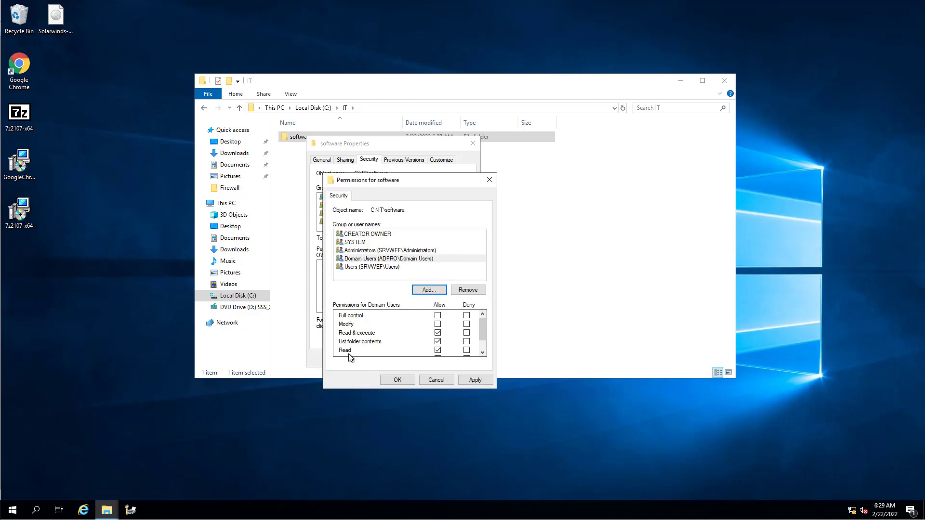
{"action": "mouse_move", "coordinate": [399, 237]}
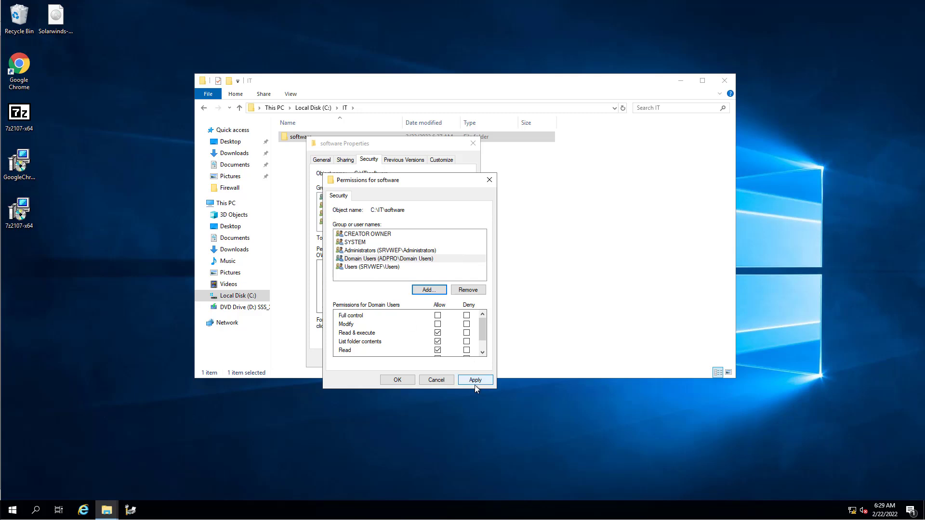
Step: Apply Domain Users' read and execute security permissions and close the dialog
{"action": "left_click", "coordinate": [475, 380]}
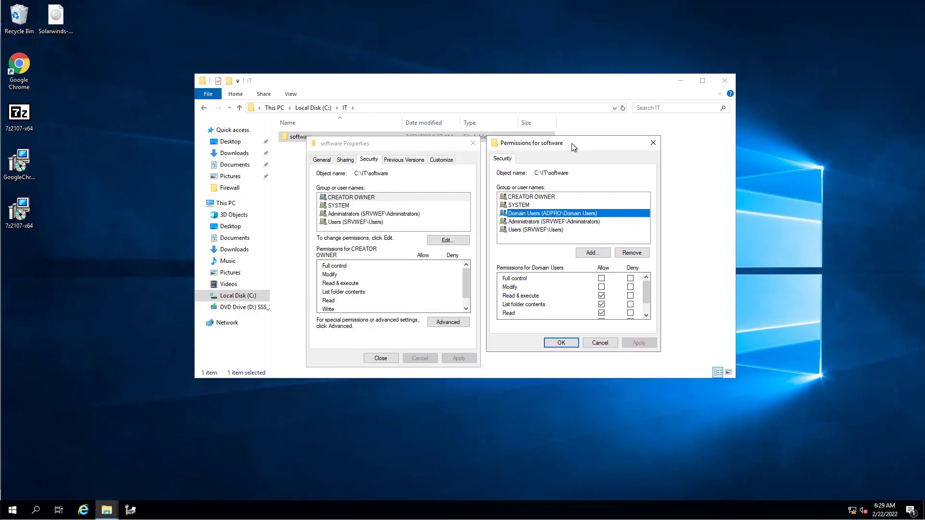
{"action": "left_click", "coordinate": [560, 343]}
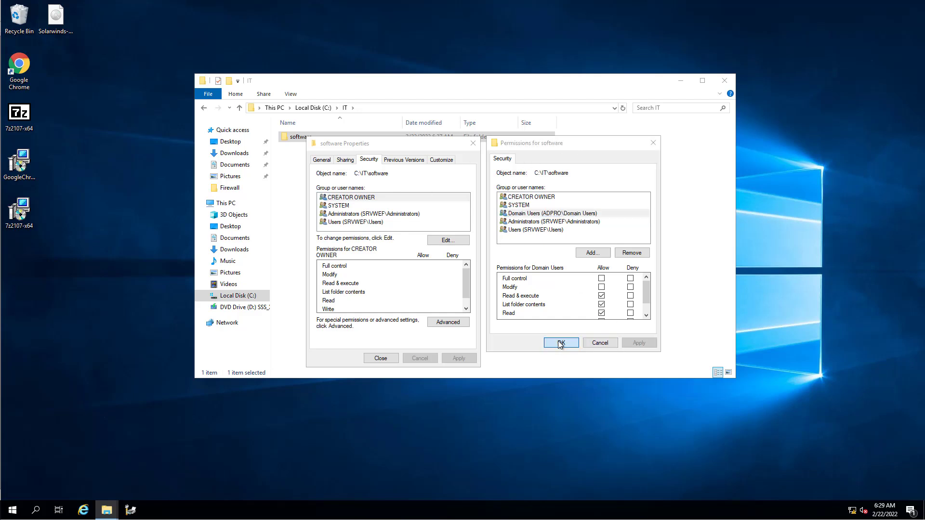
{"action": "left_click", "coordinate": [559, 343]}
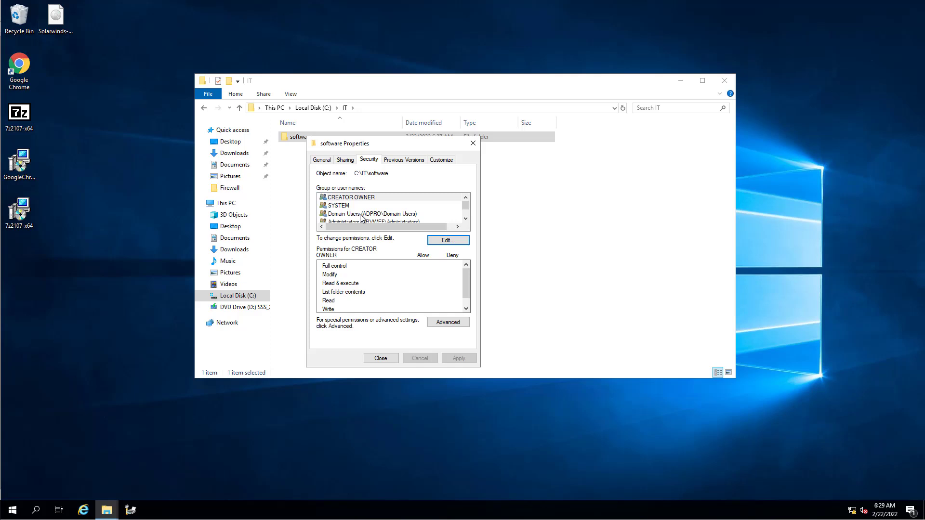
{"action": "mouse_move", "coordinate": [388, 210]}
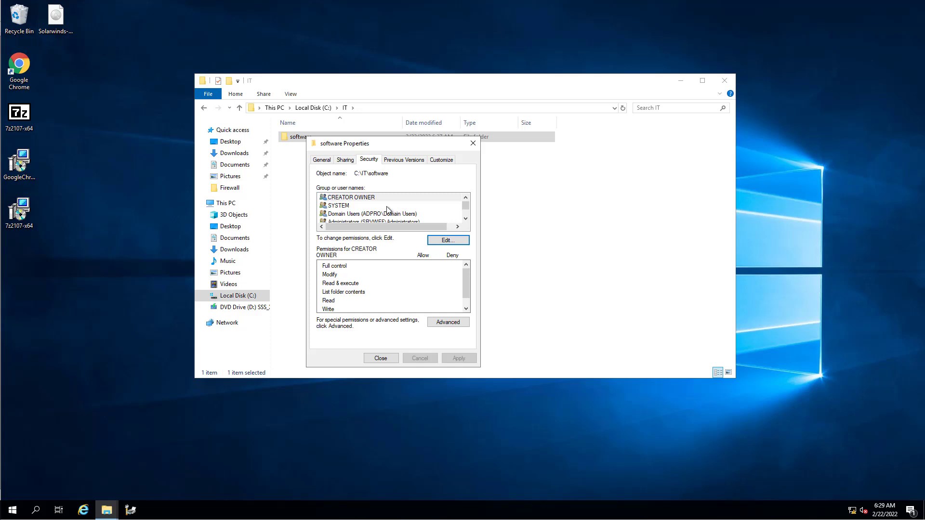
Step: Verify Domain Users still has Read on the share, then close the folder's properties
{"action": "left_click", "coordinate": [345, 159]}
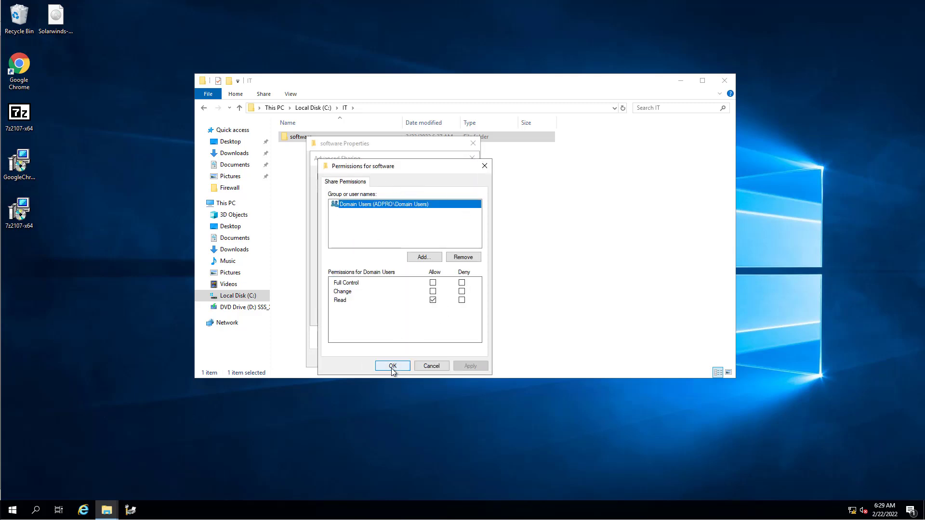
{"action": "left_click", "coordinate": [393, 366]}
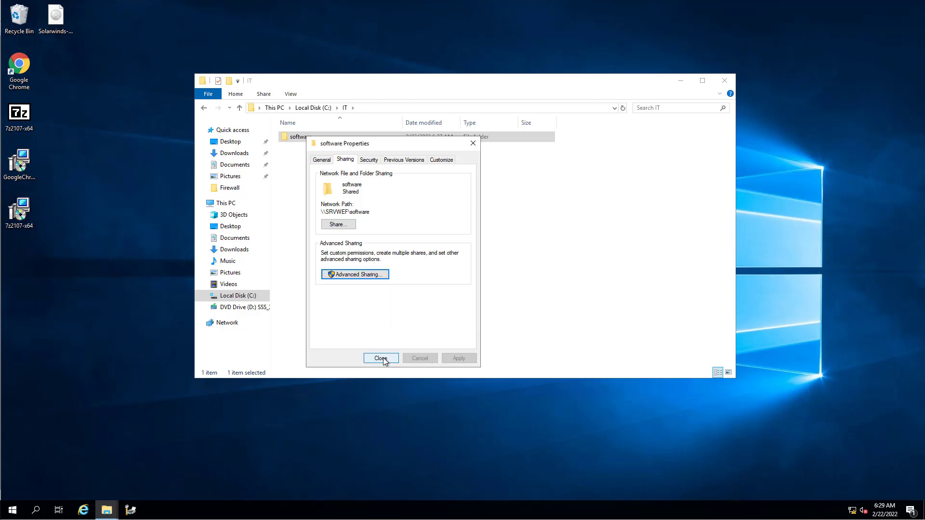
{"action": "left_click", "coordinate": [380, 359]}
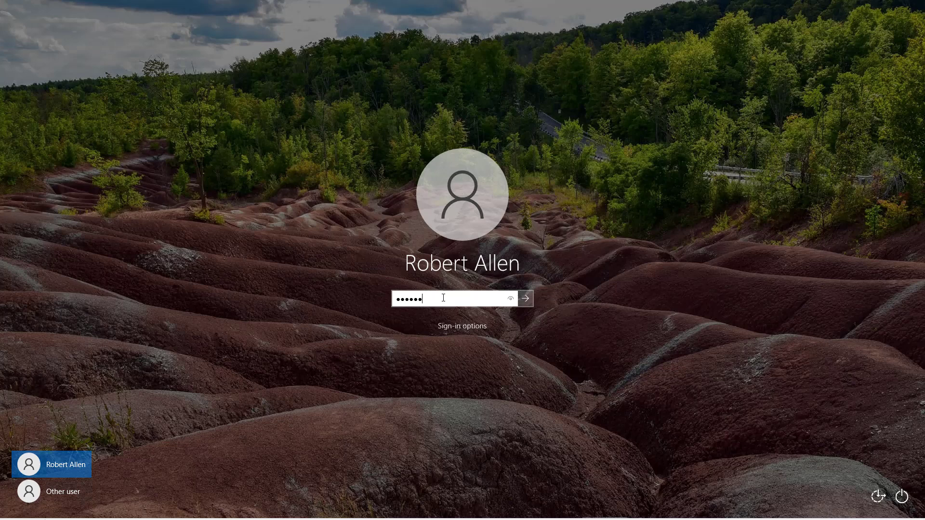
Step: Enter the account password and sign in to the Windows 10 client desktop
{"action": "key", "text": "backspace"}
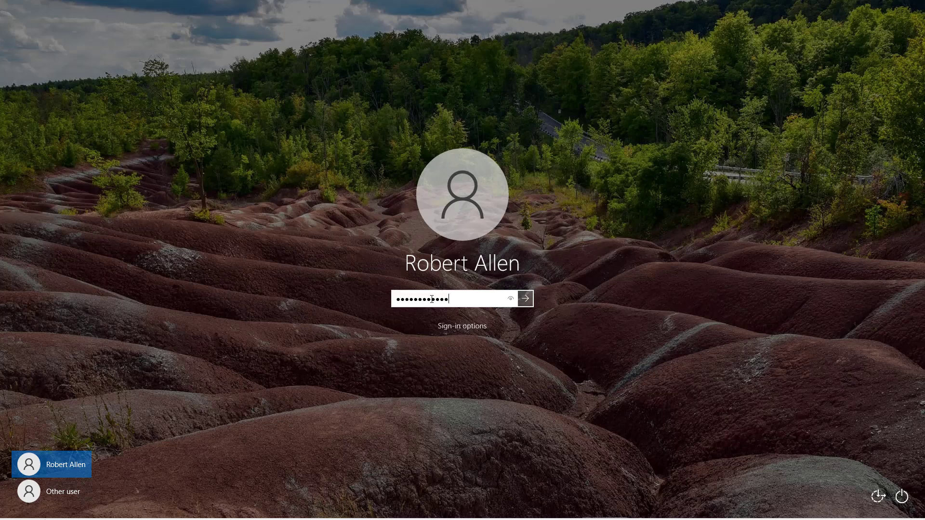
{"action": "left_click", "coordinate": [524, 298]}
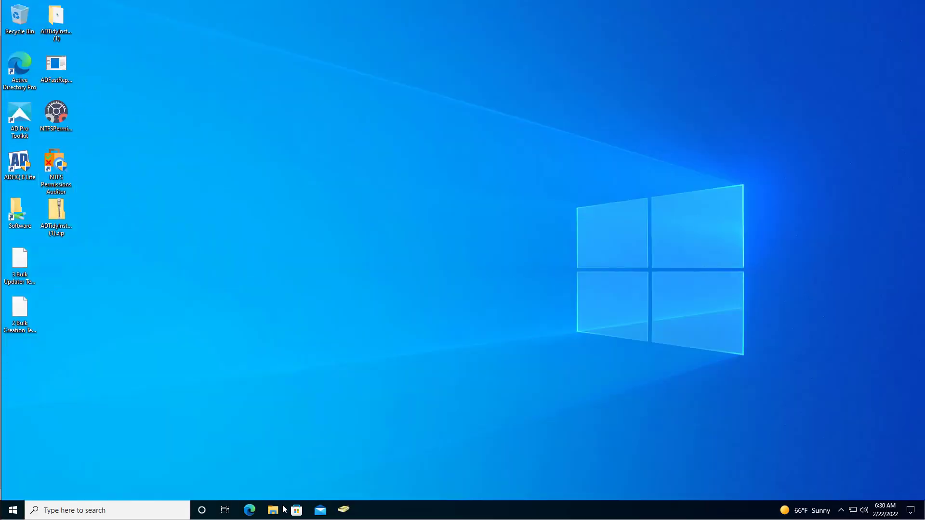
Step: Browse to \\srvwef and confirm the Chrome enterprise MSI sits in the software share
{"action": "left_click", "coordinate": [272, 511]}
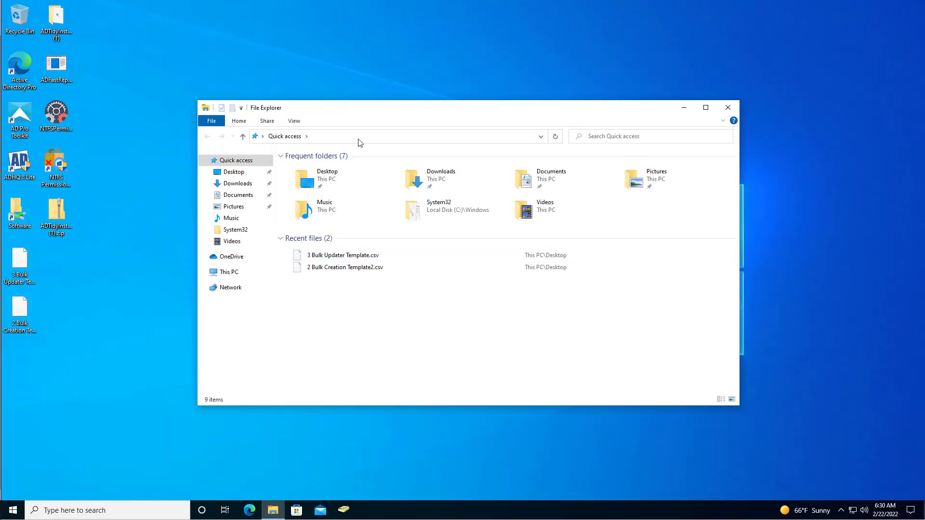
{"action": "left_click", "coordinate": [401, 136]}
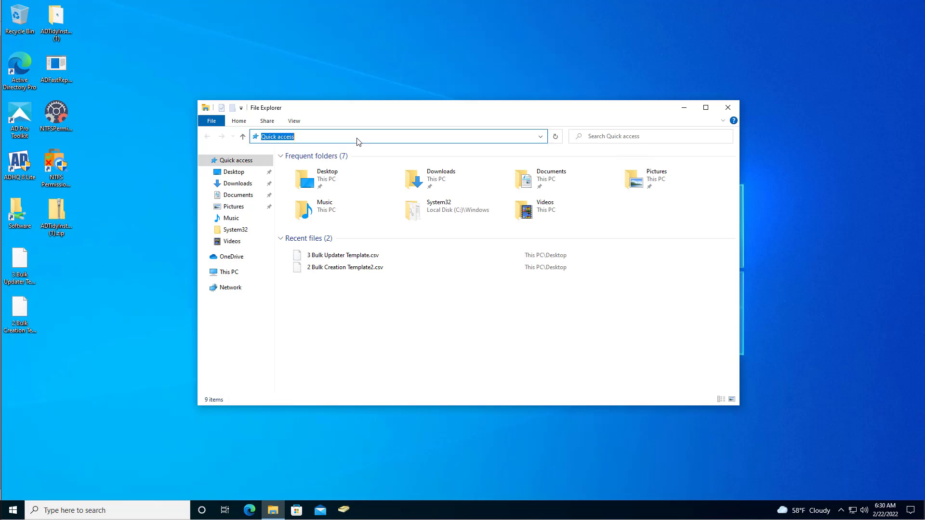
{"action": "type", "text": "\\\\"}
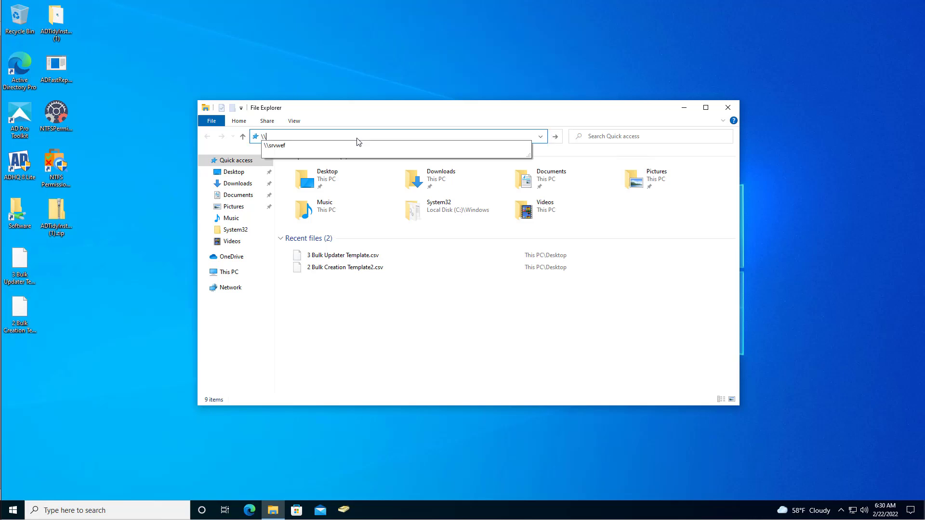
{"action": "type", "text": "sr"}
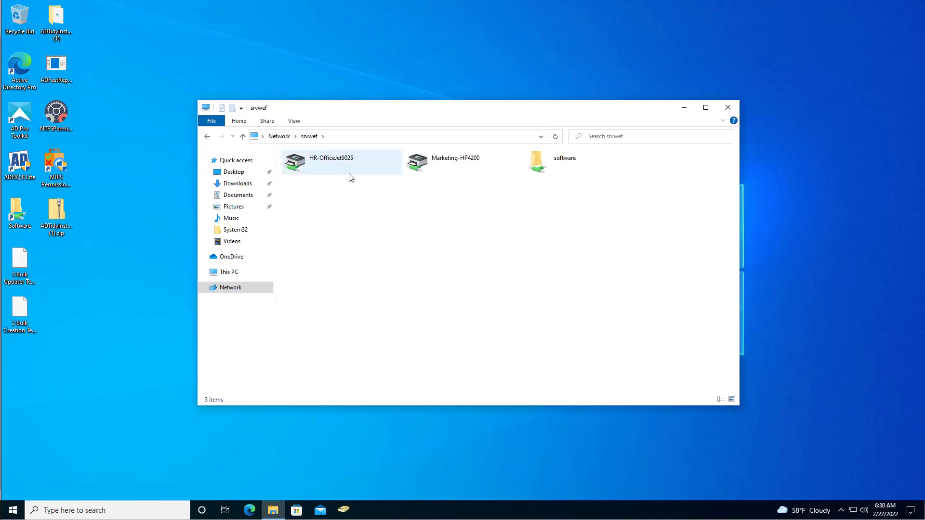
{"action": "double_click", "coordinate": [537, 162]}
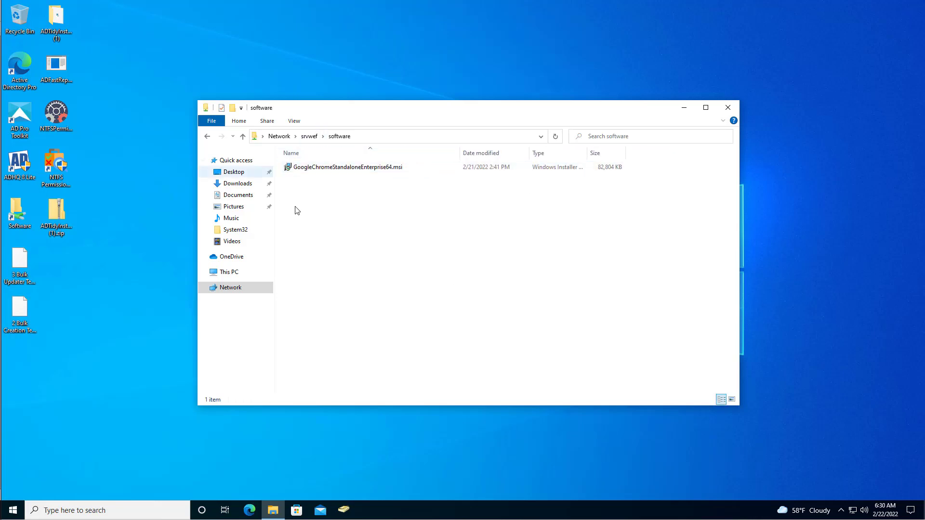
{"action": "mouse_move", "coordinate": [182, 267]}
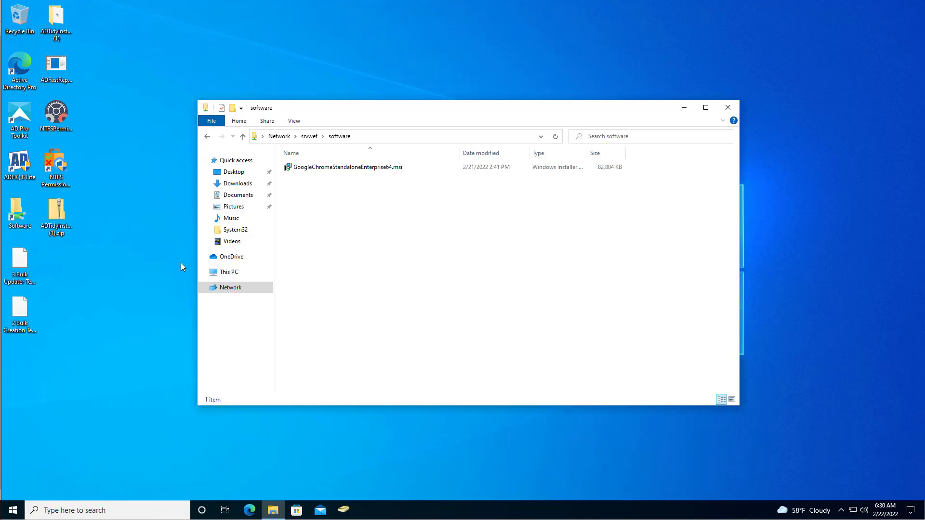
{"action": "mouse_move", "coordinate": [346, 186]}
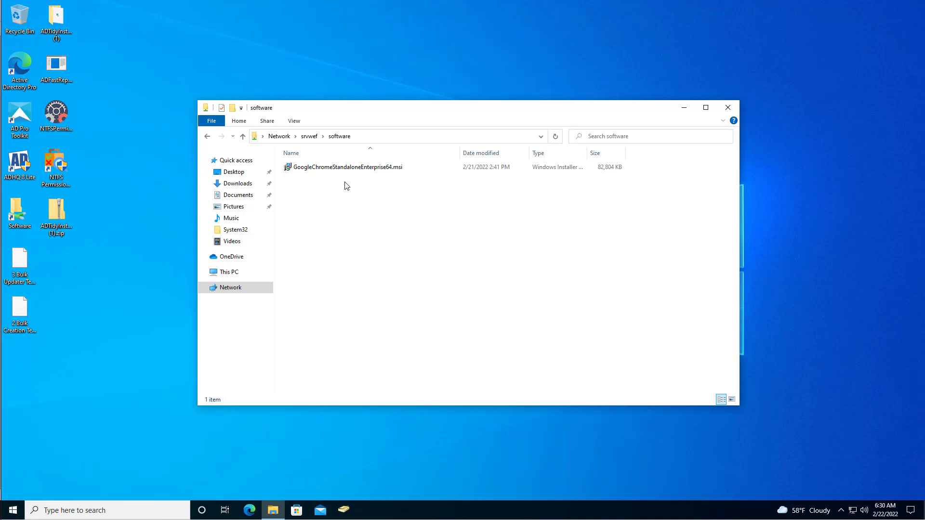
{"action": "mouse_move", "coordinate": [209, 146]}
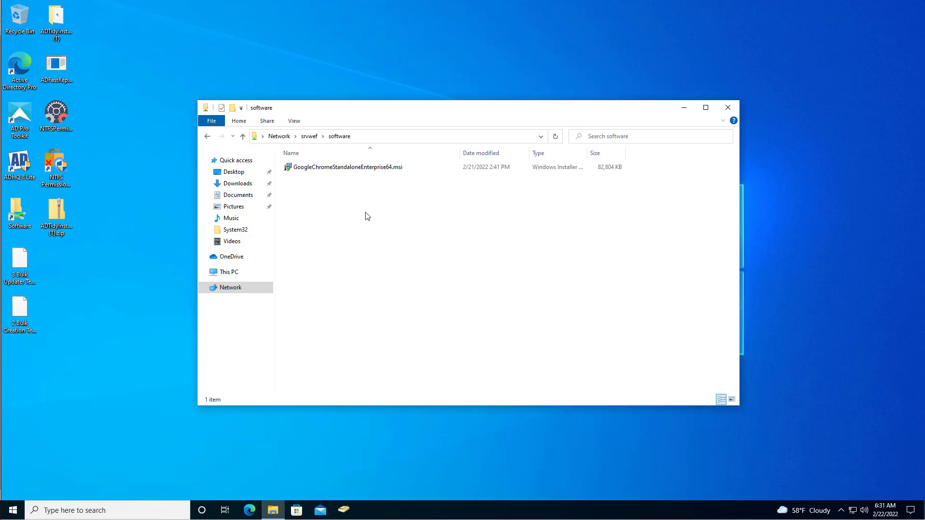
{"action": "mouse_move", "coordinate": [235, 160]}
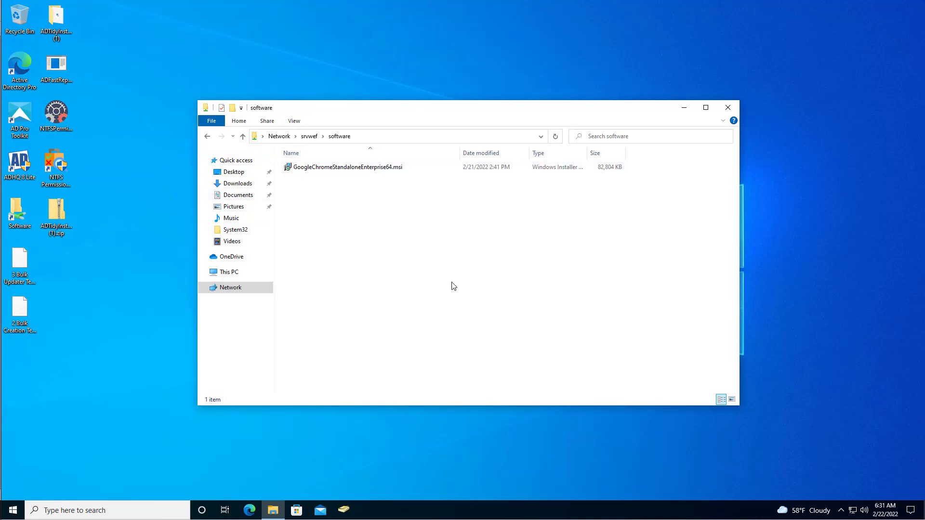
{"action": "mouse_move", "coordinate": [387, 282]}
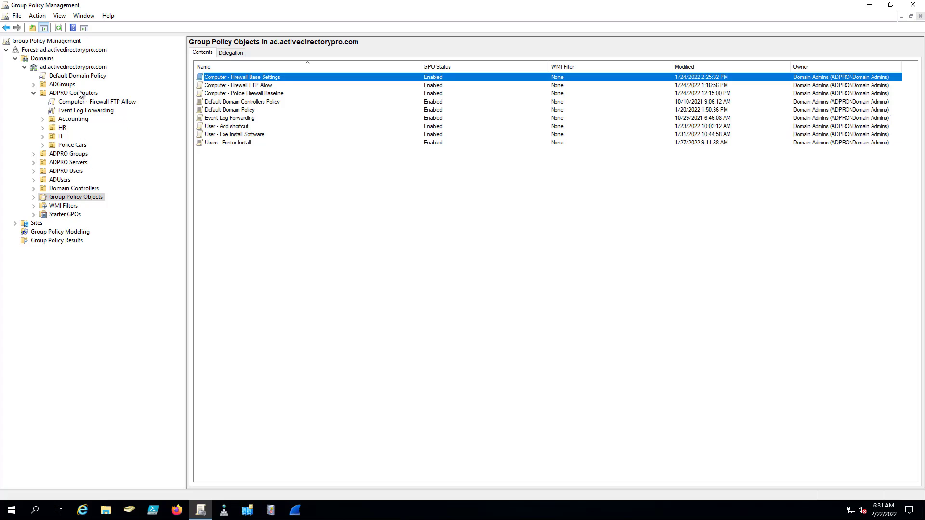
Step: Review the GPOs linked to ADPRO Computers and its HR and IT sub-OUs
{"action": "left_click", "coordinate": [74, 93]}
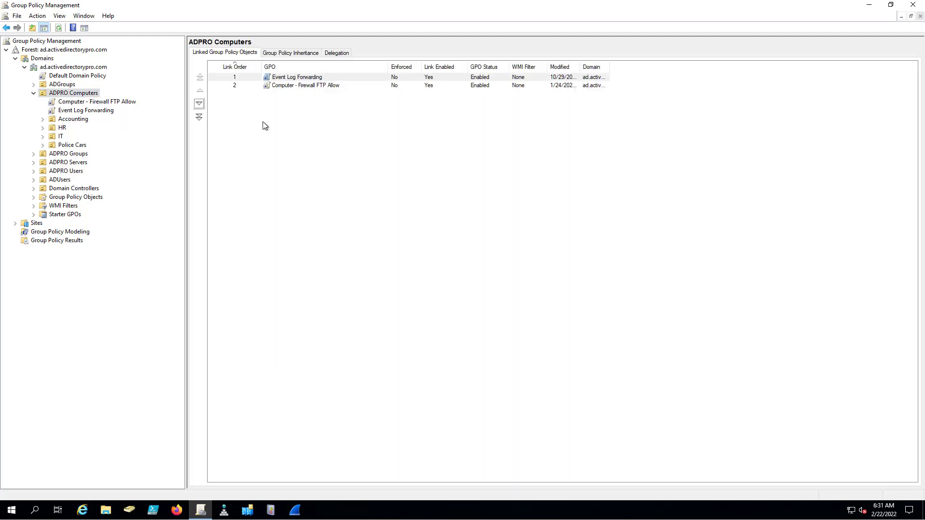
{"action": "mouse_move", "coordinate": [529, 99]}
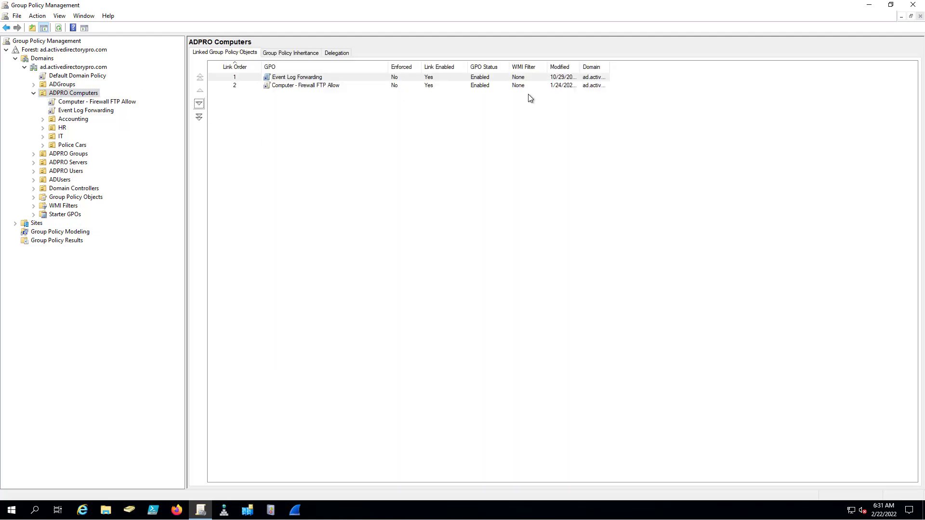
{"action": "mouse_move", "coordinate": [61, 133]}
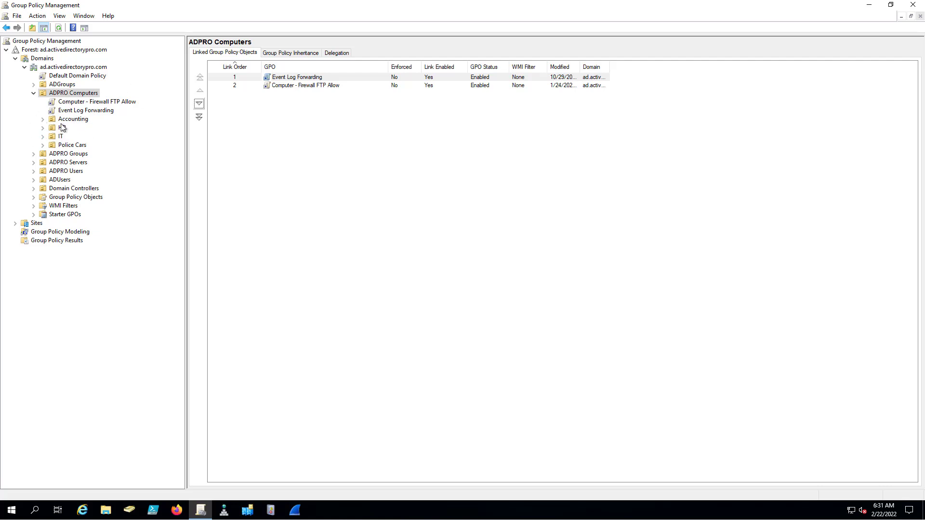
{"action": "left_click", "coordinate": [61, 127]}
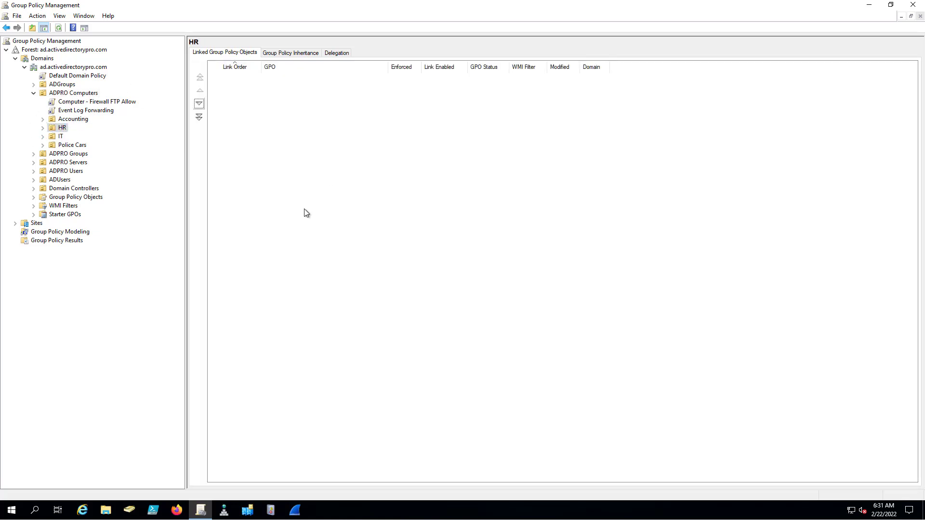
{"action": "left_click", "coordinate": [60, 136]}
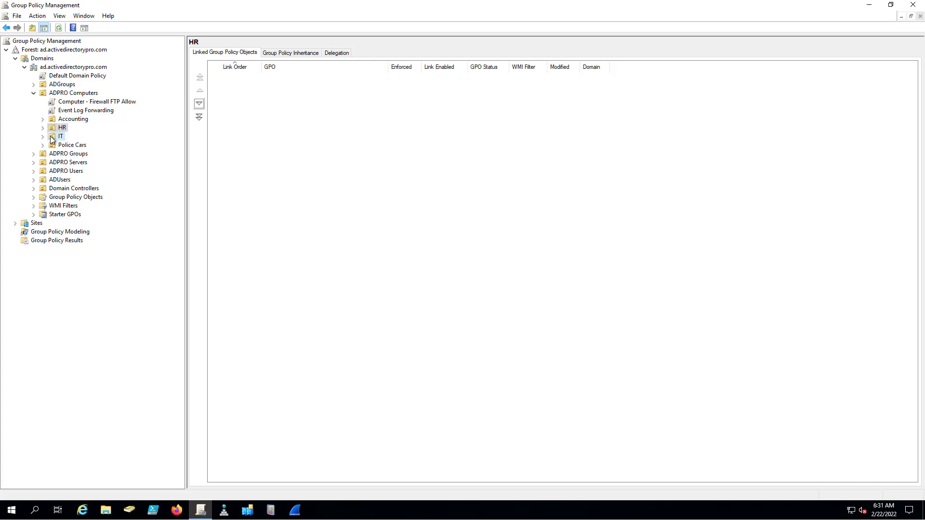
{"action": "left_click", "coordinate": [61, 136]}
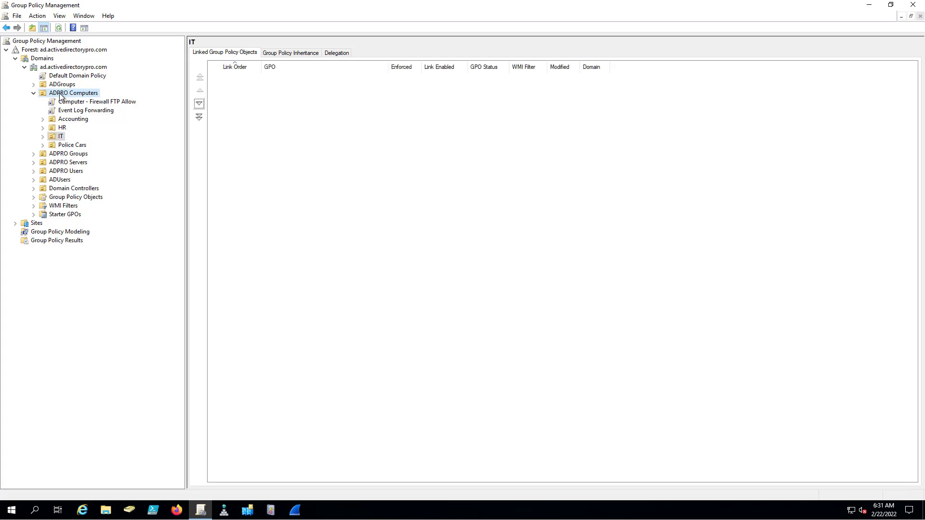
{"action": "left_click", "coordinate": [74, 93]}
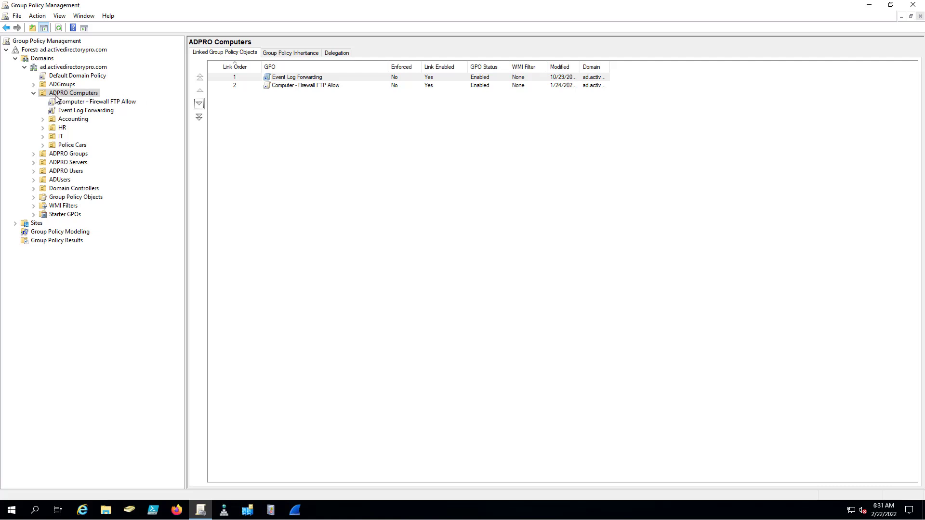
{"action": "mouse_move", "coordinate": [88, 101]}
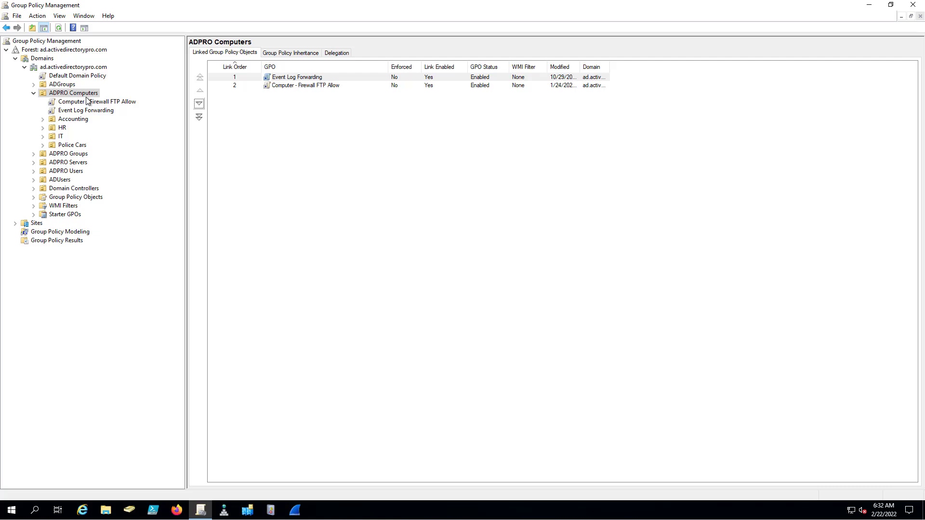
{"action": "mouse_move", "coordinate": [83, 101]}
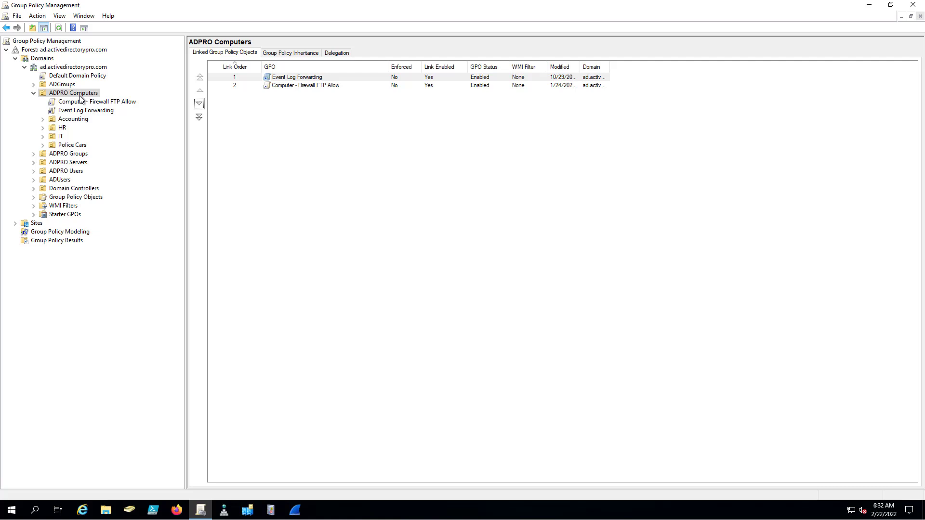
{"action": "mouse_move", "coordinate": [81, 98]}
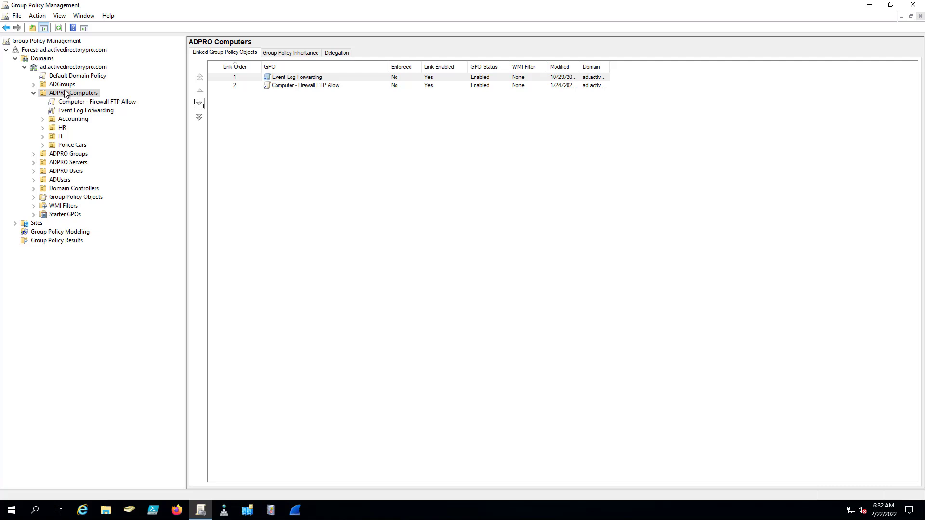
{"action": "mouse_move", "coordinate": [72, 97]}
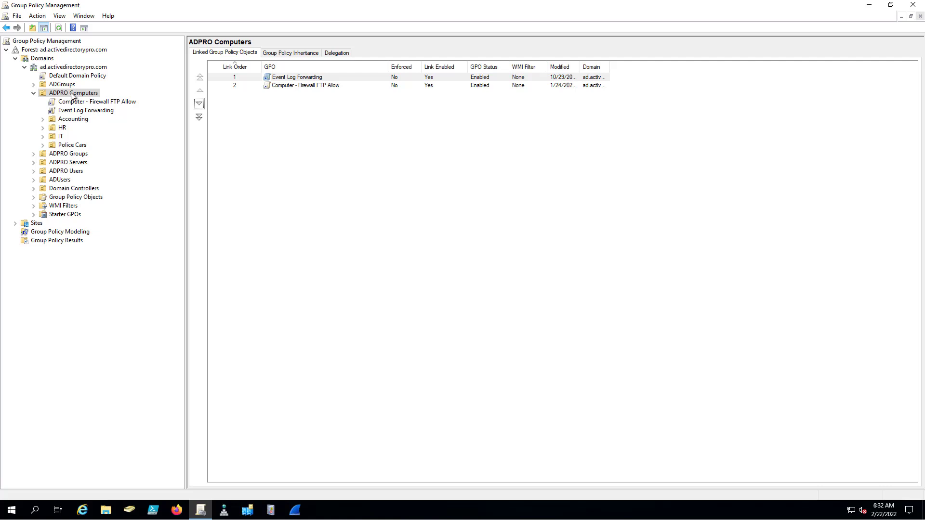
Step: Create and link a GPO named 'Computer - Deploy Chrome' on ADPRO Computers and view its scope
{"action": "right_click", "coordinate": [74, 94]}
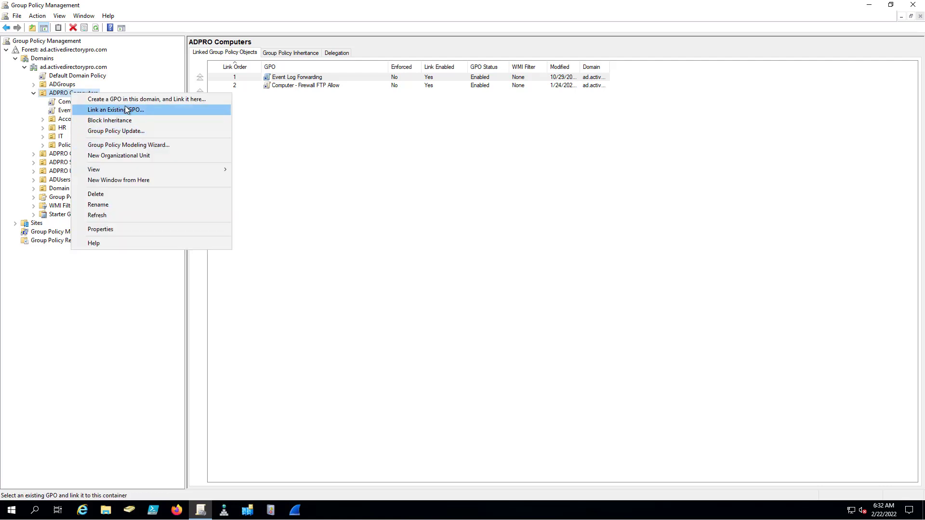
{"action": "mouse_move", "coordinate": [118, 180]}
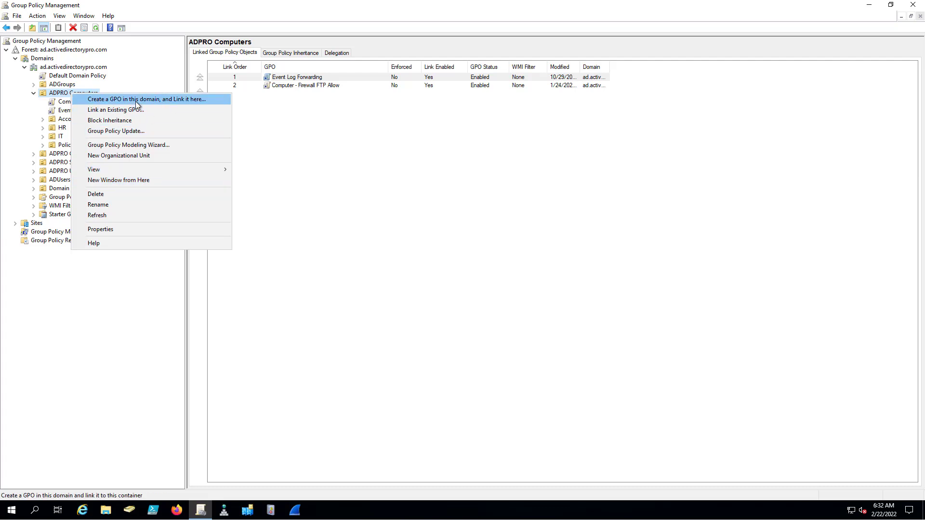
{"action": "left_click", "coordinate": [147, 99]}
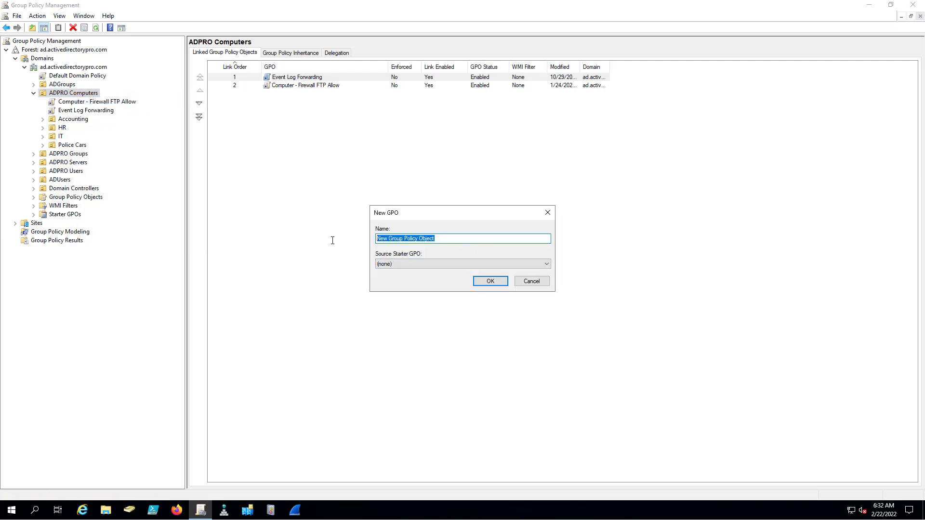
{"action": "type", "text": "Computer - Deploy"}
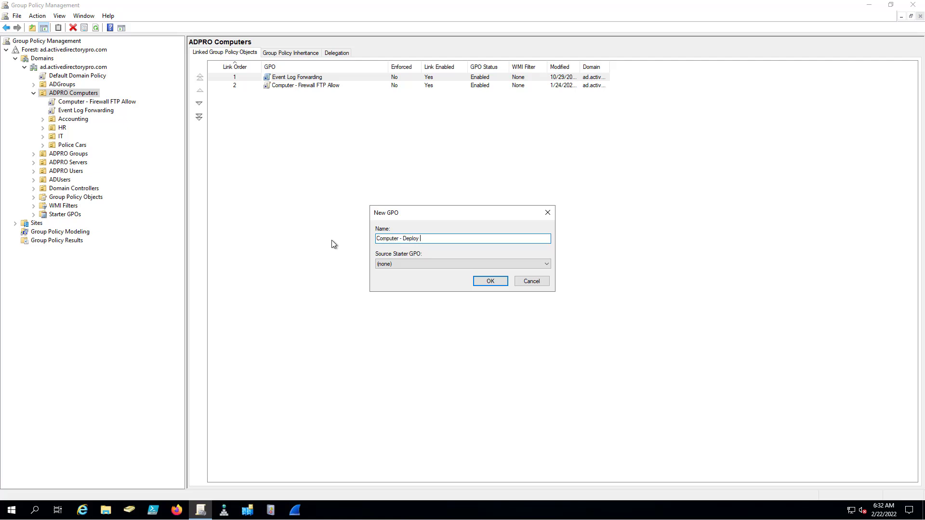
{"action": "type", "text": "Chrome"}
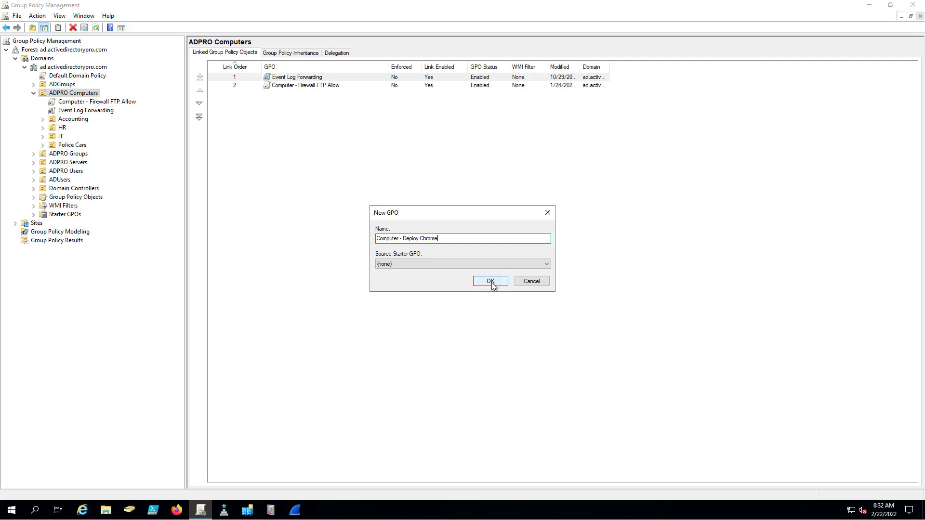
{"action": "left_click", "coordinate": [489, 281]}
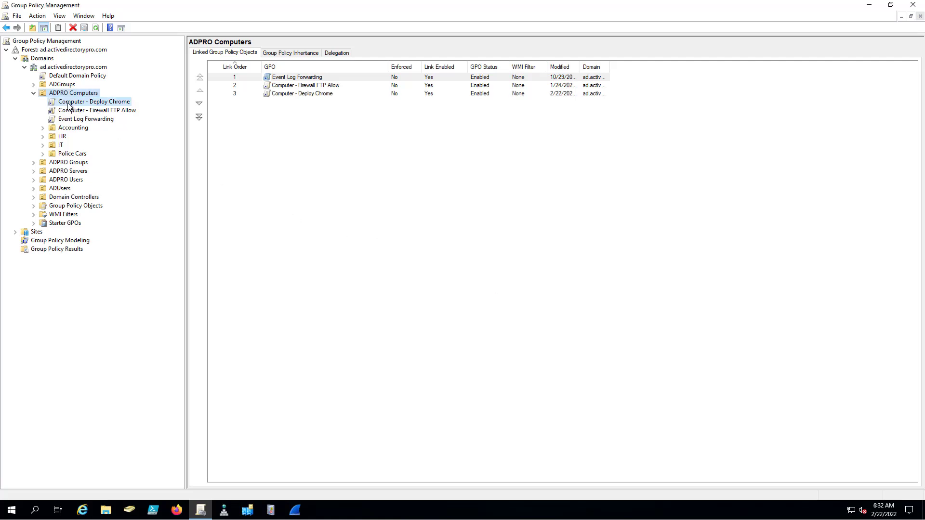
{"action": "left_click", "coordinate": [94, 102]}
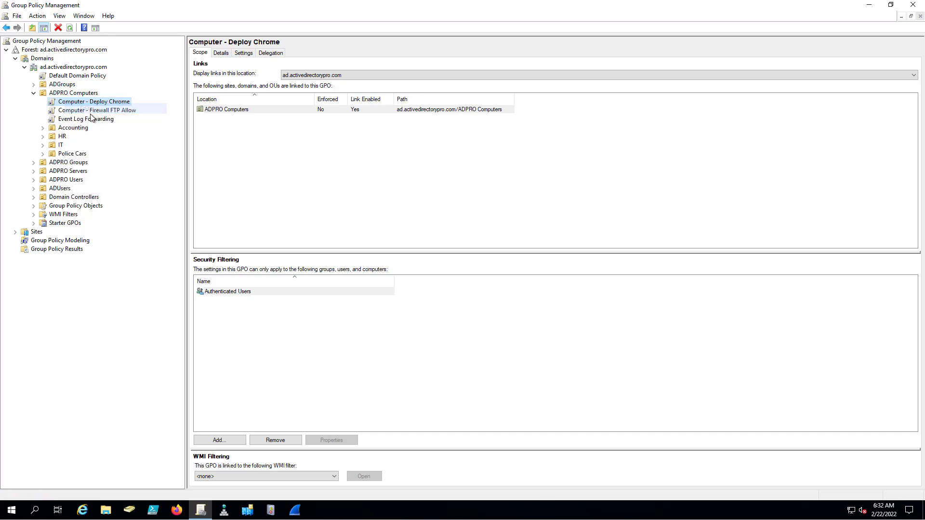
Step: Edit Computer - Deploy Chrome and reach Software installation under Computer Configuration > Policies > Software Settings
{"action": "double_click", "coordinate": [93, 101]}
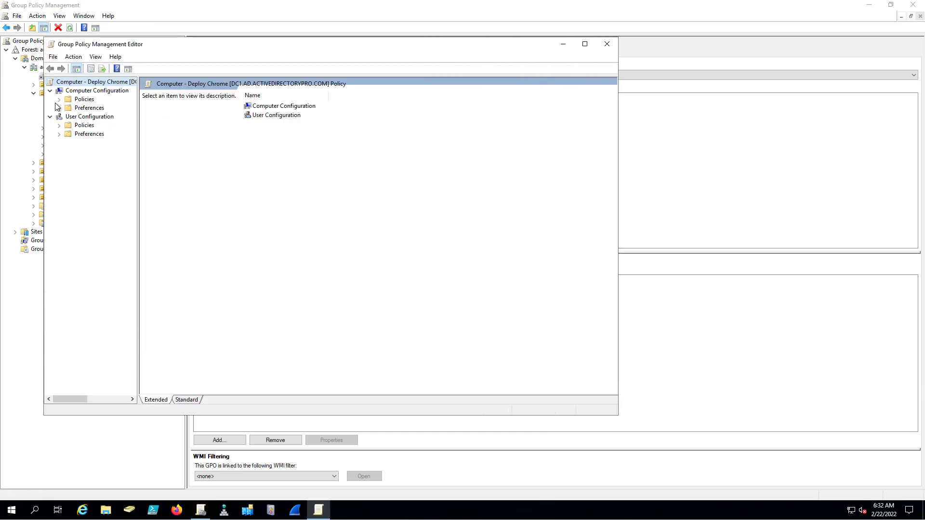
{"action": "left_click", "coordinate": [59, 100]}
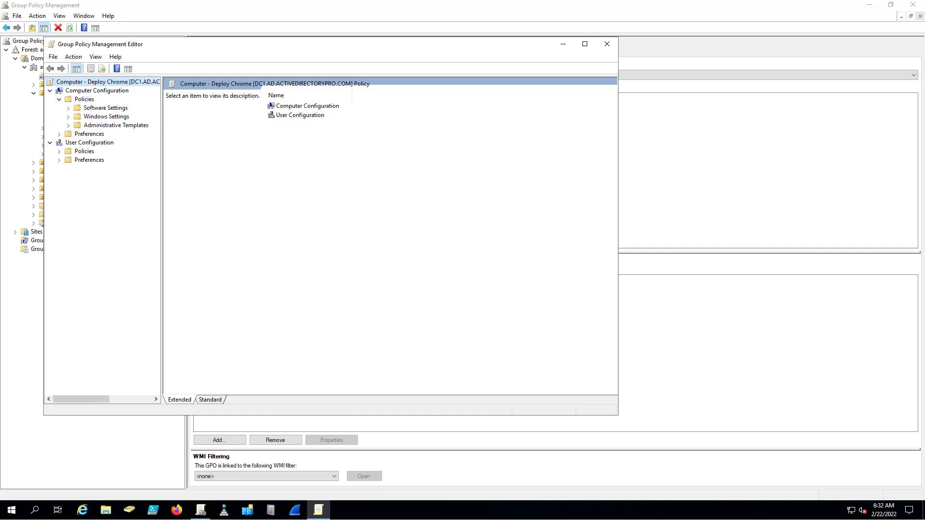
{"action": "left_click", "coordinate": [85, 99]}
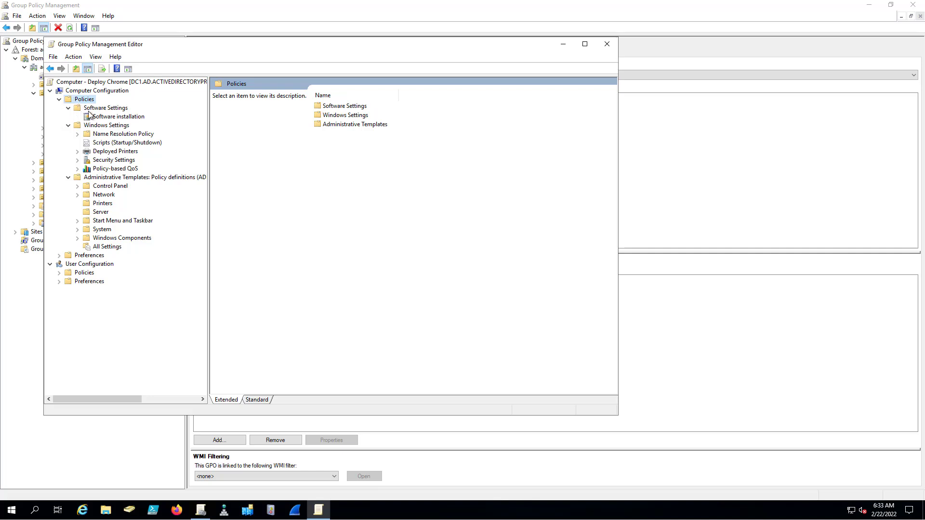
{"action": "left_click", "coordinate": [117, 116]}
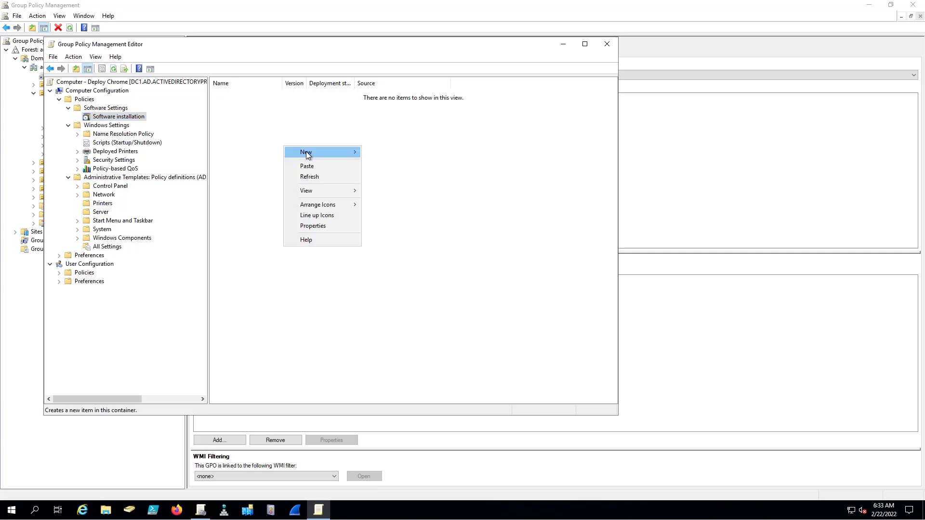
Step: Add a new package and point the file browser at the \\srvwef\software network share
{"action": "left_click", "coordinate": [306, 152]}
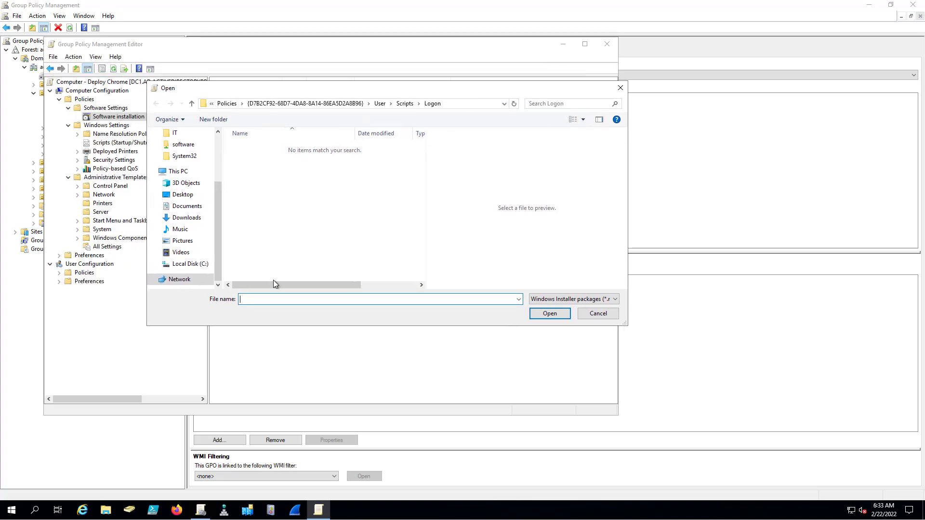
{"action": "mouse_move", "coordinate": [465, 103]}
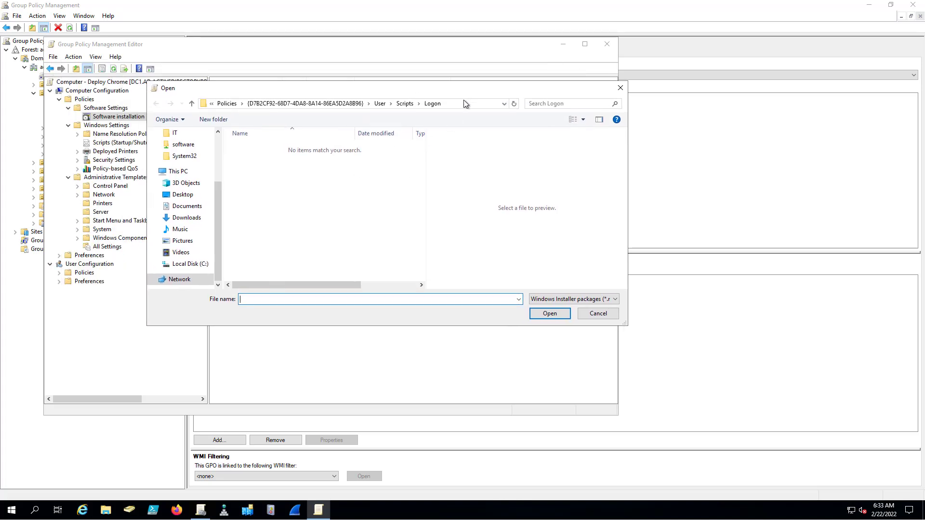
{"action": "left_click", "coordinate": [353, 103]}
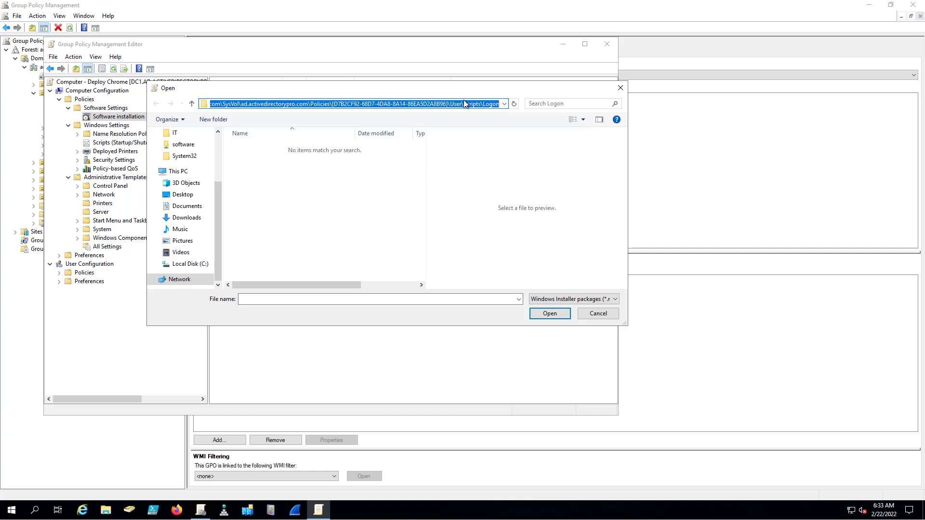
{"action": "left_click", "coordinate": [190, 264]}
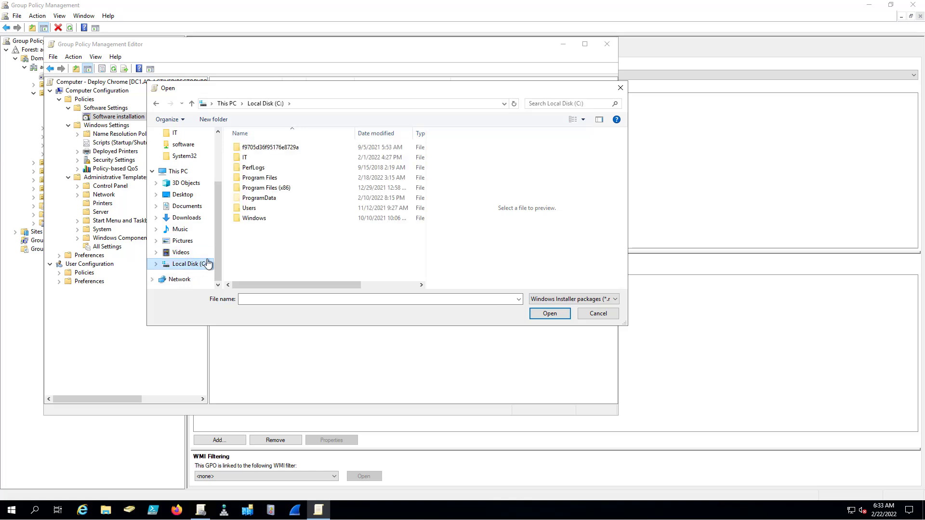
{"action": "mouse_move", "coordinate": [181, 269]}
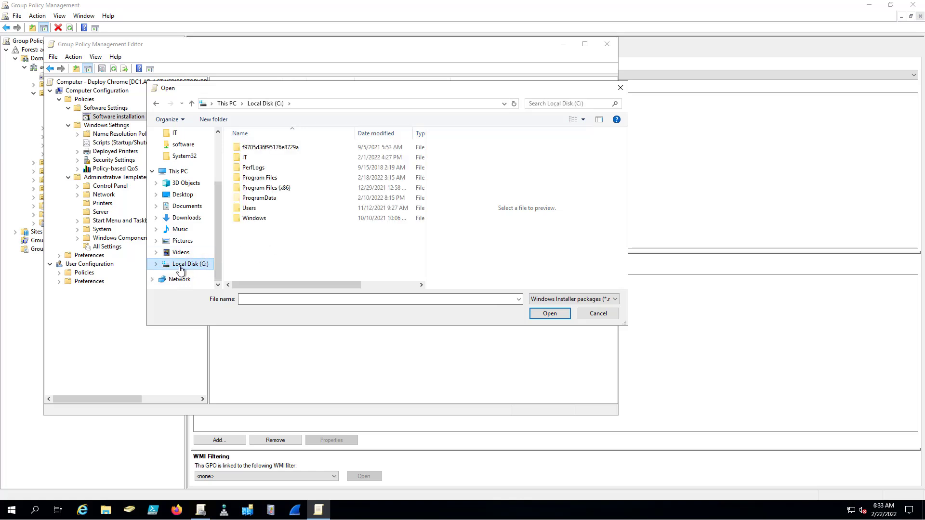
{"action": "double_click", "coordinate": [244, 157]}
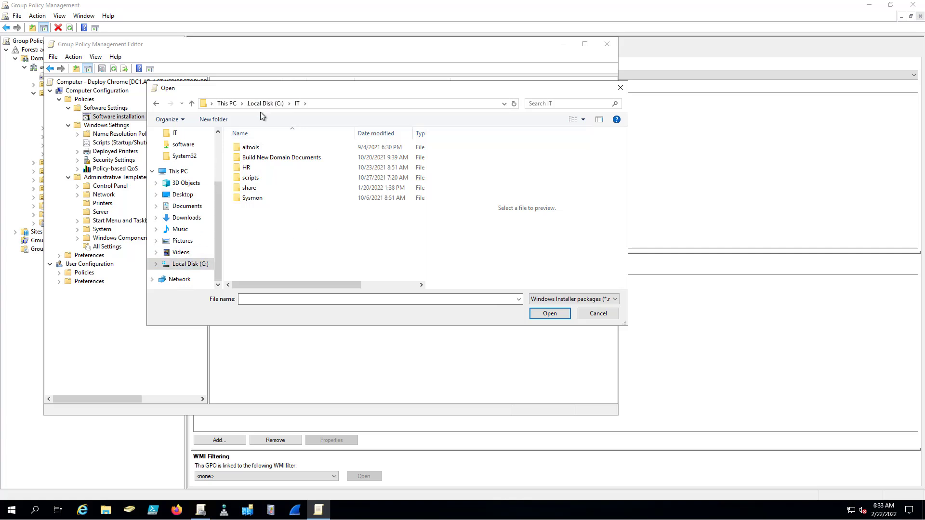
{"action": "mouse_move", "coordinate": [344, 109]}
{"action": "type", "text": "\\\\srvsew\\"}
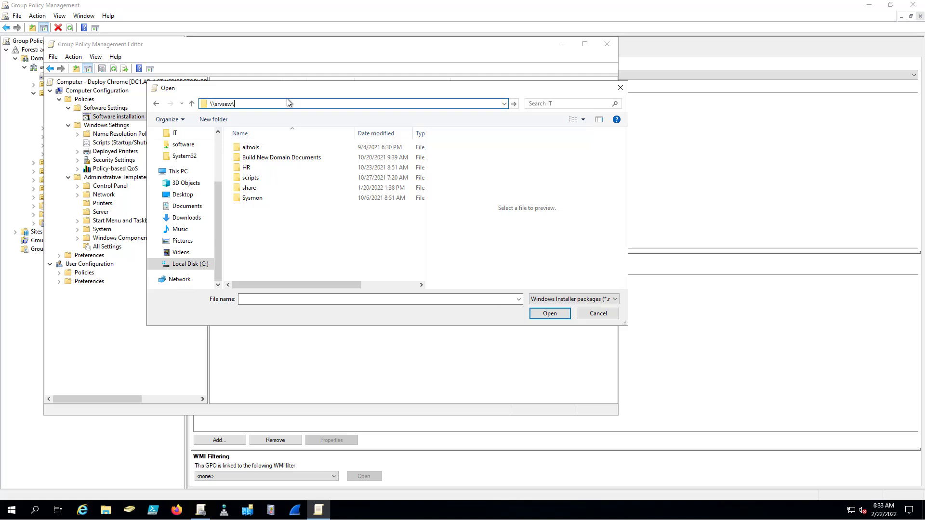
{"action": "key", "text": "BackSpace"}
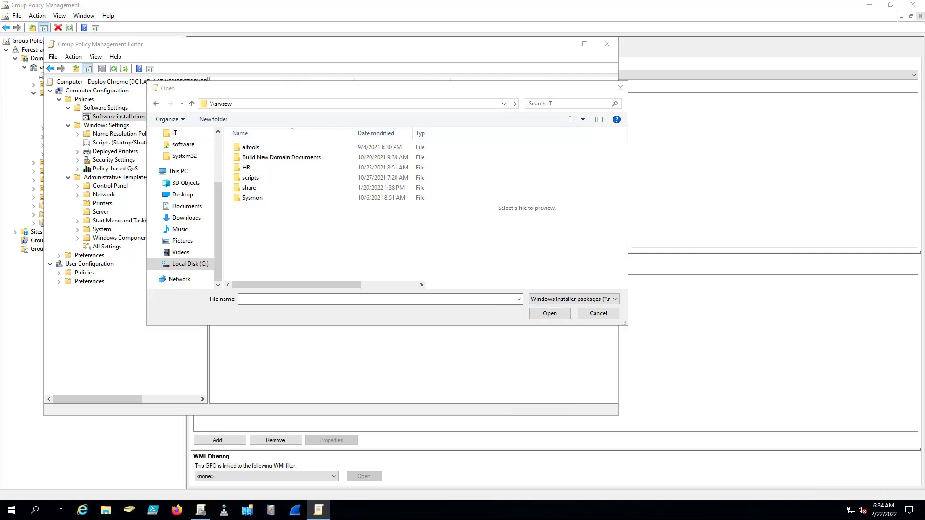
{"action": "type", "text": "\\srvwef\\software"}
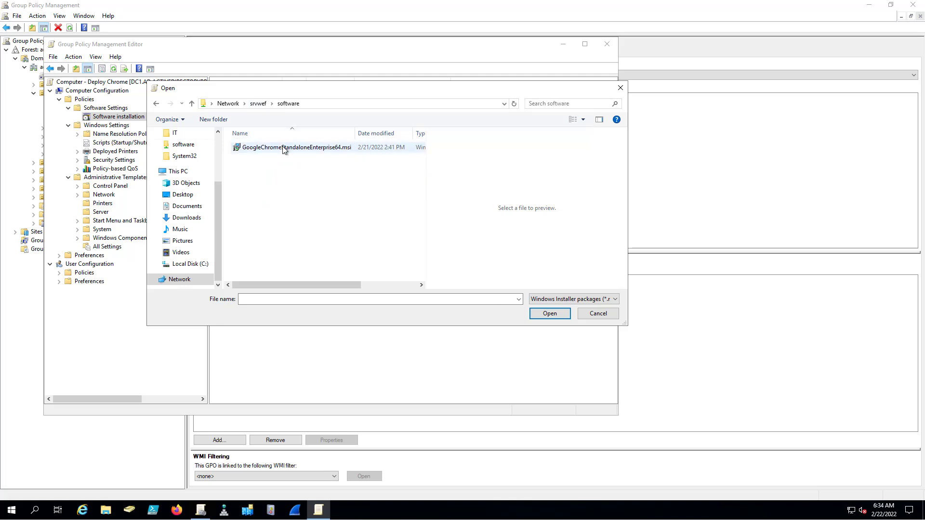
Step: Select the Google Chrome enterprise MSI and deploy it as an Assigned package
{"action": "left_click", "coordinate": [296, 146]}
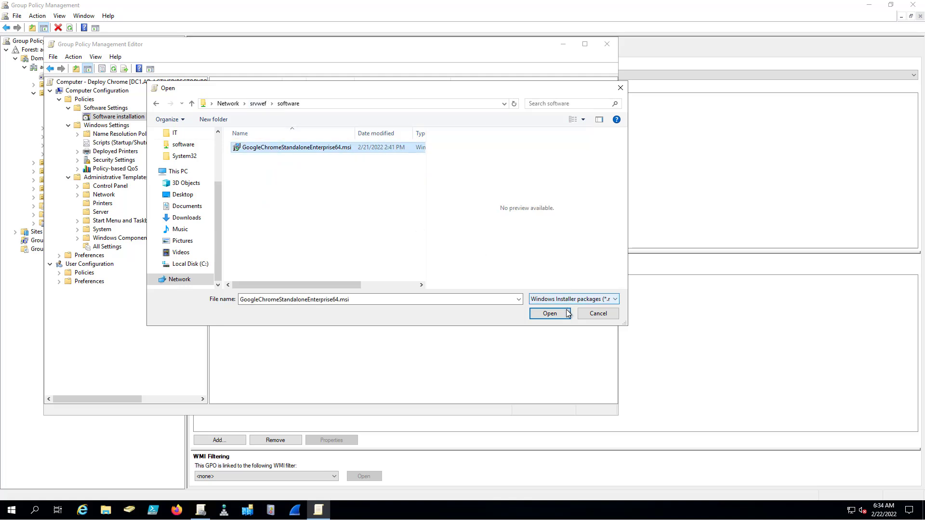
{"action": "left_click", "coordinate": [549, 313]}
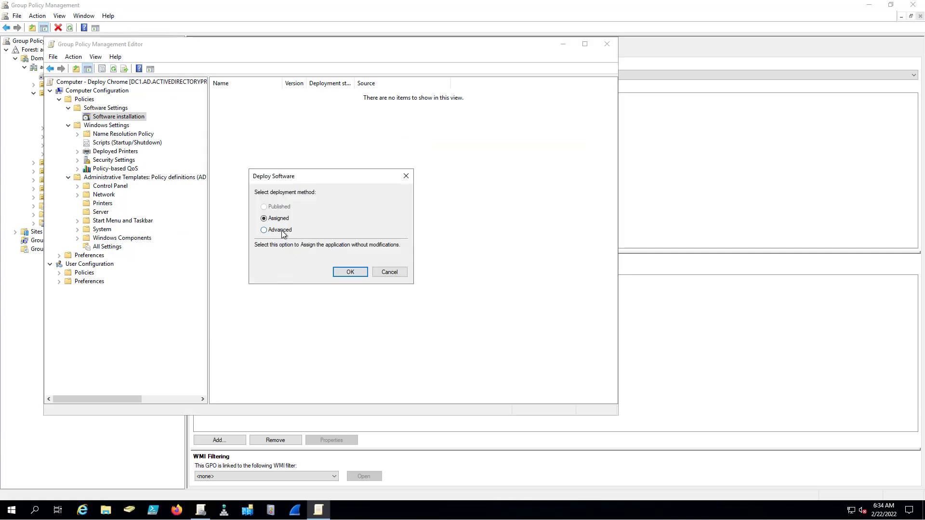
{"action": "mouse_move", "coordinate": [320, 232]}
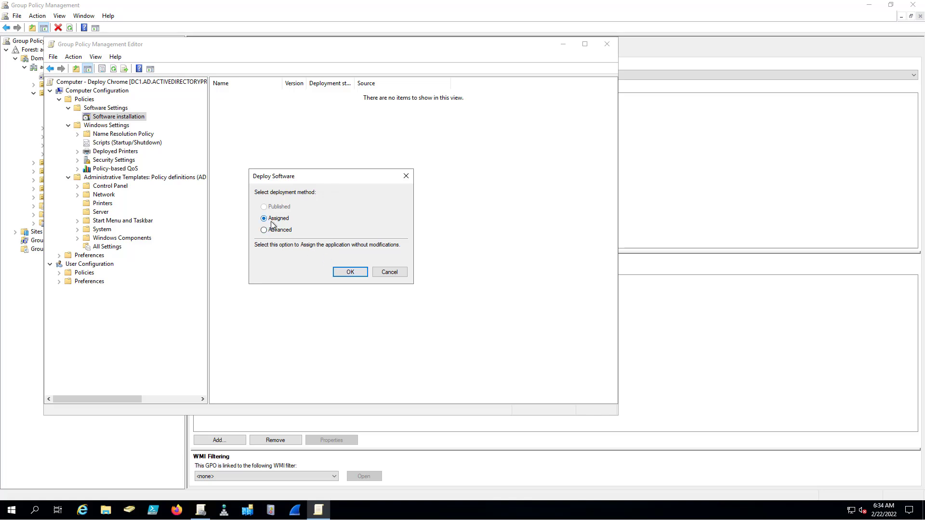
{"action": "left_click", "coordinate": [349, 272]}
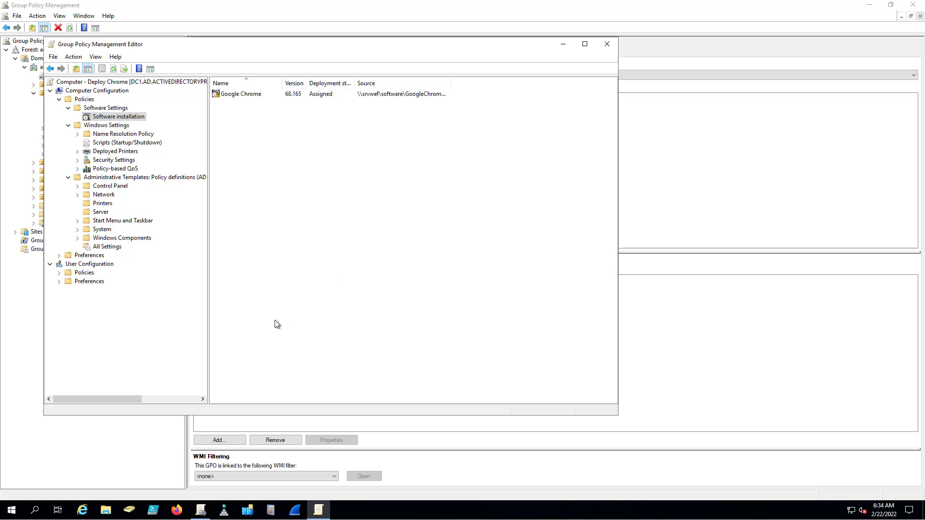
{"action": "mouse_move", "coordinate": [331, 139]}
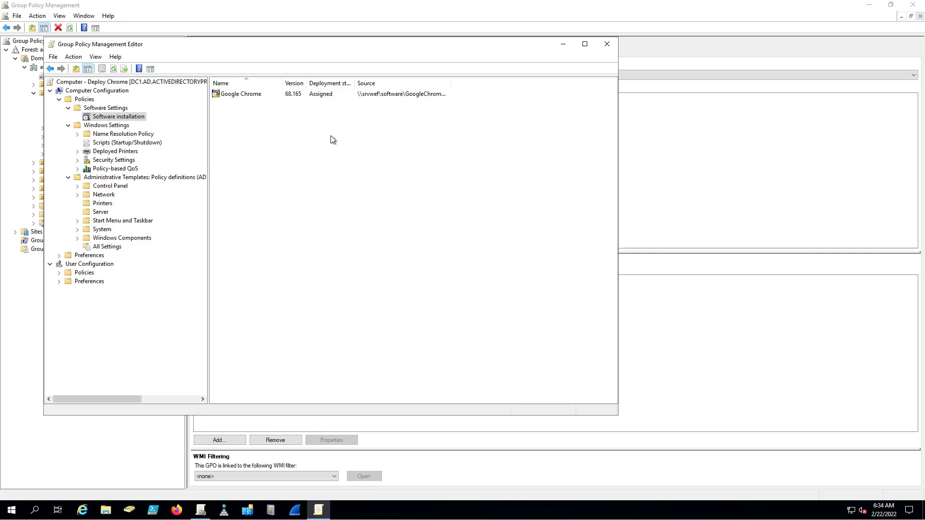
{"action": "right_click", "coordinate": [240, 94]}
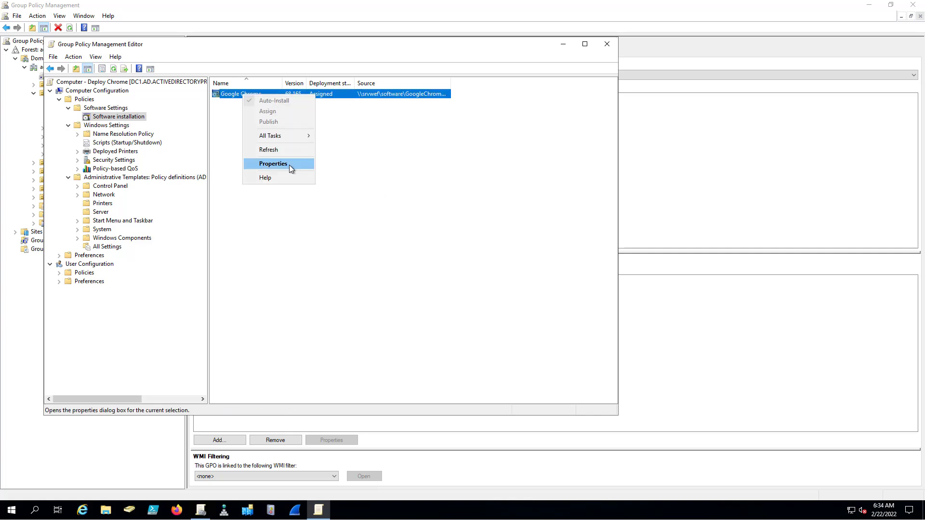
{"action": "left_click", "coordinate": [273, 164]}
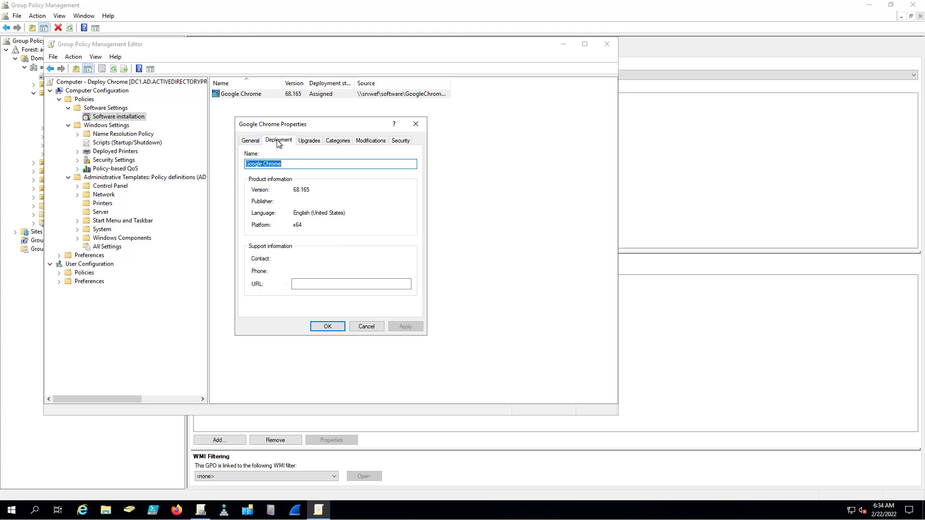
{"action": "left_click", "coordinate": [279, 141]}
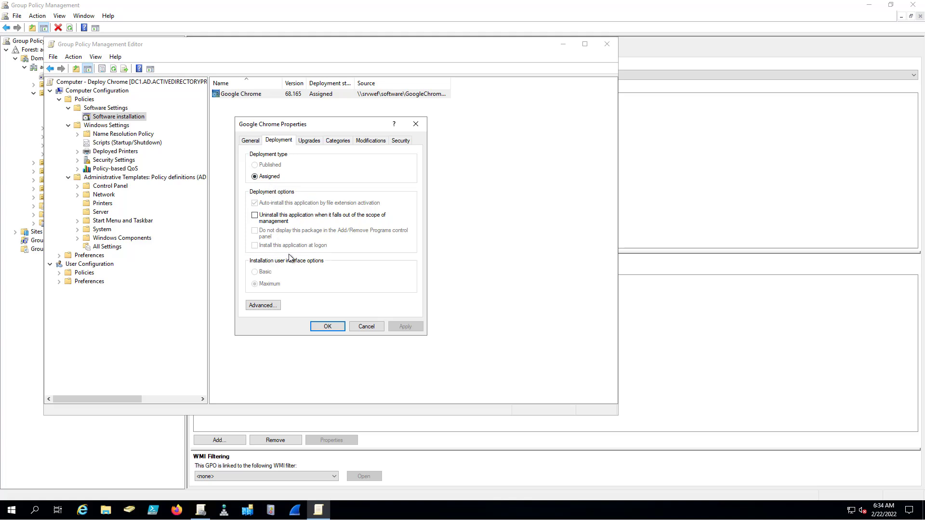
{"action": "left_click", "coordinate": [262, 306]}
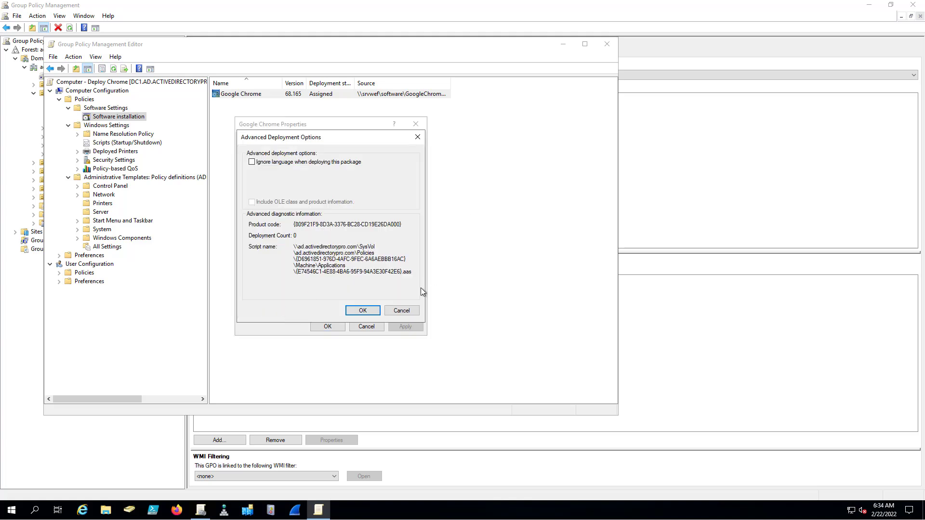
{"action": "left_click", "coordinate": [363, 310]}
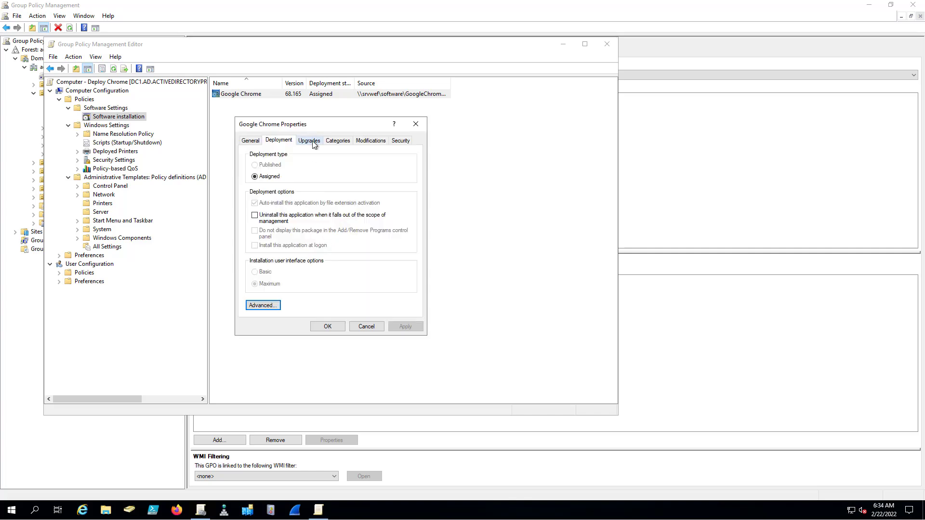
{"action": "left_click", "coordinate": [370, 141]}
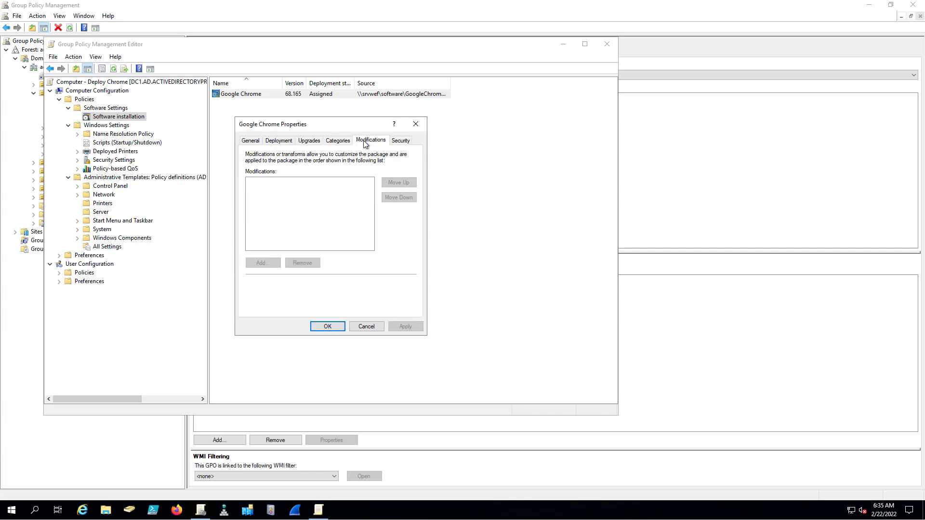
{"action": "left_click", "coordinate": [277, 141]}
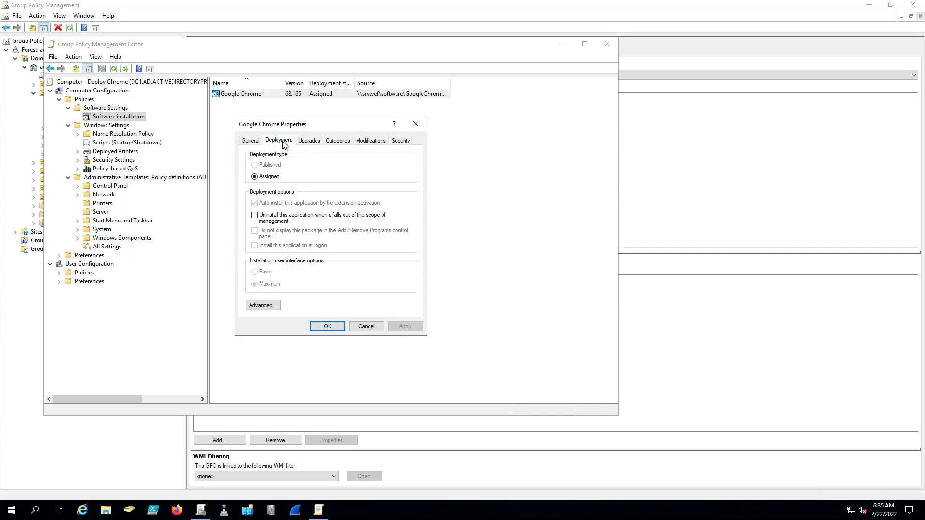
{"action": "left_click", "coordinate": [250, 140]}
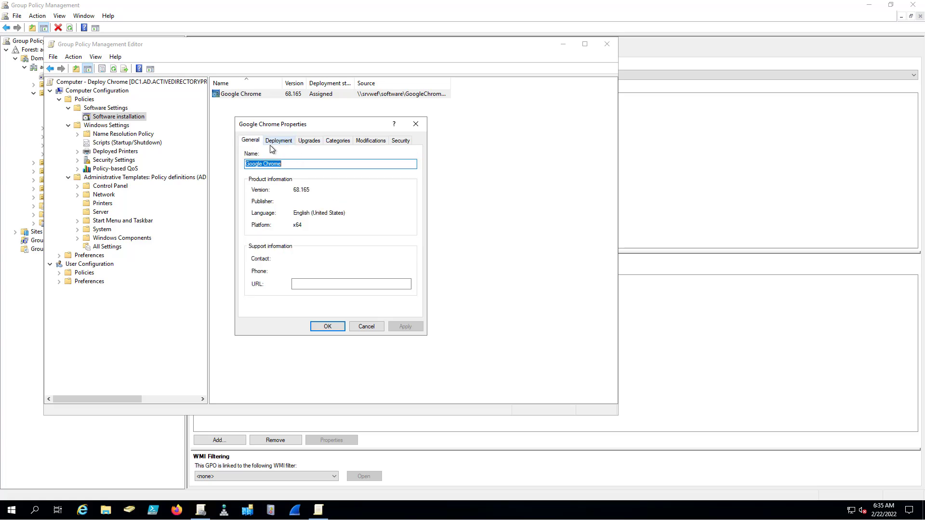
{"action": "left_click", "coordinate": [278, 141]}
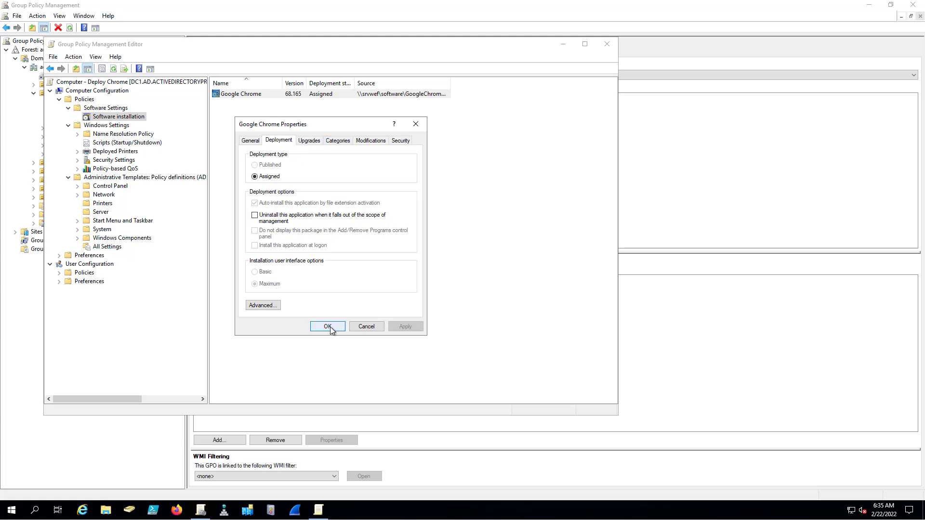
{"action": "left_click", "coordinate": [327, 327]}
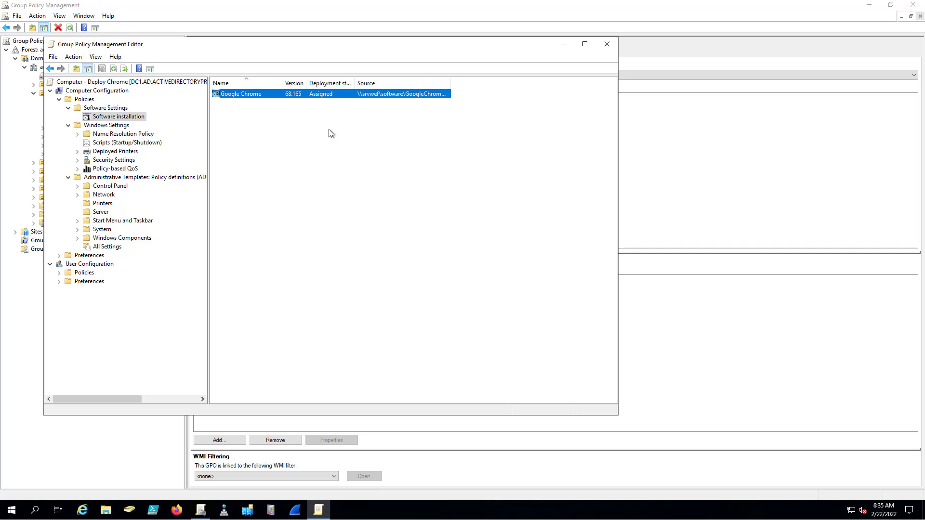
{"action": "mouse_move", "coordinate": [422, 171]}
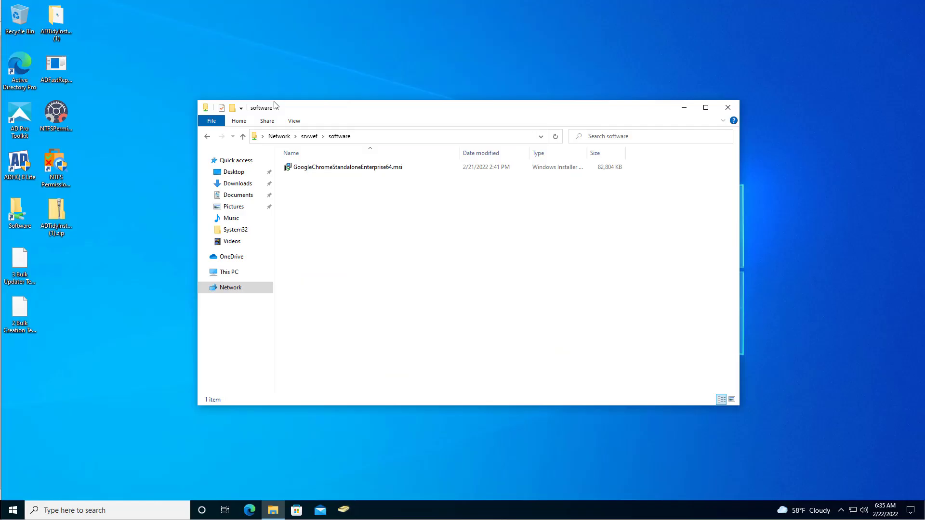
Step: Close the software folder window and launch Command Prompt from the Start search for cmd
{"action": "left_click", "coordinate": [727, 107]}
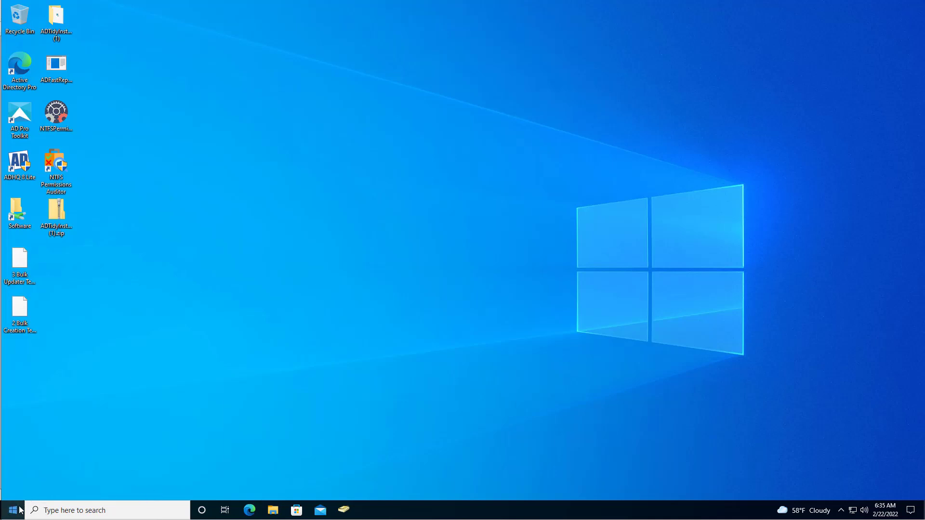
{"action": "type", "text": "c"}
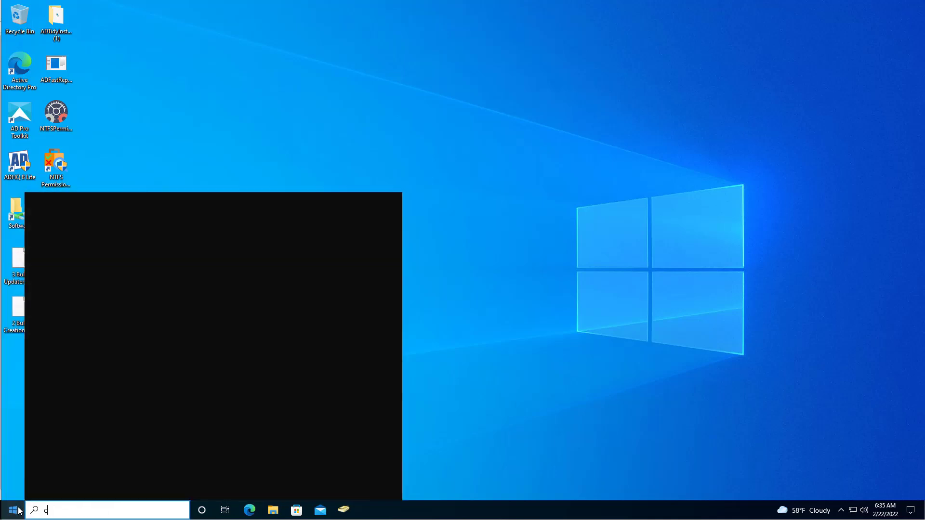
{"action": "type", "text": "md"}
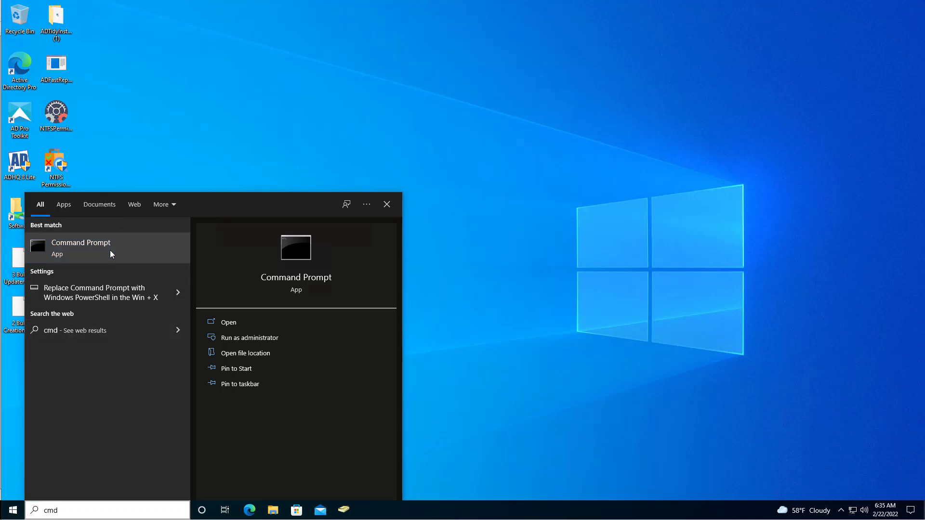
{"action": "left_click", "coordinate": [80, 247]}
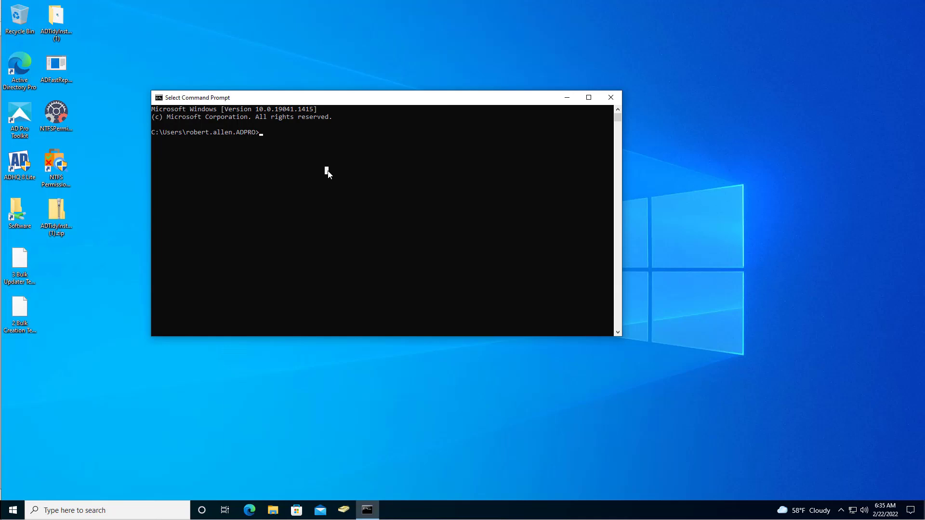
Step: Run gpupdate /force and answer Y to the restart prompt
{"action": "type", "text": "gpupdate /force"}
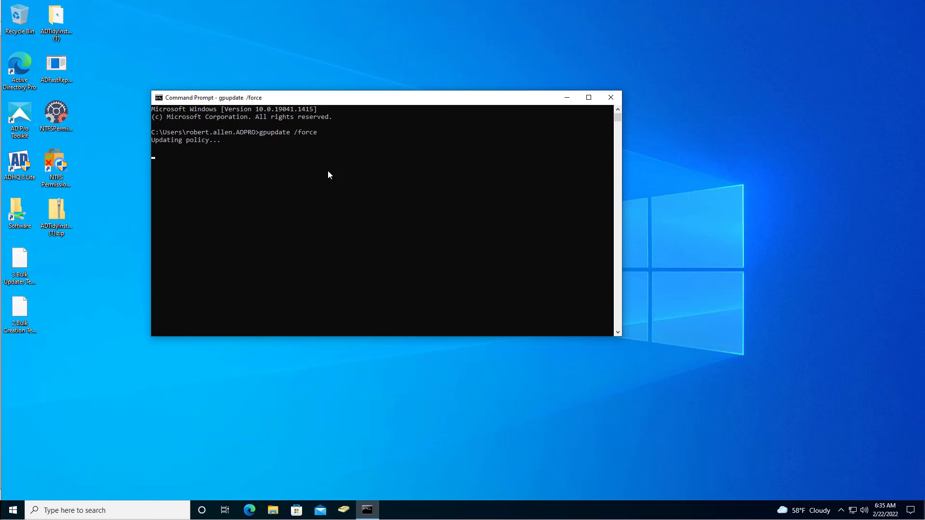
{"action": "mouse_move", "coordinate": [428, 236]}
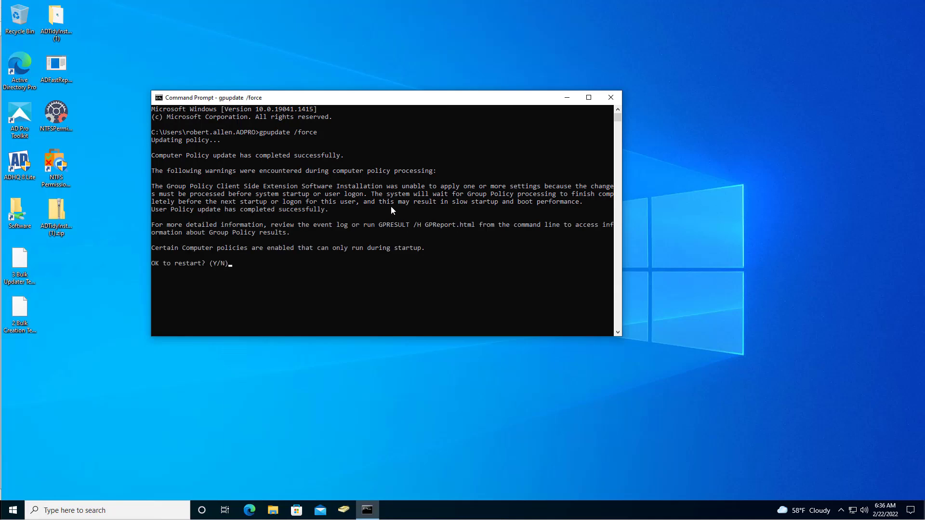
{"action": "mouse_move", "coordinate": [402, 208]}
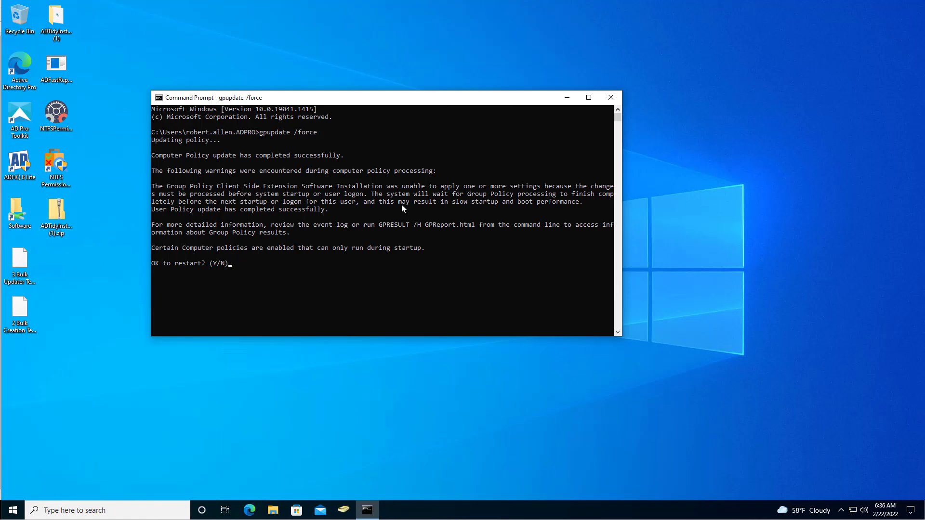
{"action": "mouse_move", "coordinate": [326, 253]}
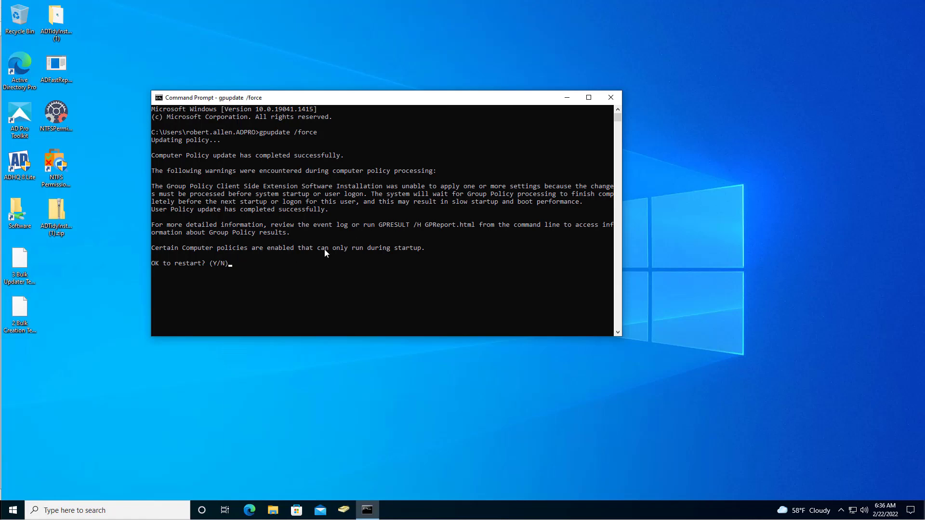
{"action": "mouse_move", "coordinate": [252, 256]}
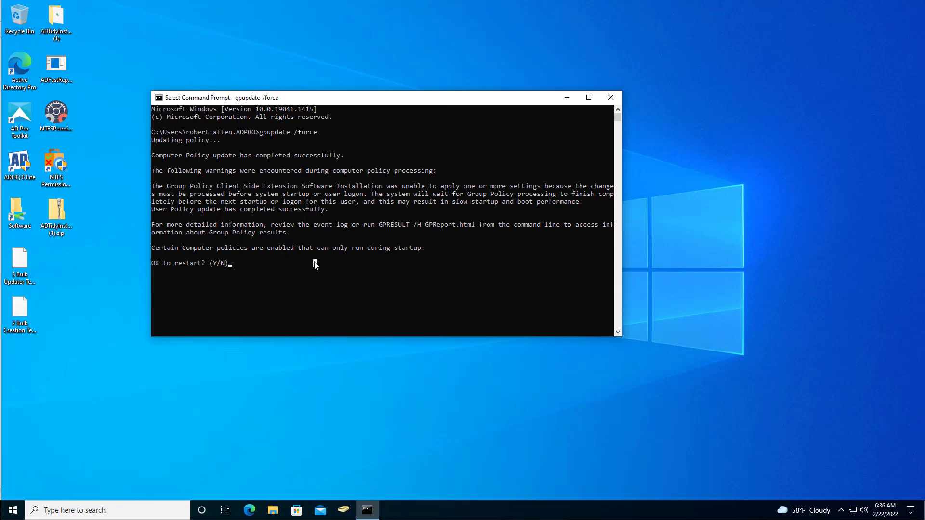
{"action": "type", "text": "y"}
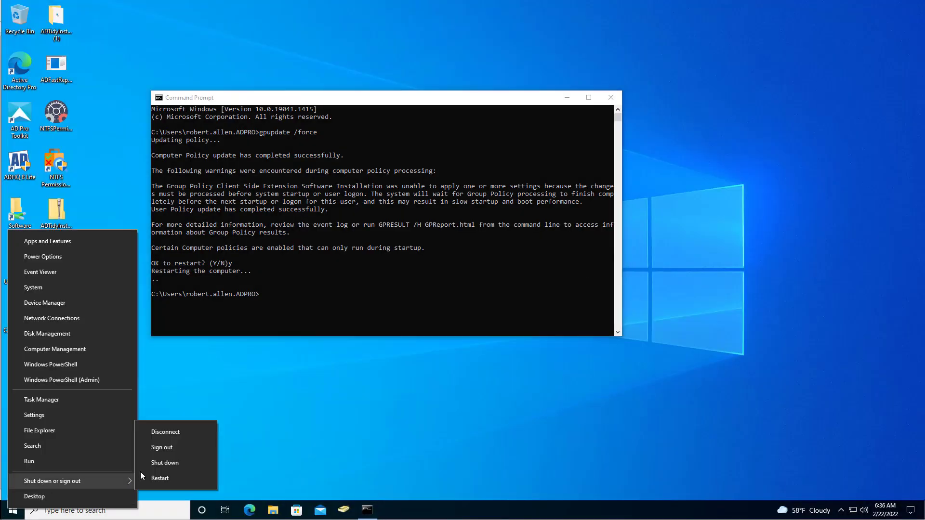
Step: Restart the computer from the Start menu and sign back in with the account password
{"action": "left_click", "coordinate": [159, 478]}
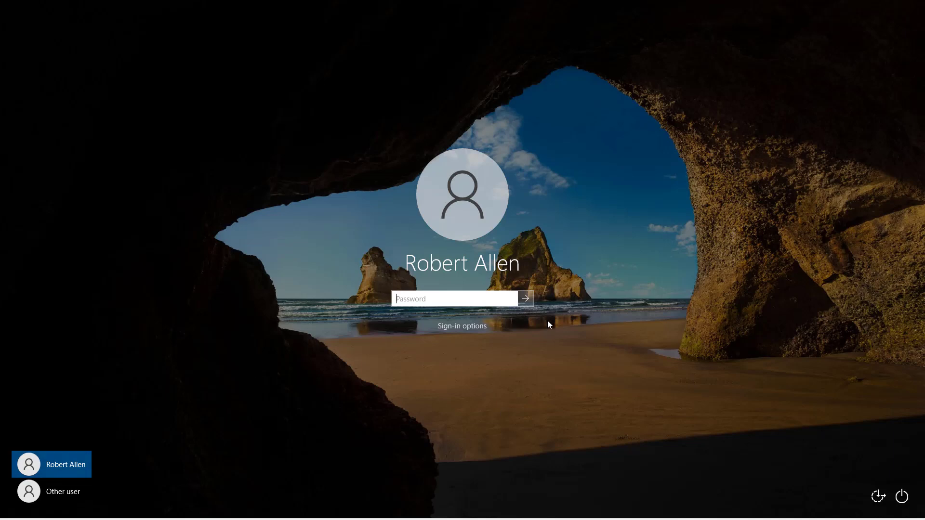
{"action": "type", "text": "••"}
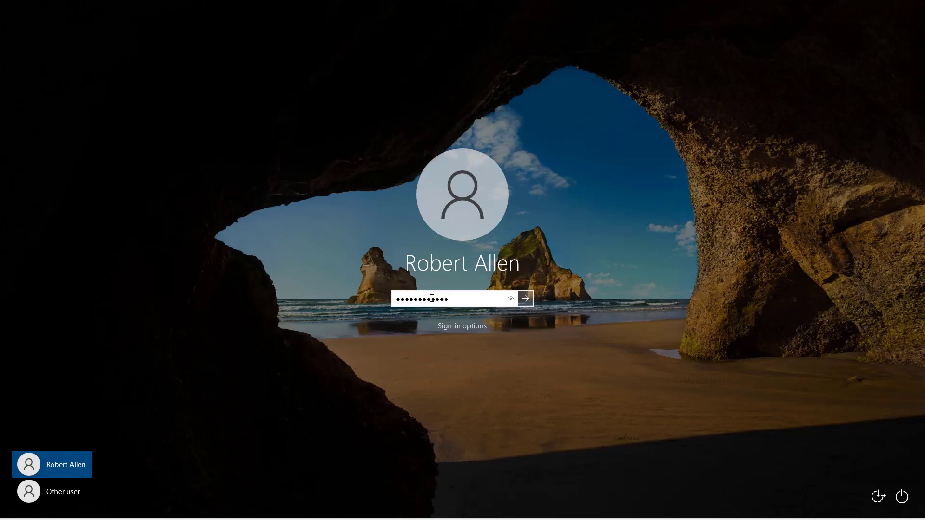
{"action": "left_click", "coordinate": [524, 297]}
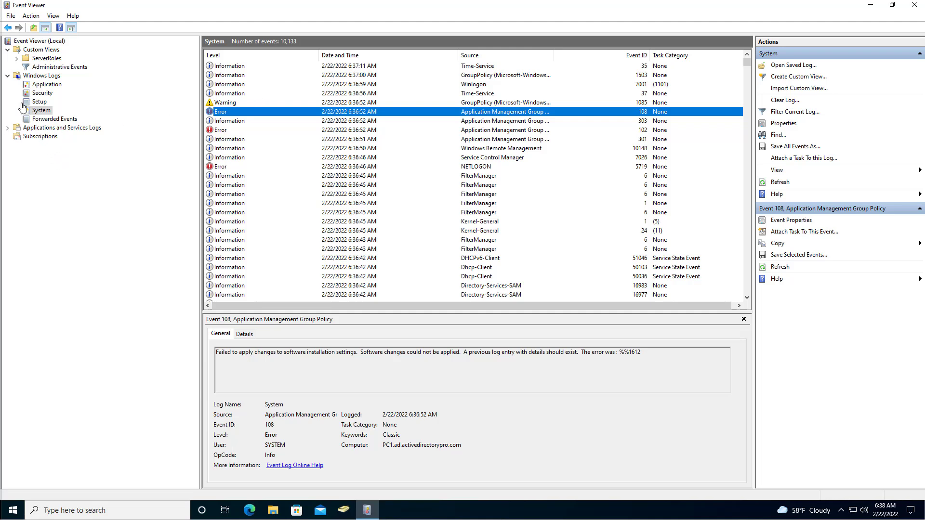
{"action": "mouse_move", "coordinate": [42, 94]}
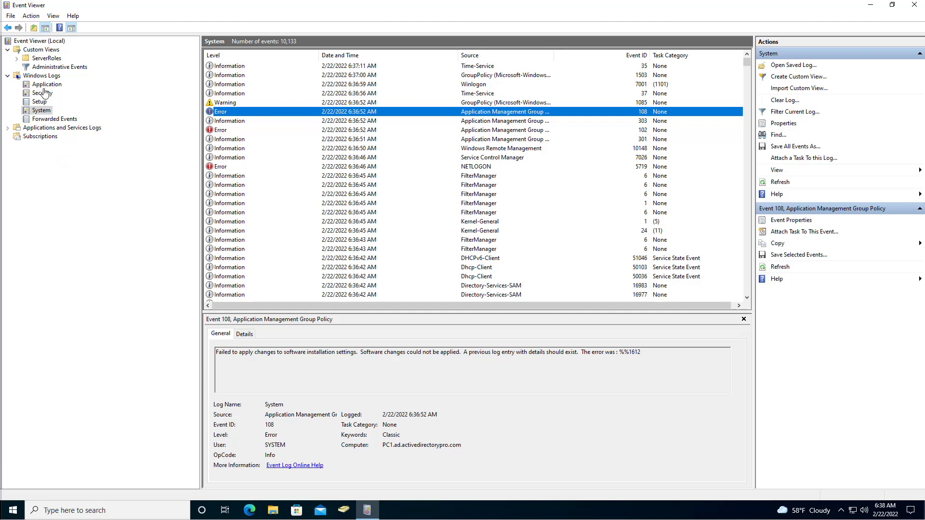
{"action": "mouse_move", "coordinate": [233, 219]}
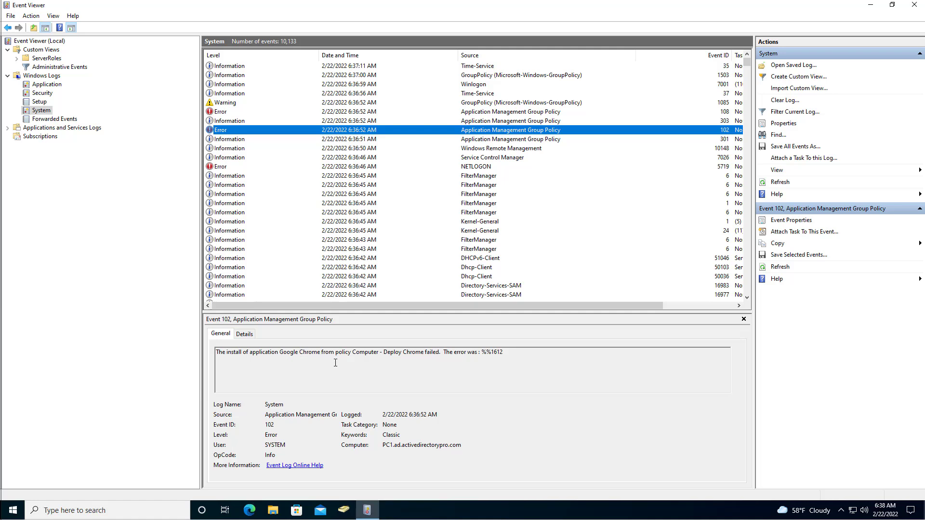
{"action": "mouse_move", "coordinate": [424, 360]}
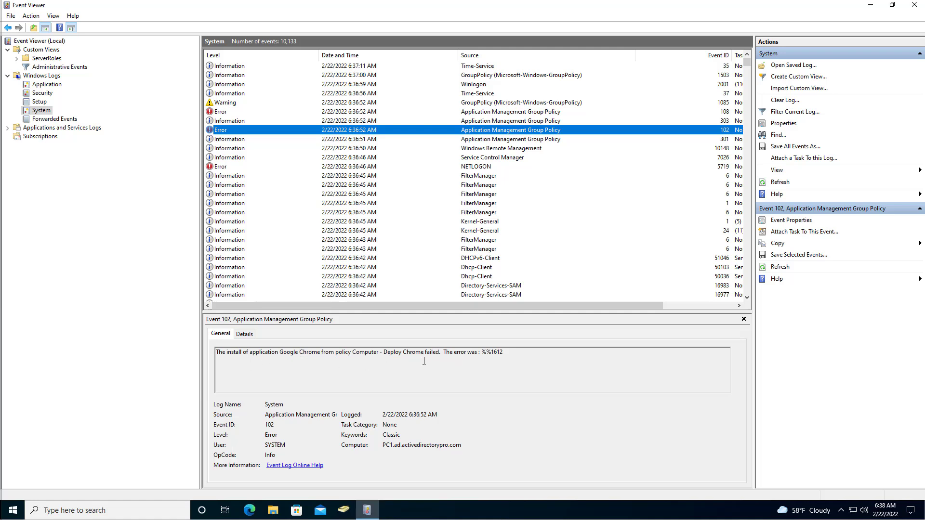
Step: Highlight the error 1612 detail in the Application Management Group Policy event
{"action": "left_click_drag", "start_coordinate": [466, 351], "coordinate": [502, 351]}
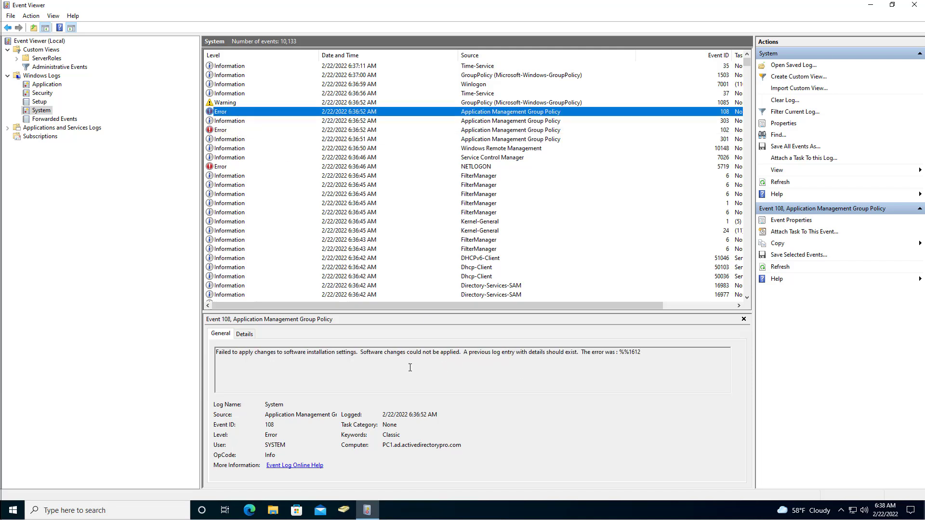
{"action": "mouse_move", "coordinate": [248, 202]}
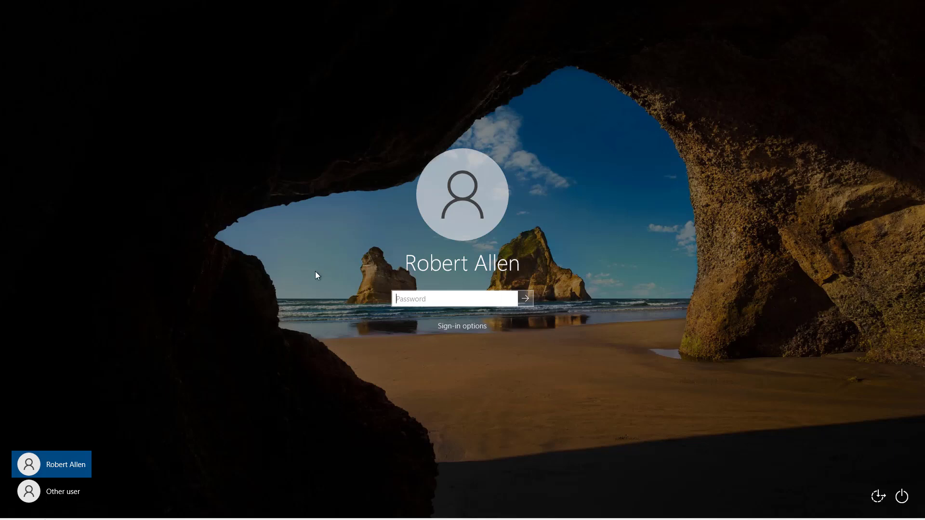
{"action": "mouse_move", "coordinate": [457, 294]}
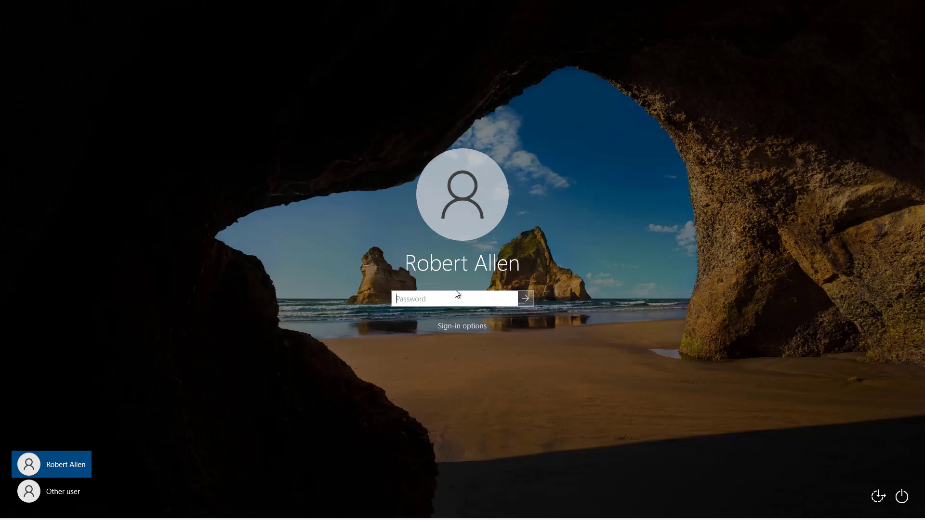
{"action": "mouse_move", "coordinate": [292, 276]}
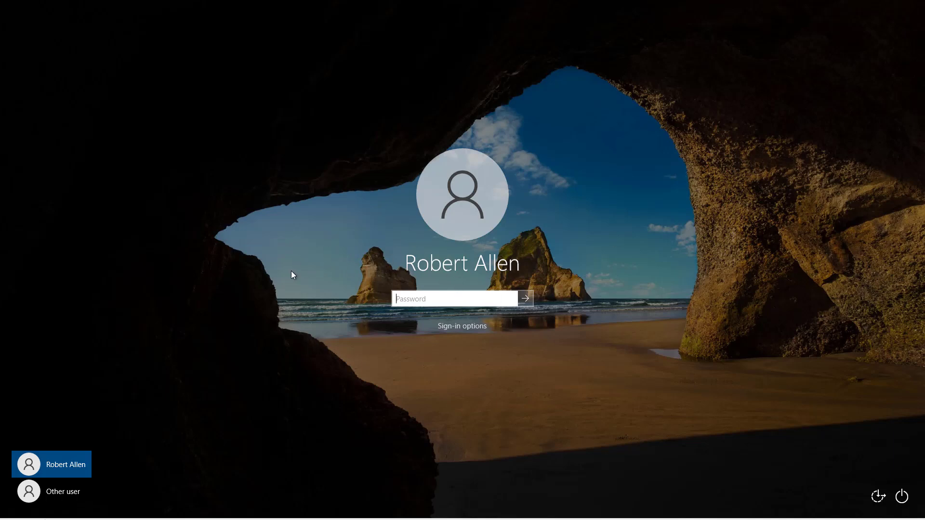
{"action": "mouse_move", "coordinate": [485, 301]}
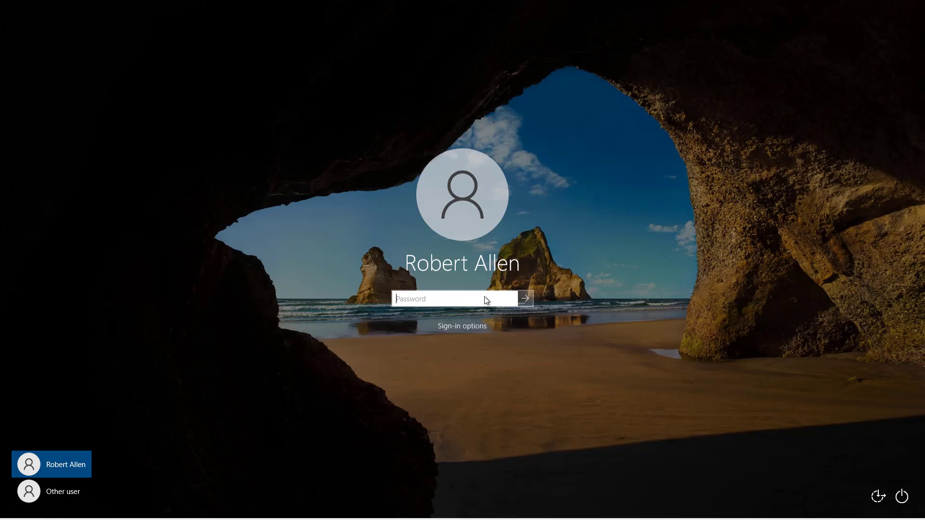
Step: Enter the account password at the sign-in screen and reach the desktop
{"action": "left_click", "coordinate": [461, 299]}
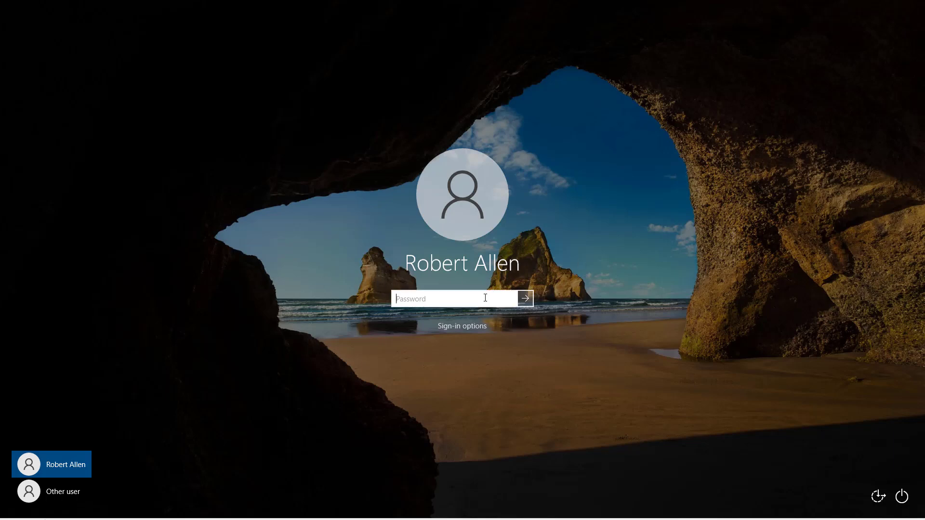
{"action": "type", "text": "•••••"}
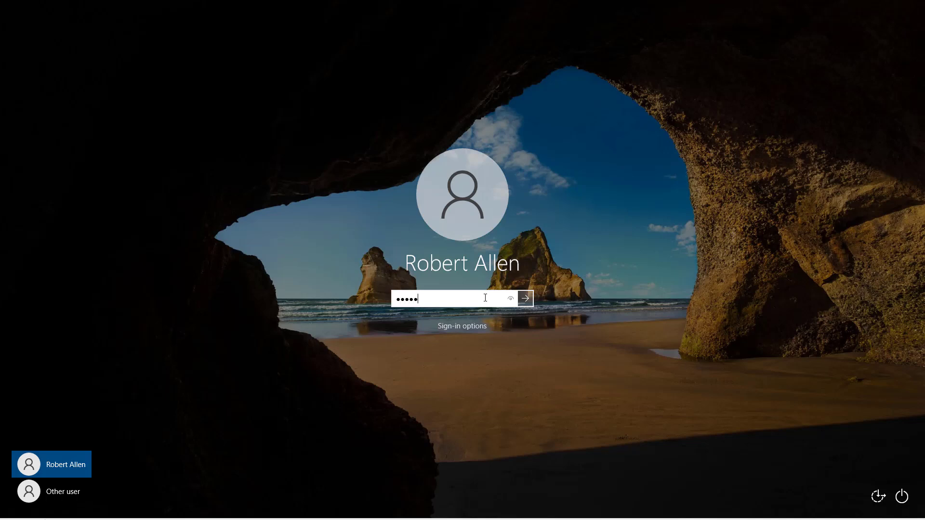
{"action": "left_click", "coordinate": [524, 298]}
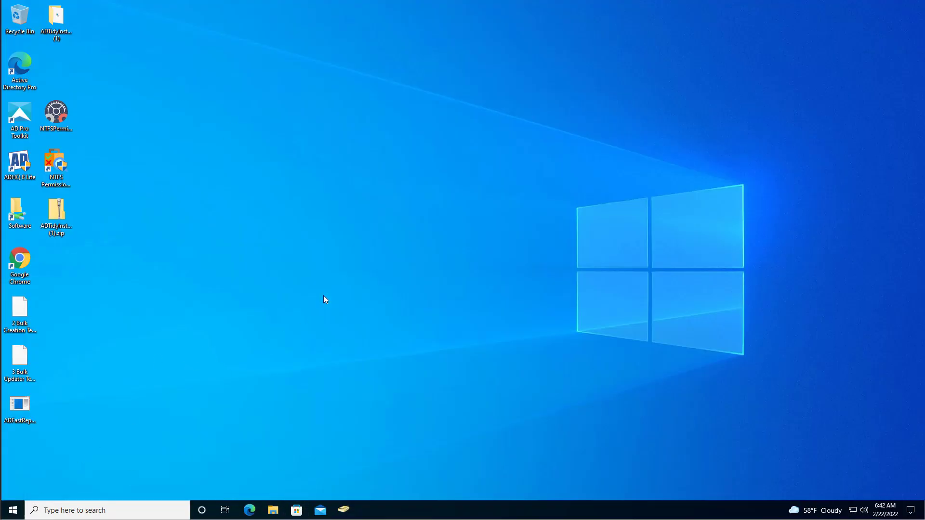
{"action": "mouse_move", "coordinate": [441, 210]}
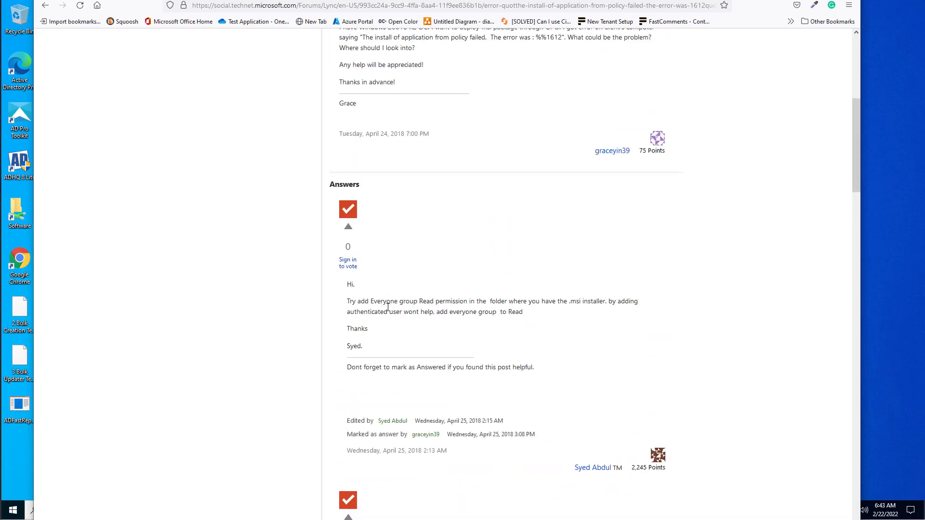
Step: Highlight 'Everyone group Read permission' in the TechNet forum answer for error 1612
{"action": "left_click_drag", "start_coordinate": [372, 300], "coordinate": [469, 301]}
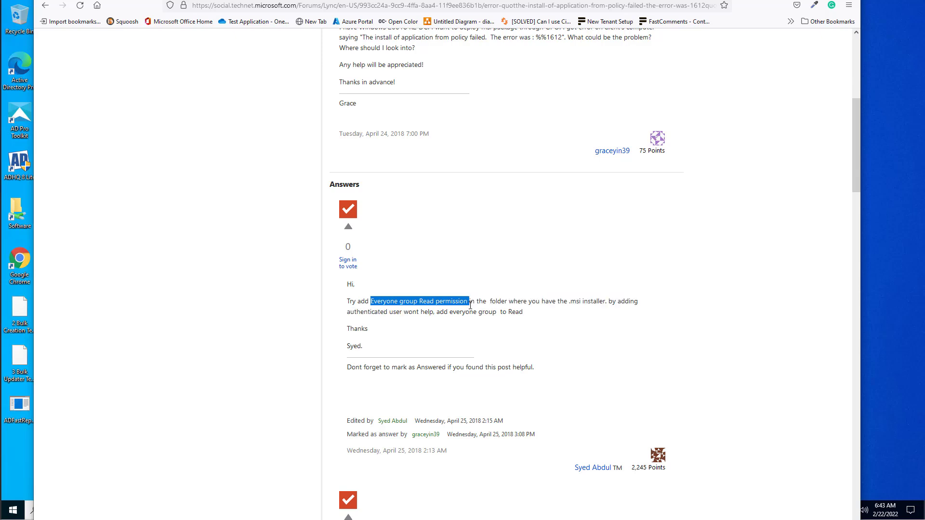
{"action": "mouse_move", "coordinate": [450, 170]}
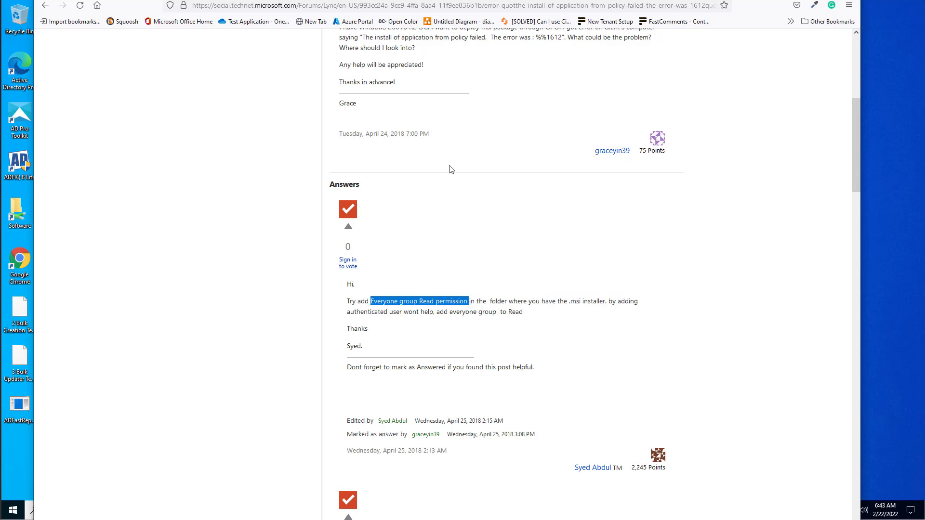
{"action": "mouse_move", "coordinate": [450, 162]}
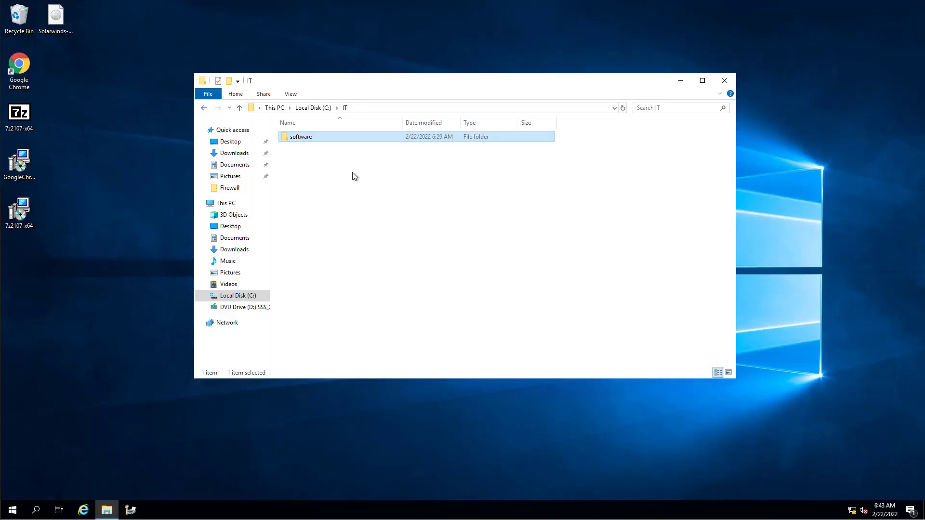
Step: Review the software folder's share permissions showing Domain Users and Domain Computers with Read
{"action": "left_click", "coordinate": [338, 219]}
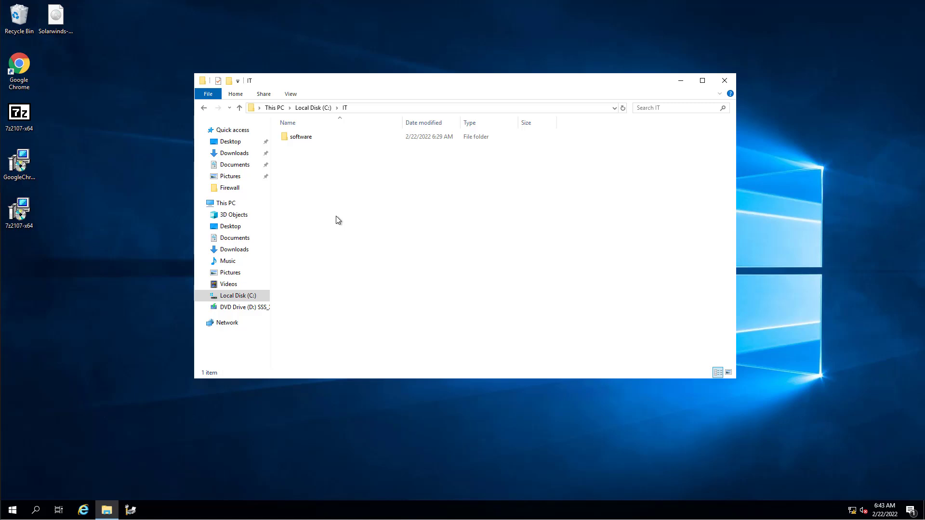
{"action": "right_click", "coordinate": [300, 136]}
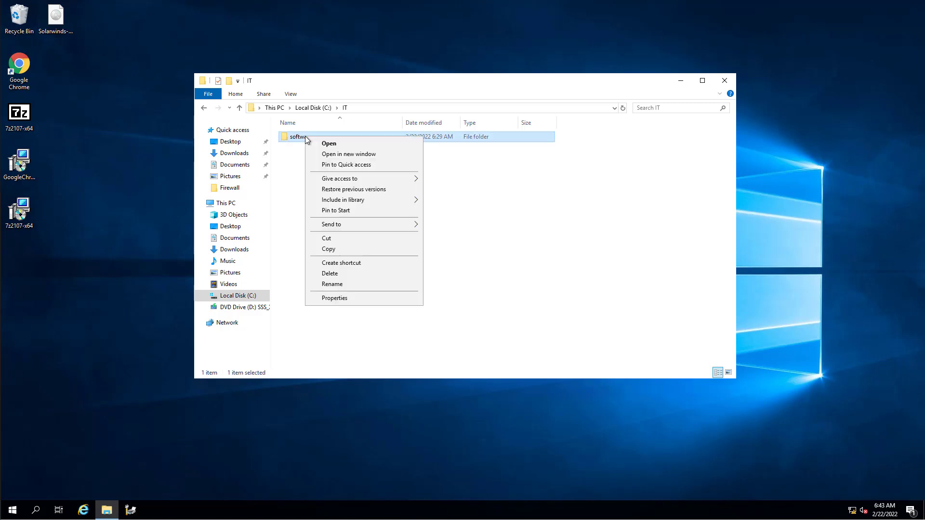
{"action": "left_click", "coordinate": [334, 298]}
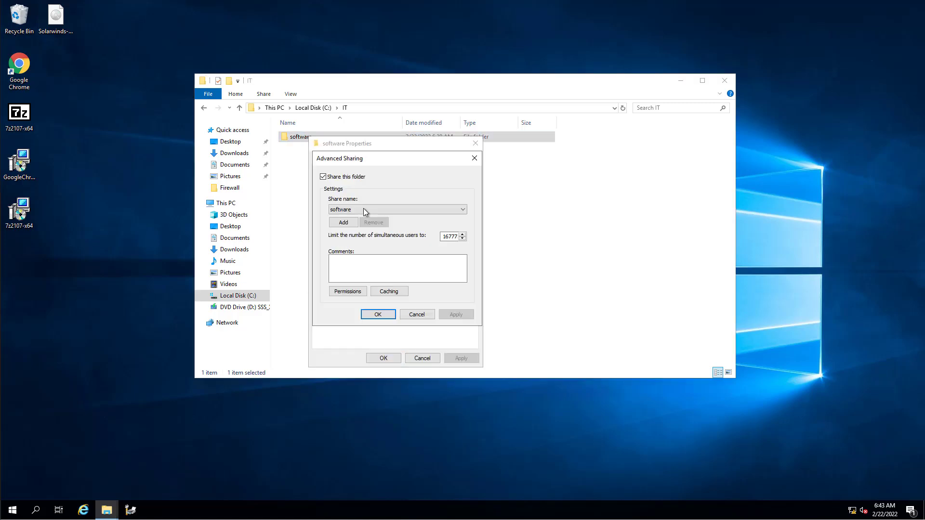
{"action": "left_click", "coordinate": [346, 291]}
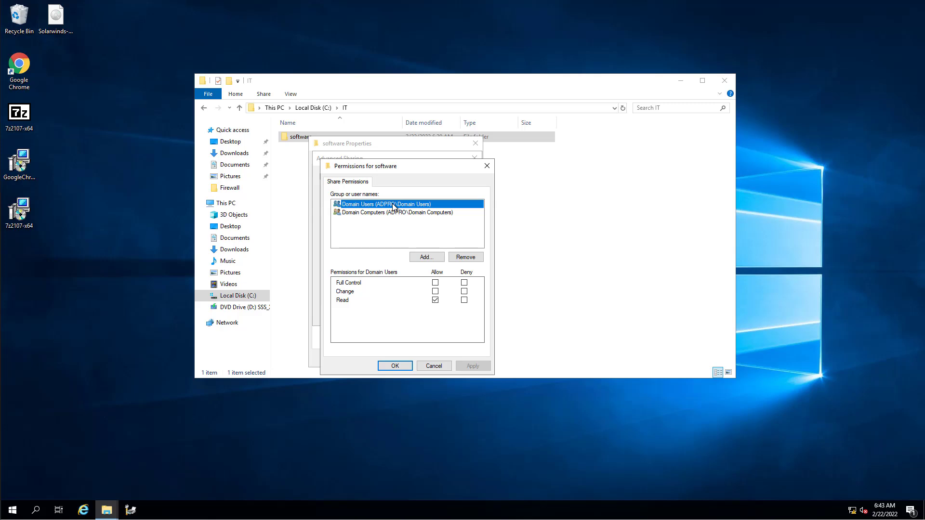
{"action": "left_click", "coordinate": [395, 212]}
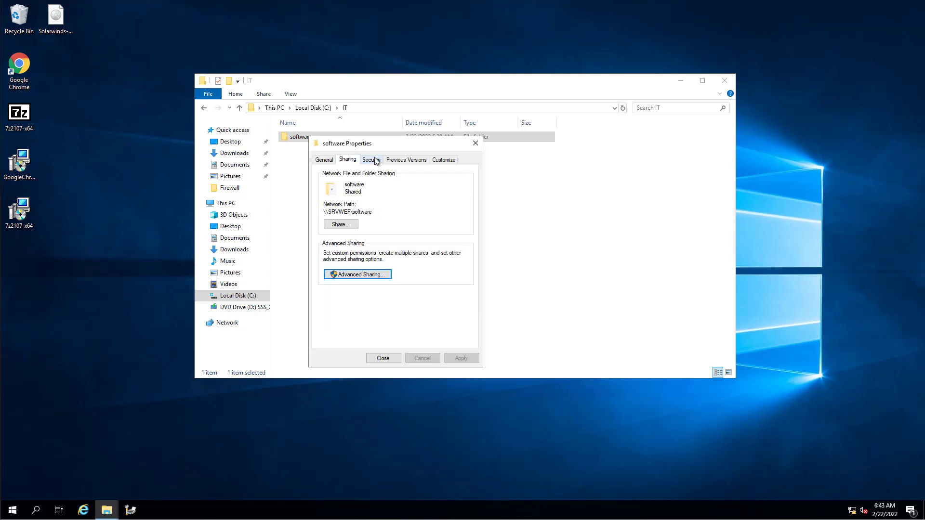
Step: View the software folder's Security settings showing Domain Computers' Read & execute permissions
{"action": "left_click", "coordinate": [370, 159]}
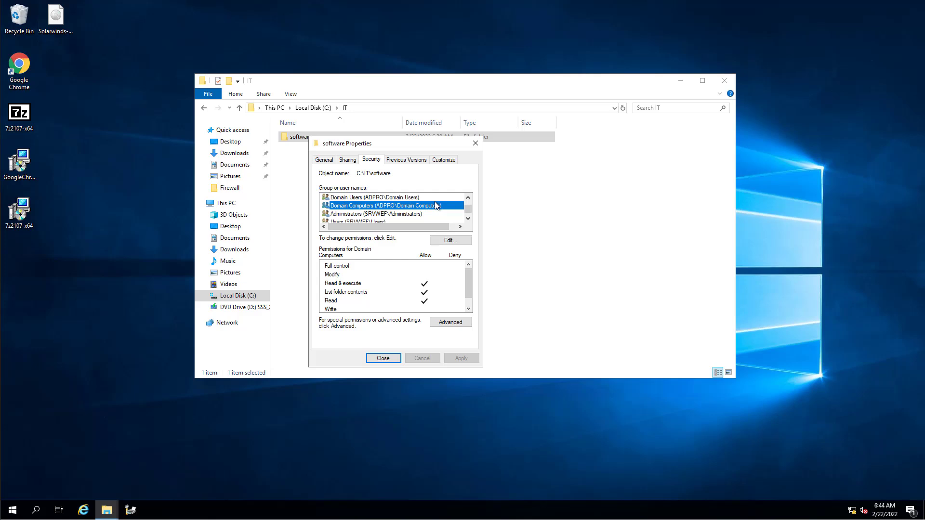
{"action": "mouse_move", "coordinate": [335, 213]}
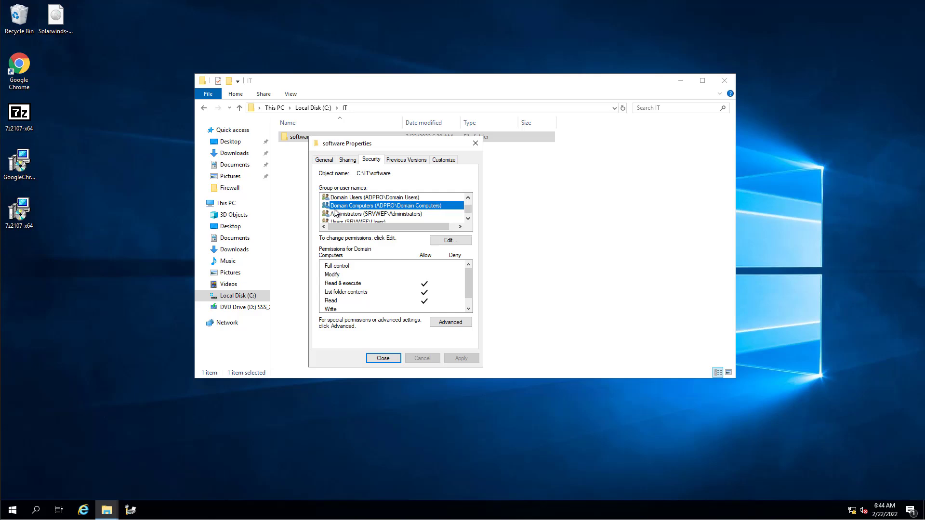
{"action": "mouse_move", "coordinate": [487, 214]}
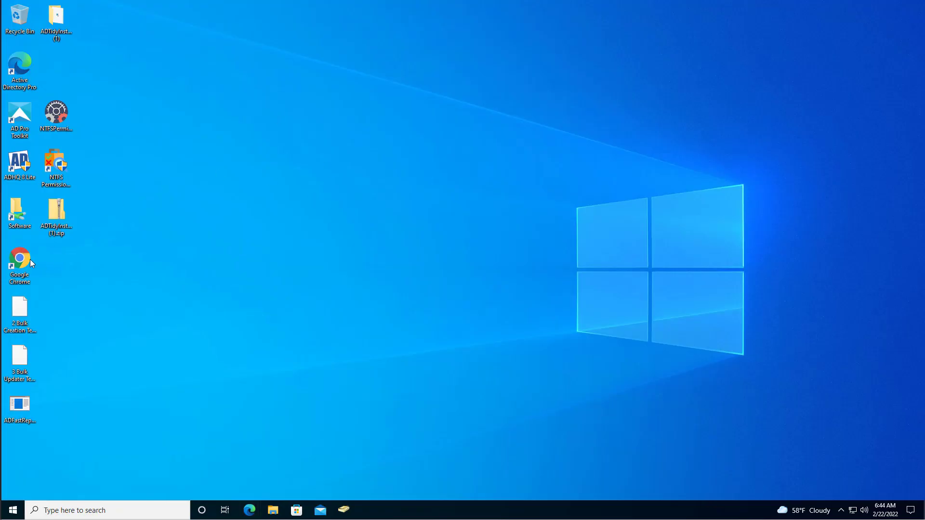
Step: Launch the newly installed Google Chrome from its desktop shortcut and bring its window forward
{"action": "left_click", "coordinate": [20, 266]}
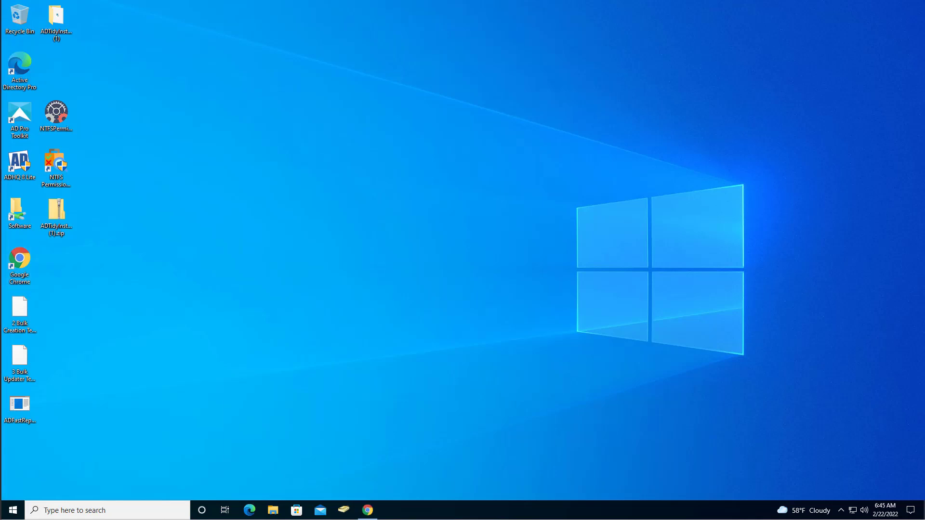
{"action": "mouse_move", "coordinate": [222, 391]}
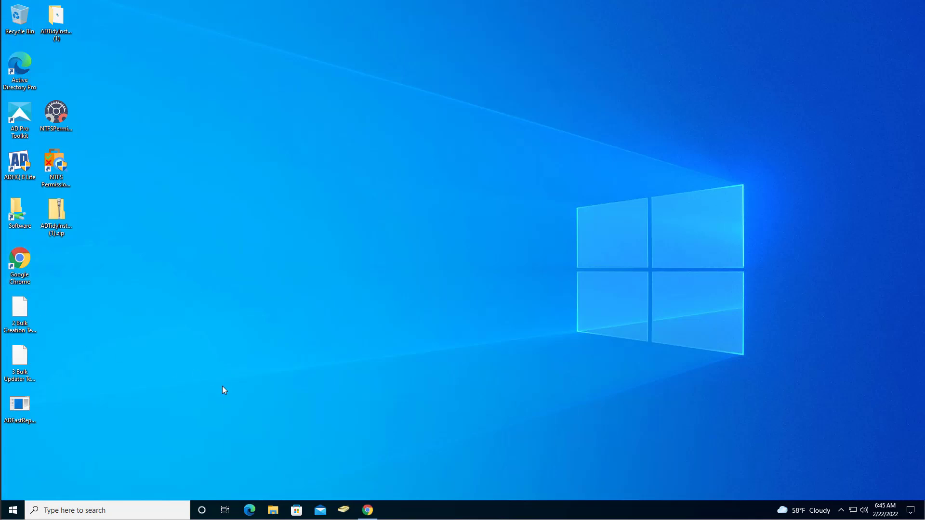
{"action": "mouse_move", "coordinate": [305, 419]}
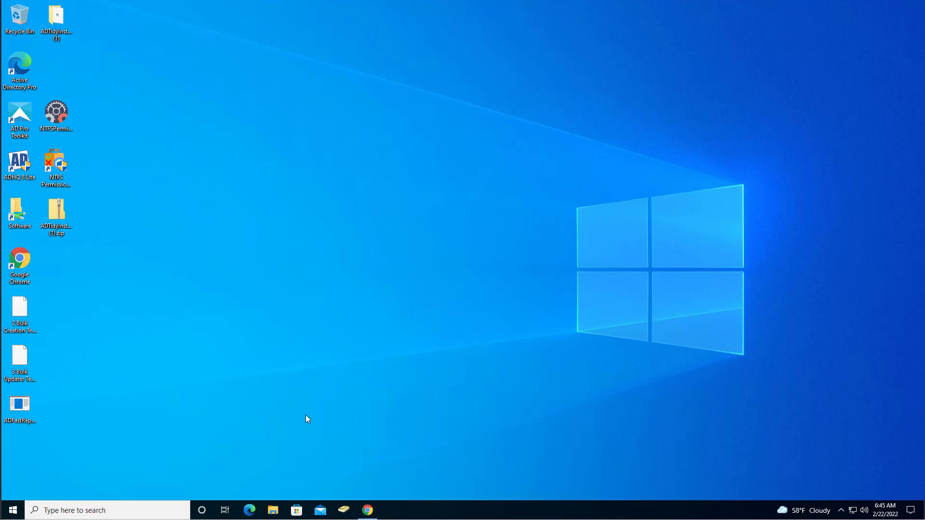
{"action": "mouse_move", "coordinate": [455, 480]}
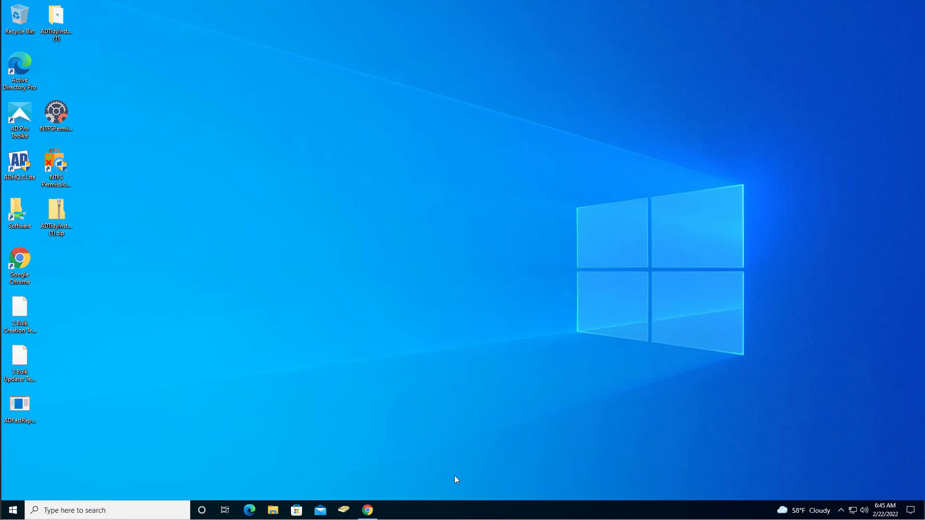
{"action": "left_click", "coordinate": [367, 510]}
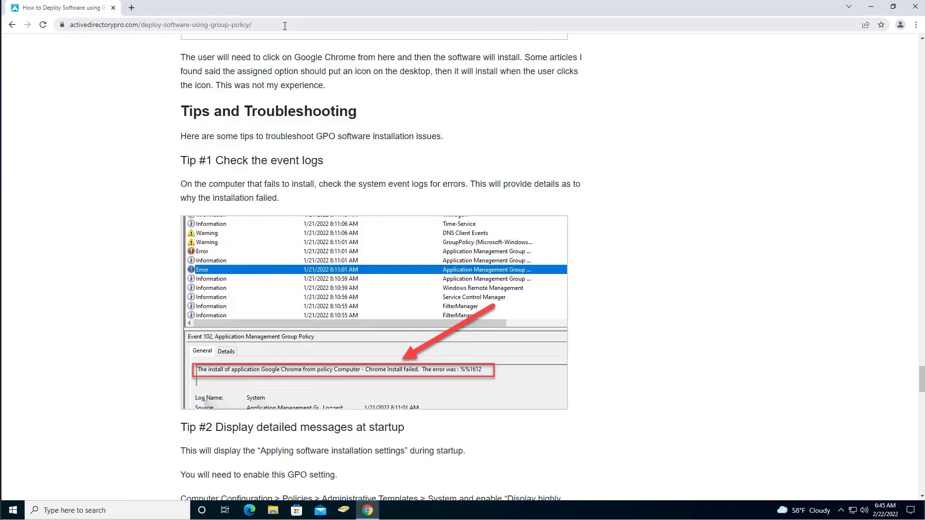
{"action": "mouse_move", "coordinate": [143, 204]}
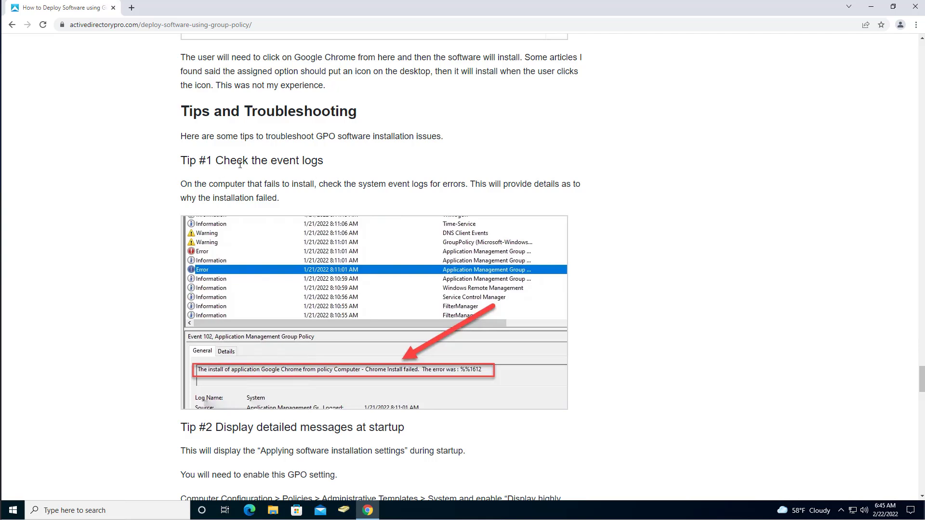
{"action": "mouse_move", "coordinate": [367, 376]}
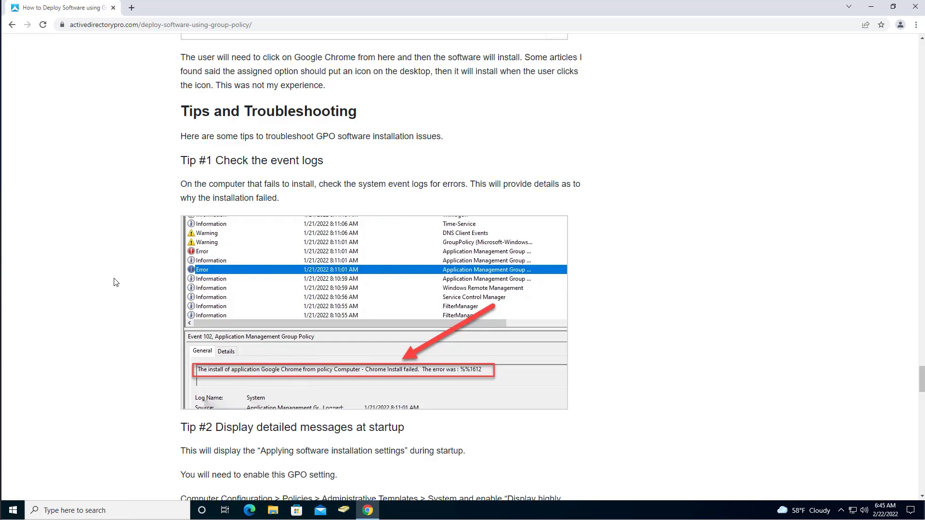
Step: Scroll through Tips #2–#5 to the summary, highlighting "Applying software installation settings" in Tip #2
{"action": "scroll", "scroll_direction": "down", "scroll_amount": 3}
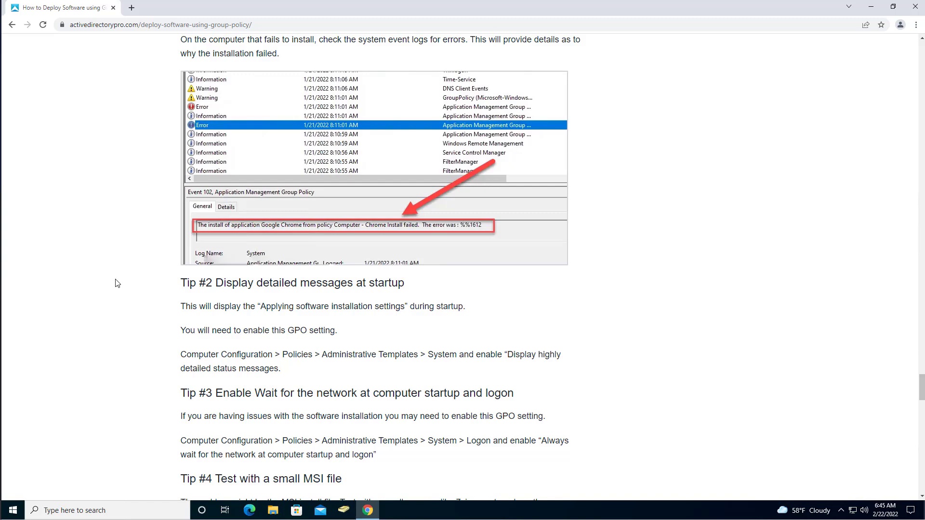
{"action": "mouse_move", "coordinate": [370, 316]}
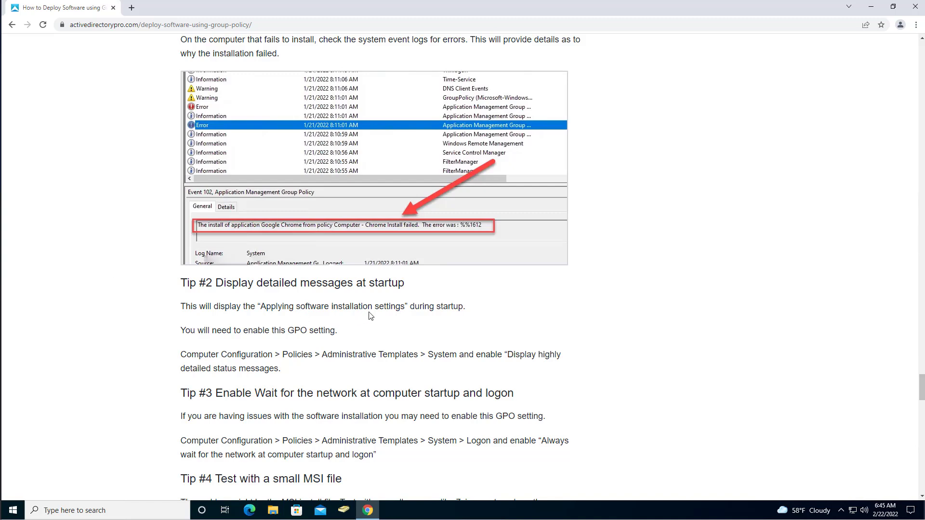
{"action": "mouse_move", "coordinate": [295, 347]}
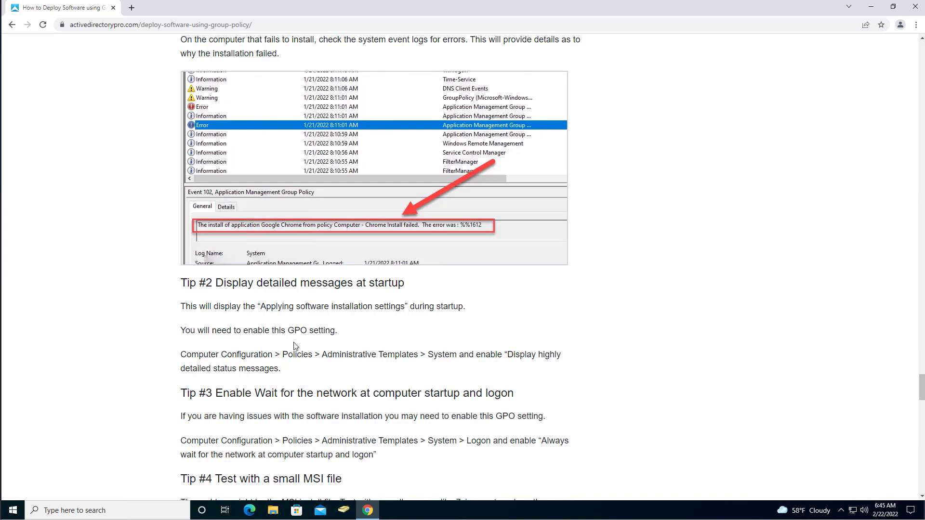
{"action": "left_click_drag", "start_coordinate": [181, 354], "coordinate": [309, 354]}
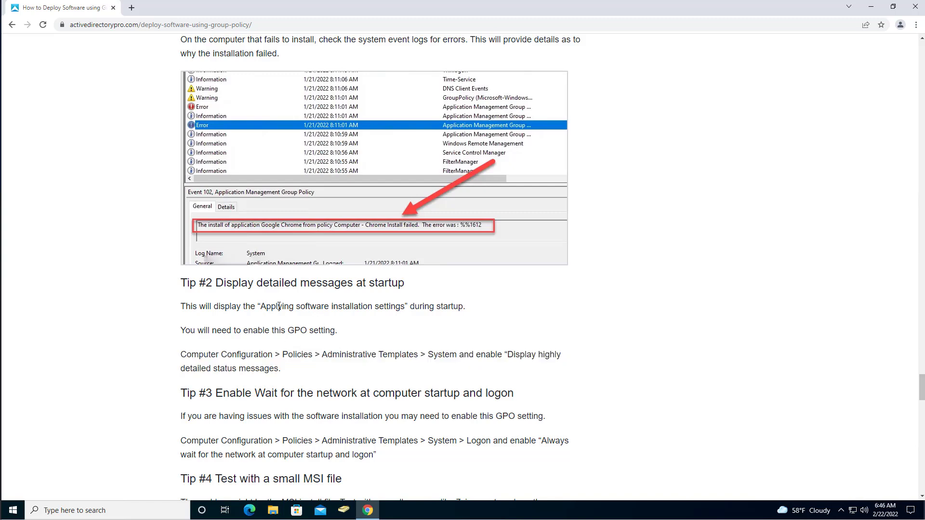
{"action": "left_click_drag", "start_coordinate": [261, 306], "coordinate": [406, 307]}
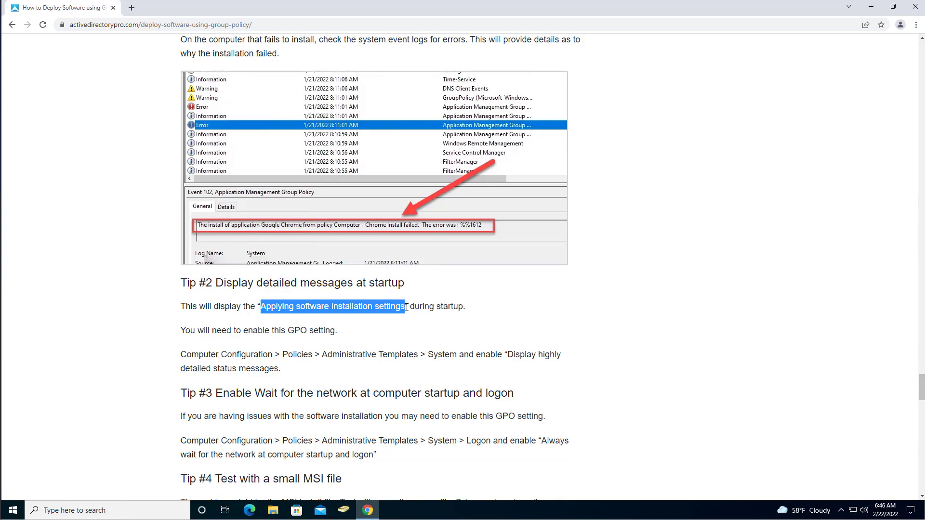
{"action": "mouse_move", "coordinate": [376, 320]}
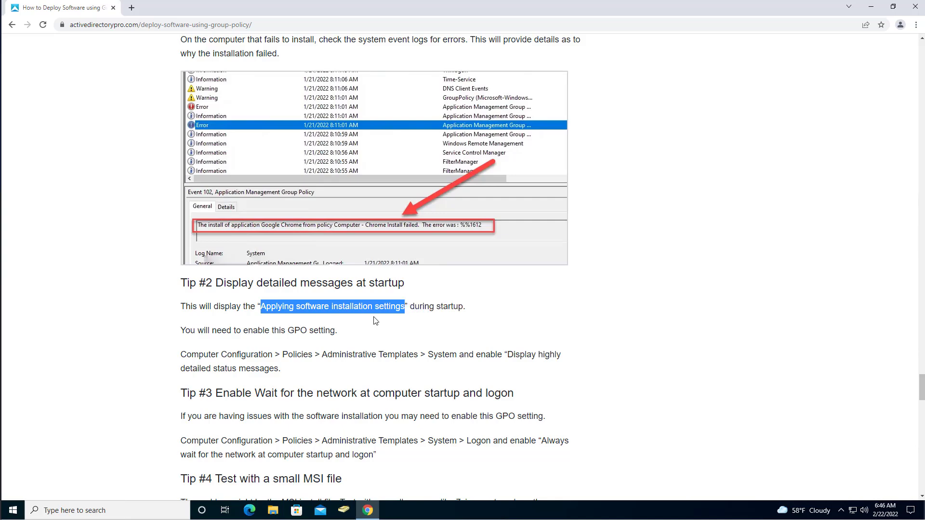
{"action": "scroll", "scroll_direction": "down", "scroll_amount": 3}
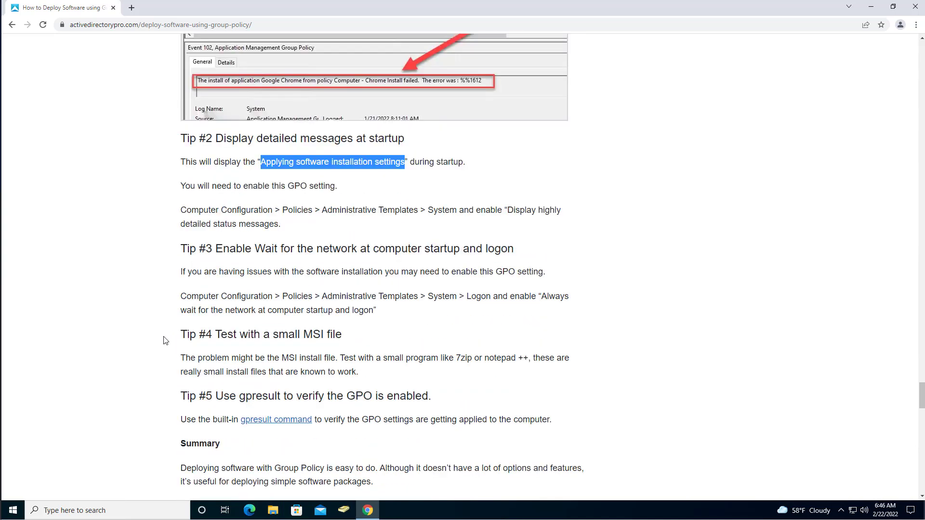
{"action": "scroll", "scroll_direction": "down", "scroll_amount": 3}
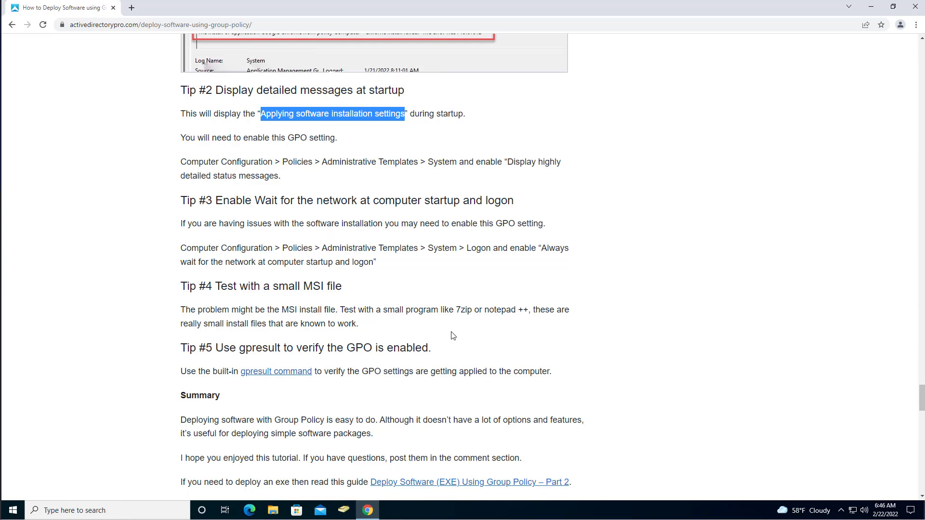
{"action": "mouse_move", "coordinate": [460, 307]}
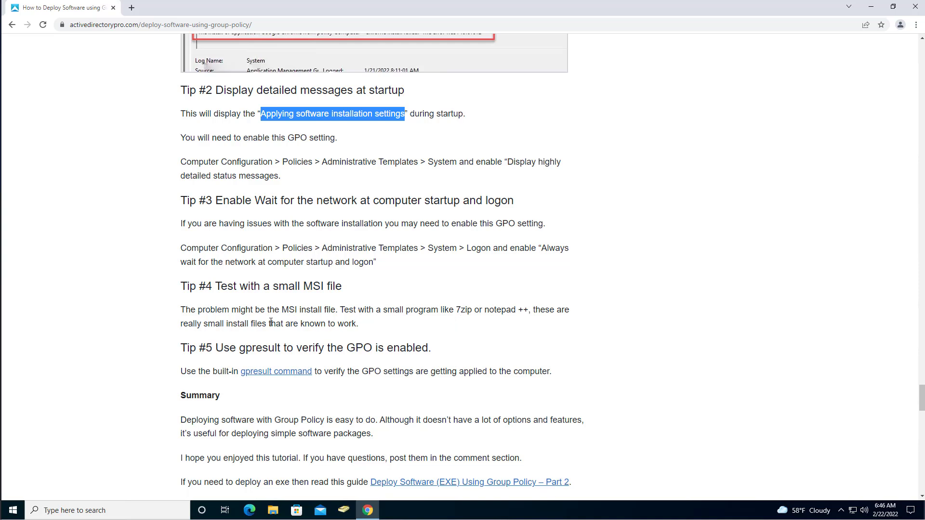
{"action": "mouse_move", "coordinate": [325, 323]}
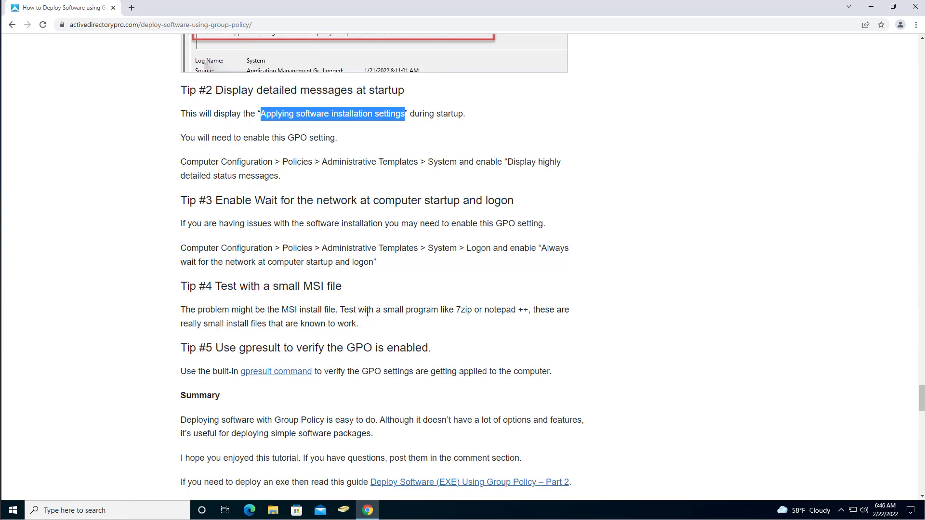
{"action": "mouse_move", "coordinate": [466, 311]}
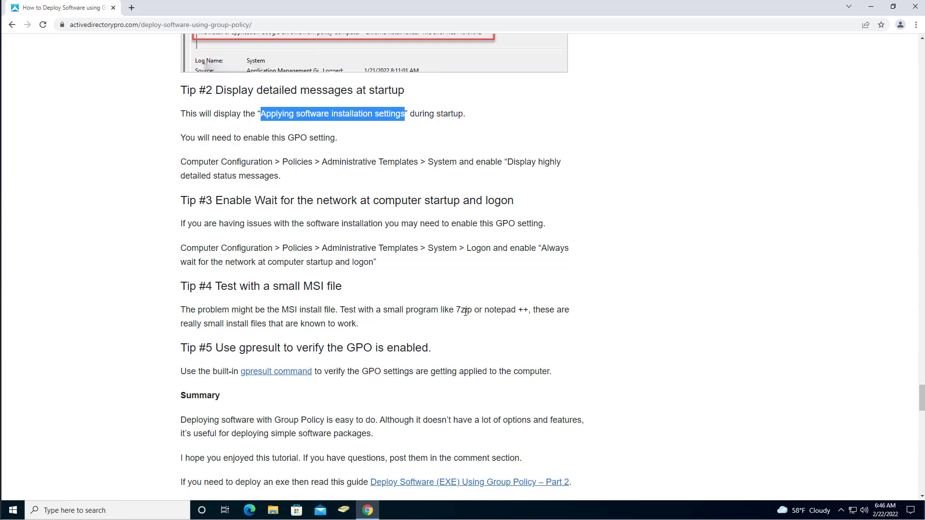
{"action": "mouse_move", "coordinate": [500, 319]}
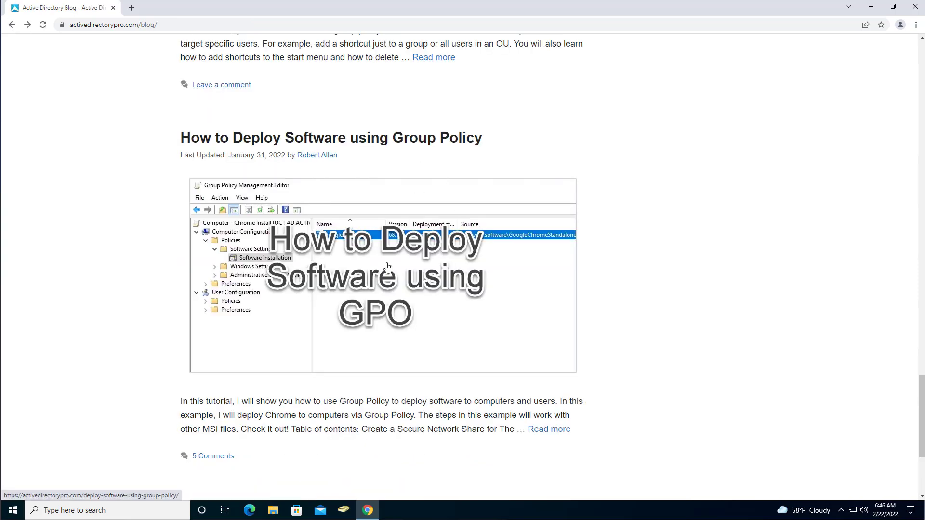
{"action": "mouse_move", "coordinate": [609, 325]}
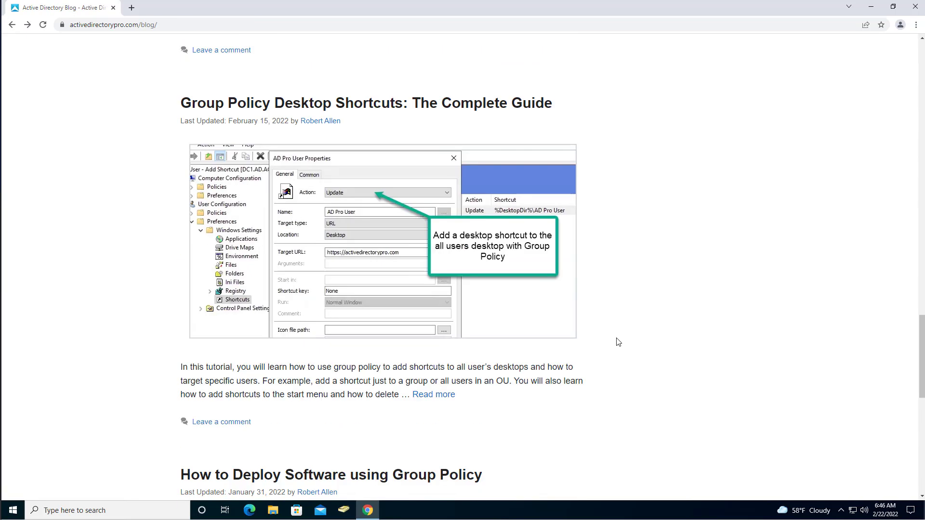
{"action": "scroll", "scroll_direction": "down", "scroll_amount": 3}
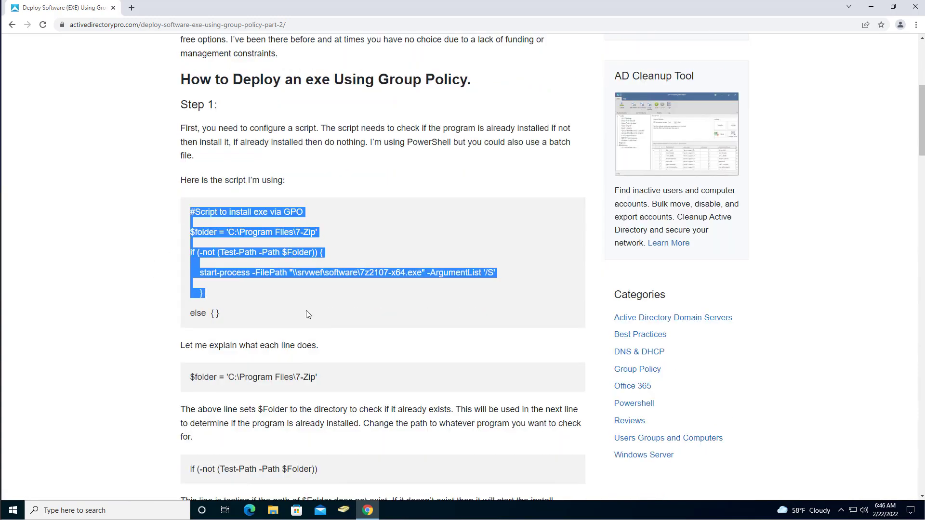
{"action": "scroll", "scroll_direction": "down", "scroll_amount": 3}
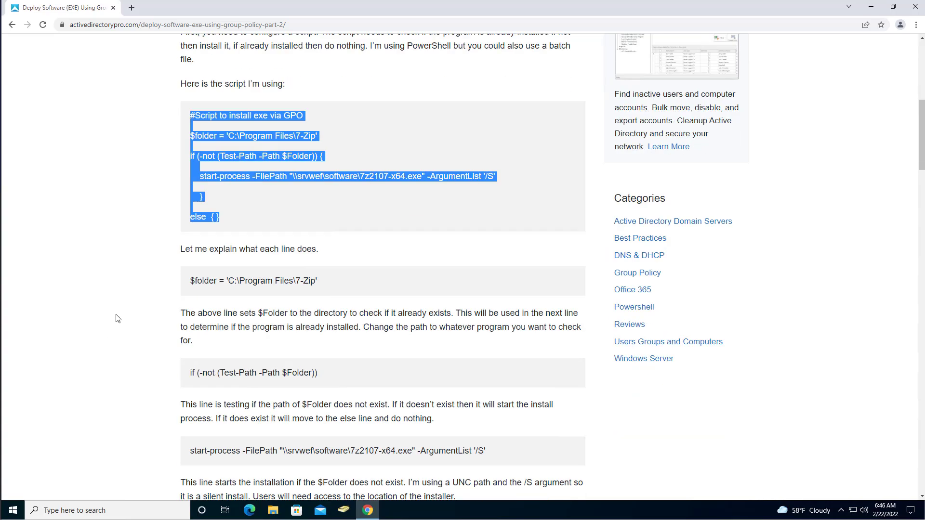
{"action": "scroll", "scroll_direction": "down", "scroll_amount": 3}
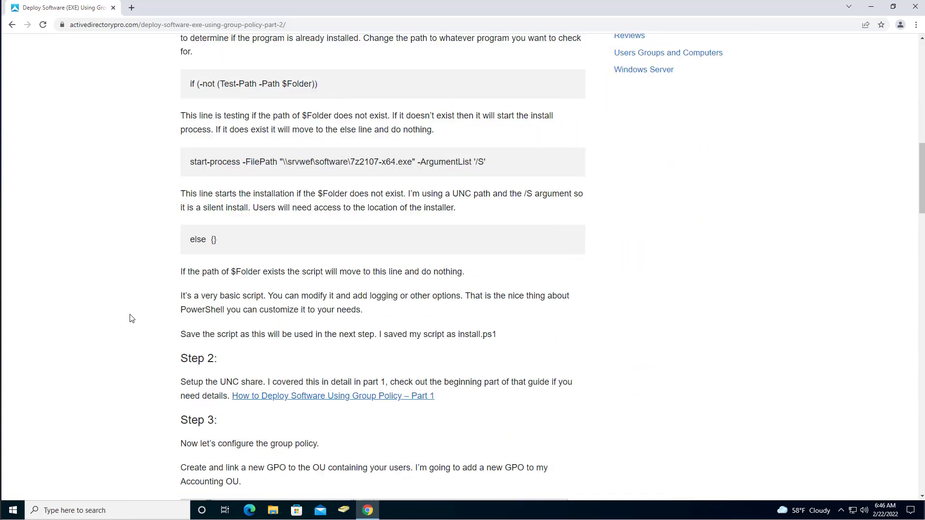
{"action": "scroll", "scroll_direction": "up", "scroll_amount": 3}
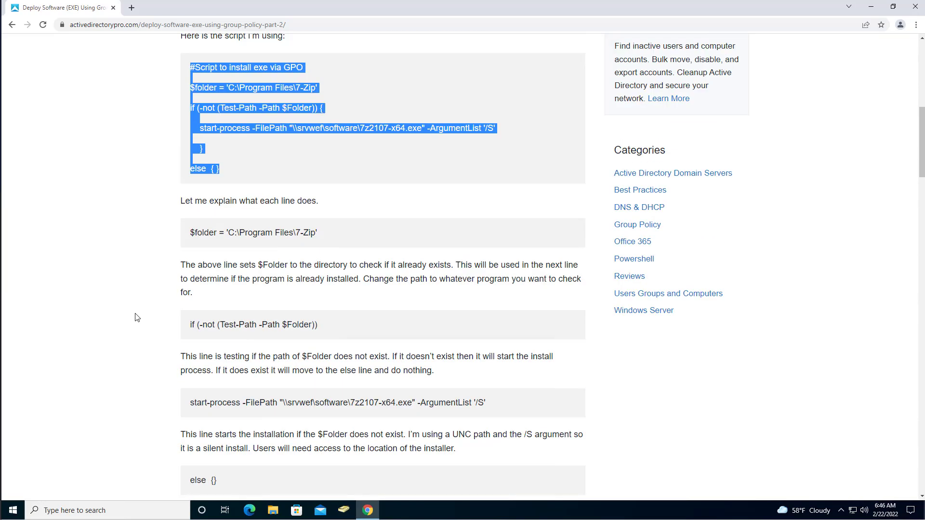
{"action": "left_click", "coordinate": [12, 25]}
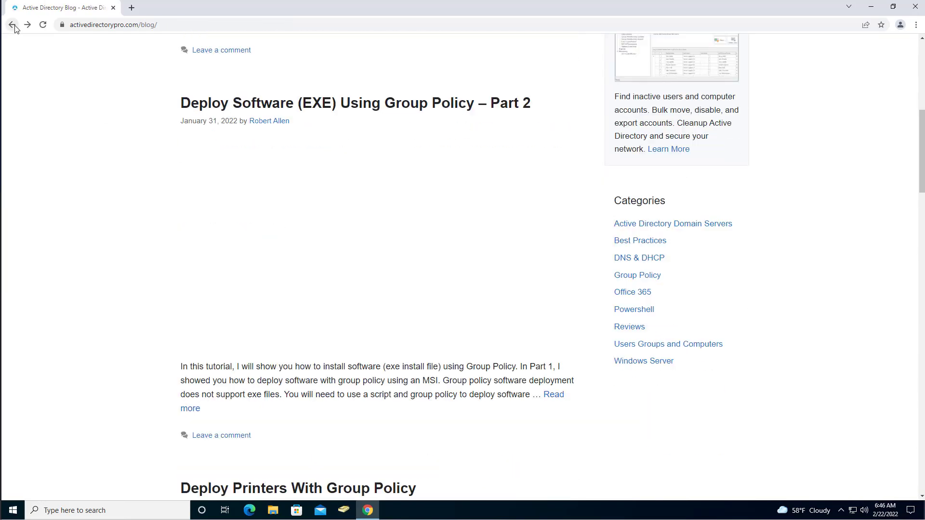
{"action": "scroll", "scroll_direction": "down", "scroll_amount": 3}
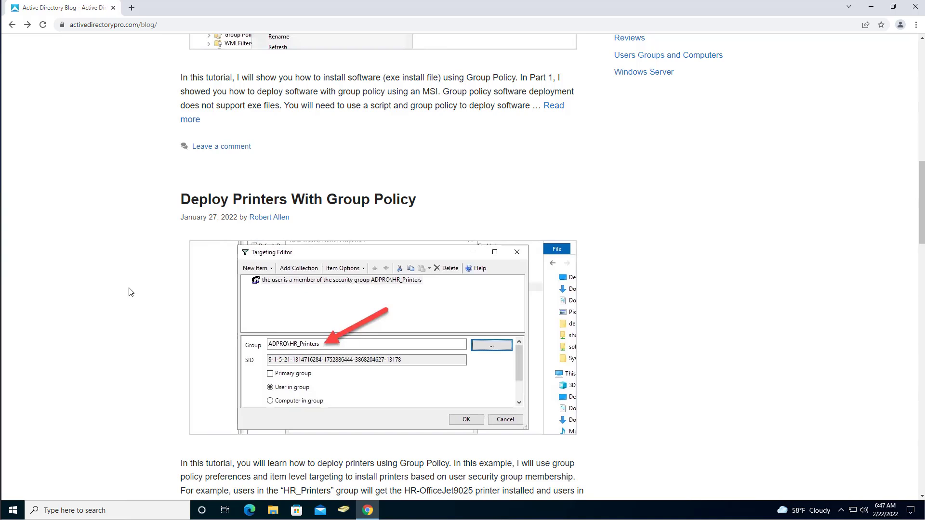
{"action": "mouse_move", "coordinate": [130, 282]}
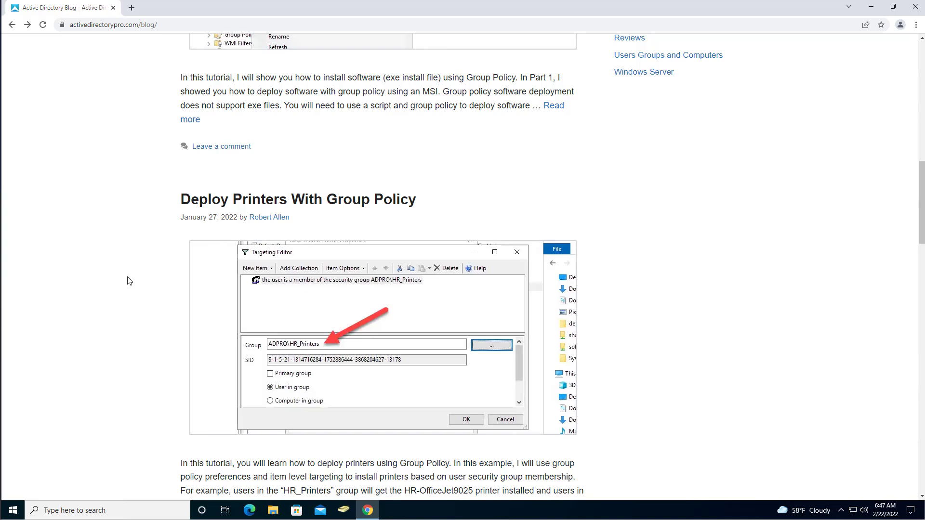